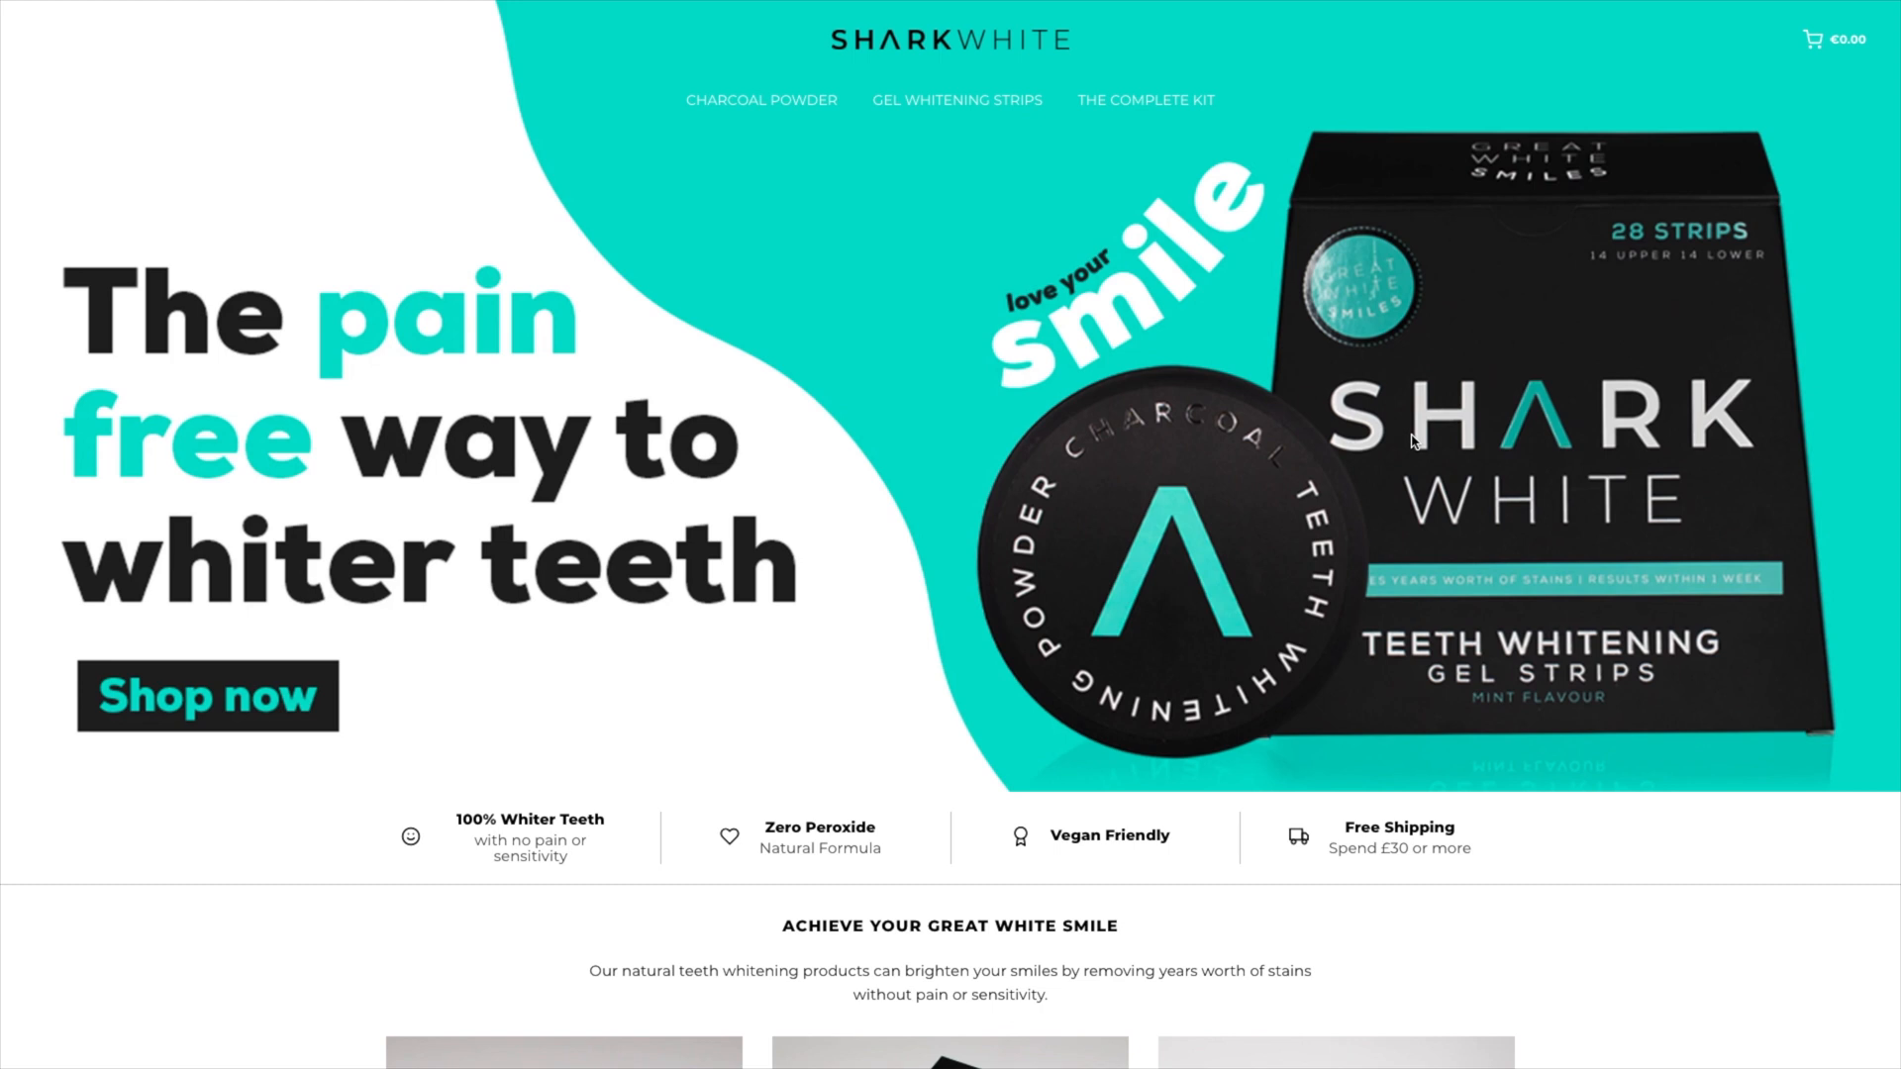
mouse_move(912, 511)
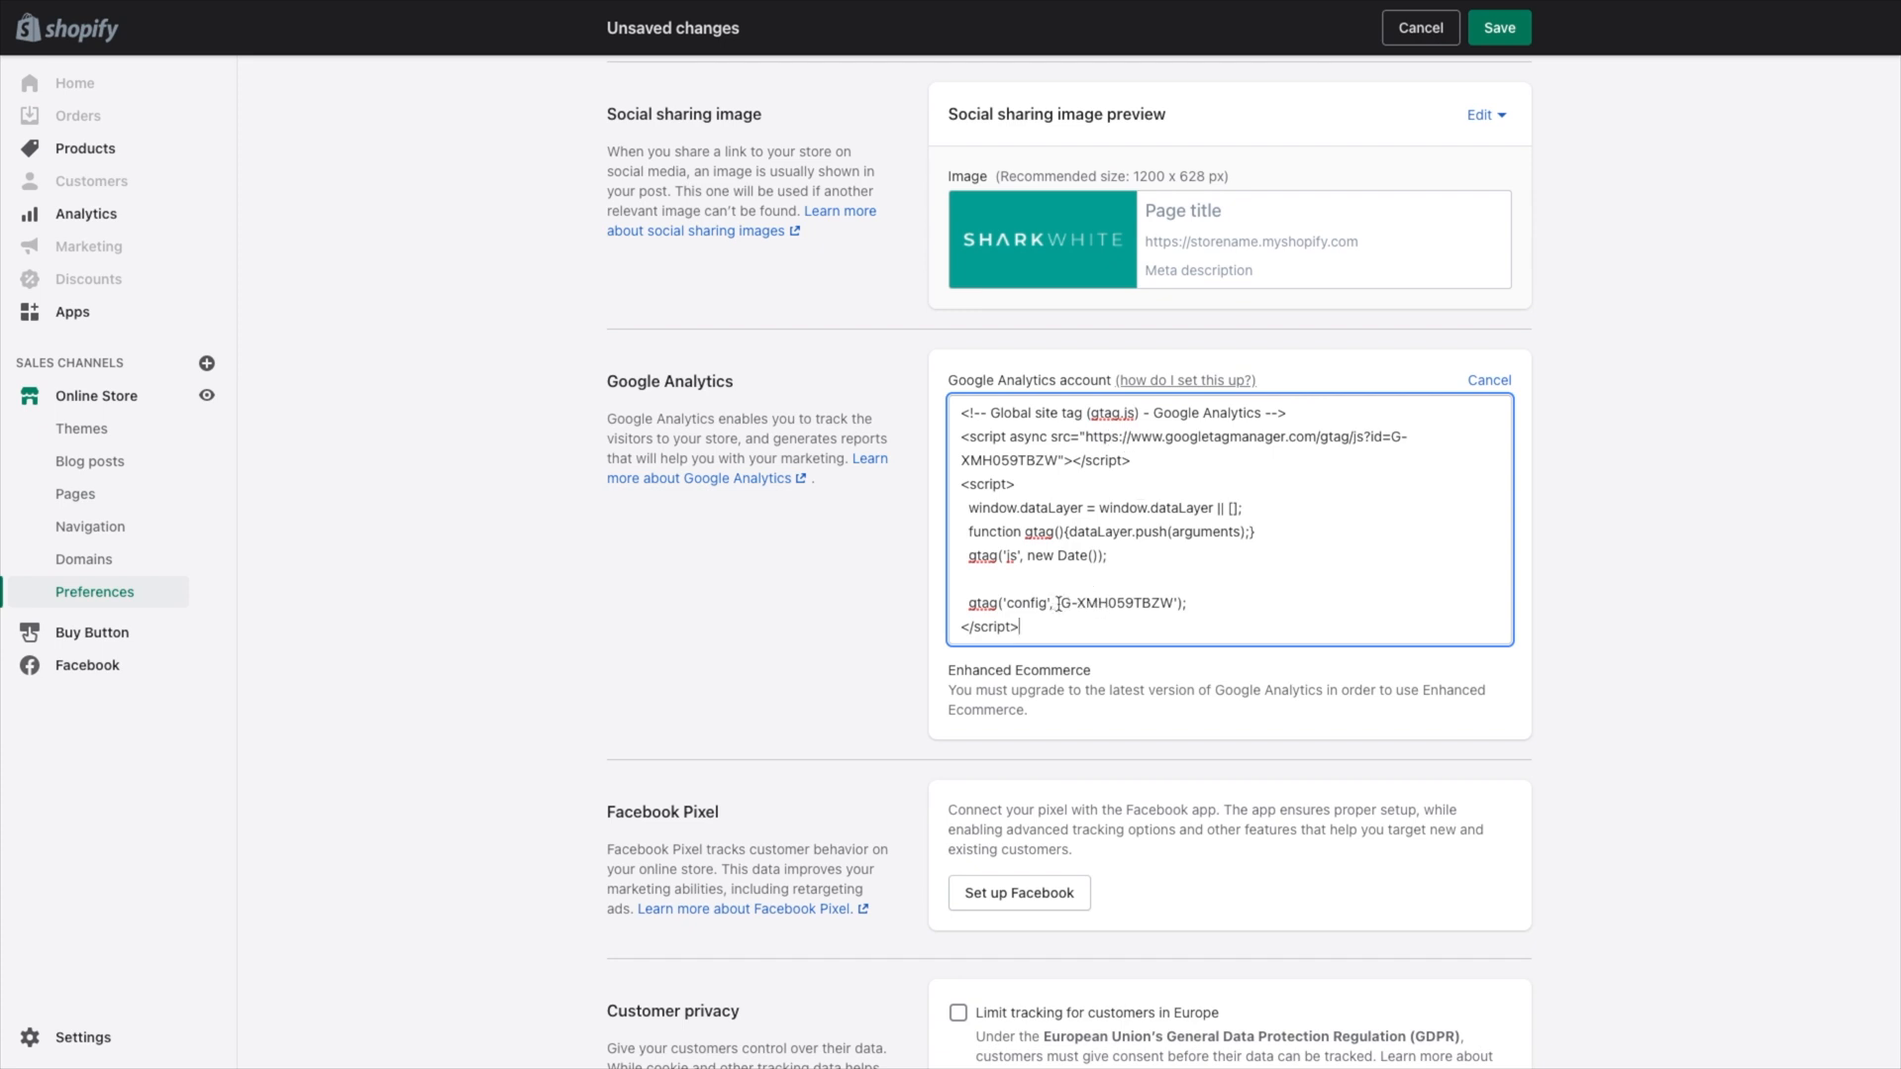
Select the G-XMH059TBZW ID in the pasted gtag snippet and attempt to save the preference
double_click(1108, 603)
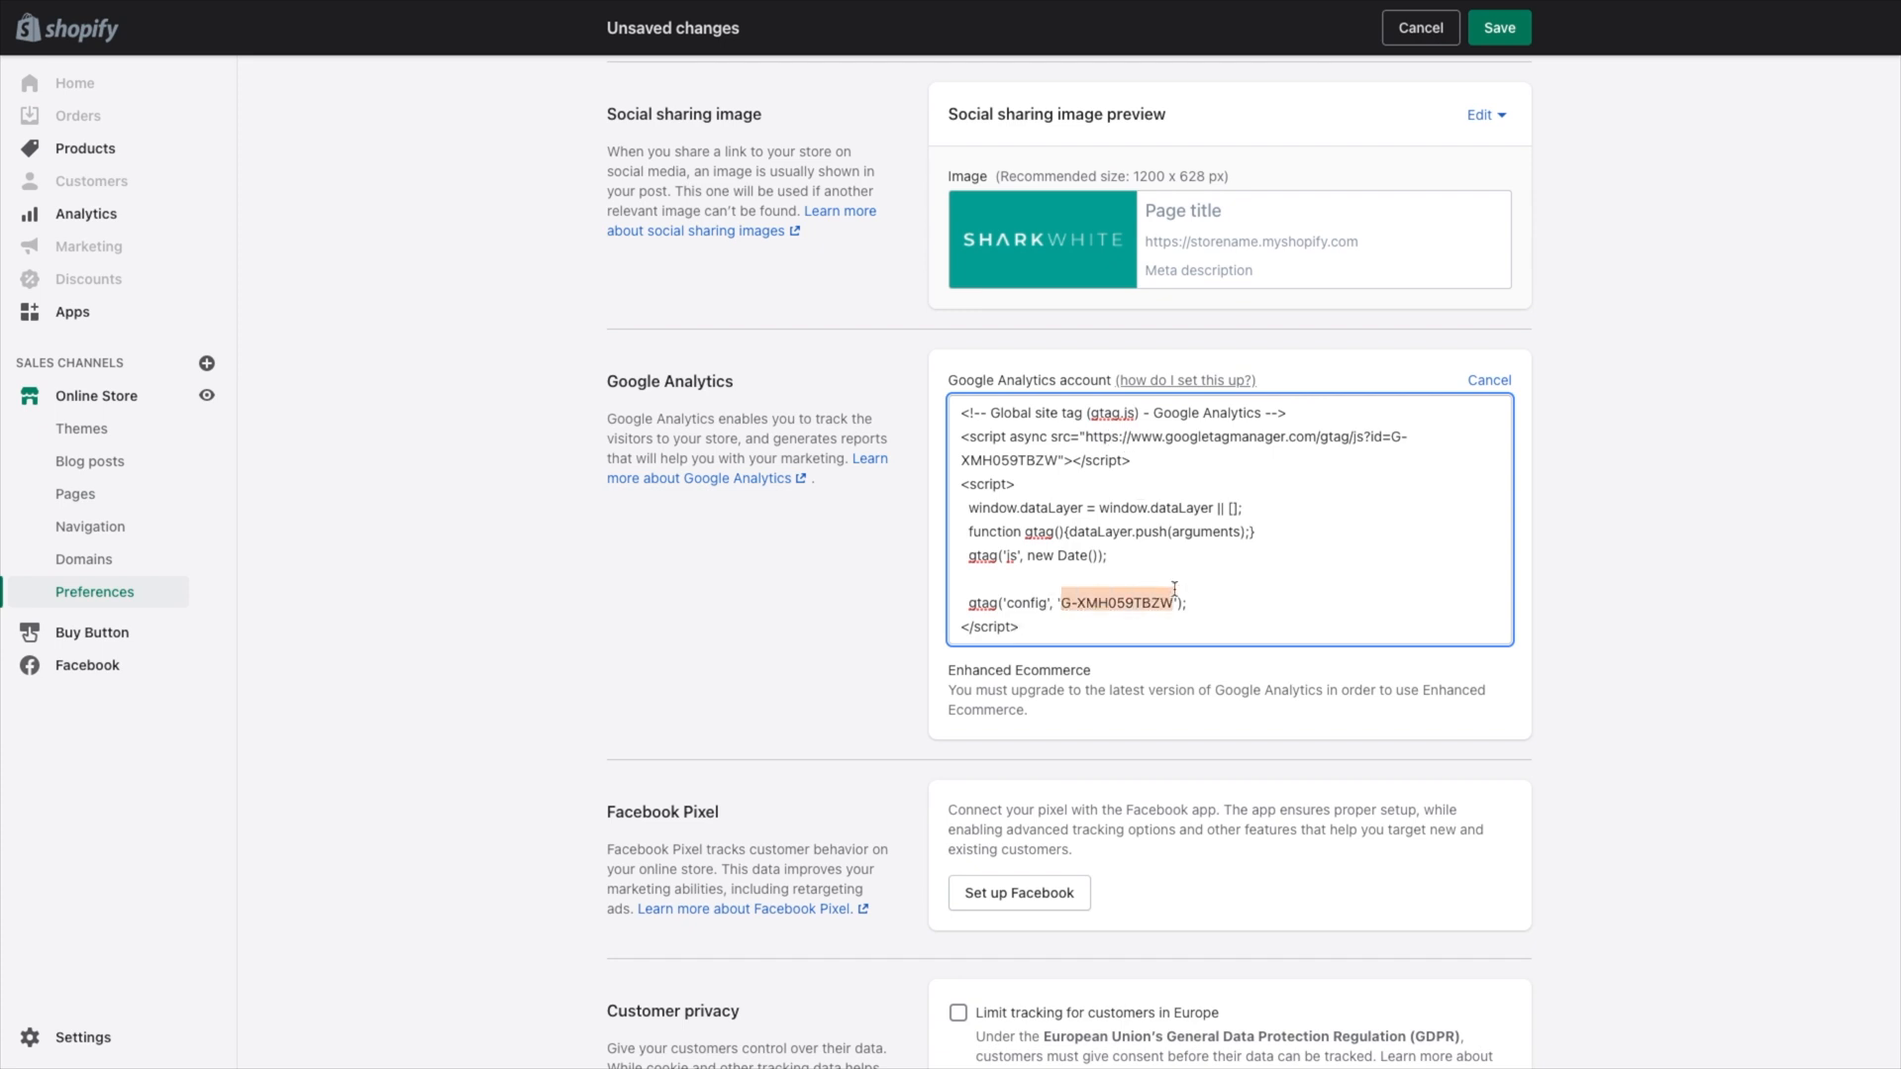
mouse_move(1413, 182)
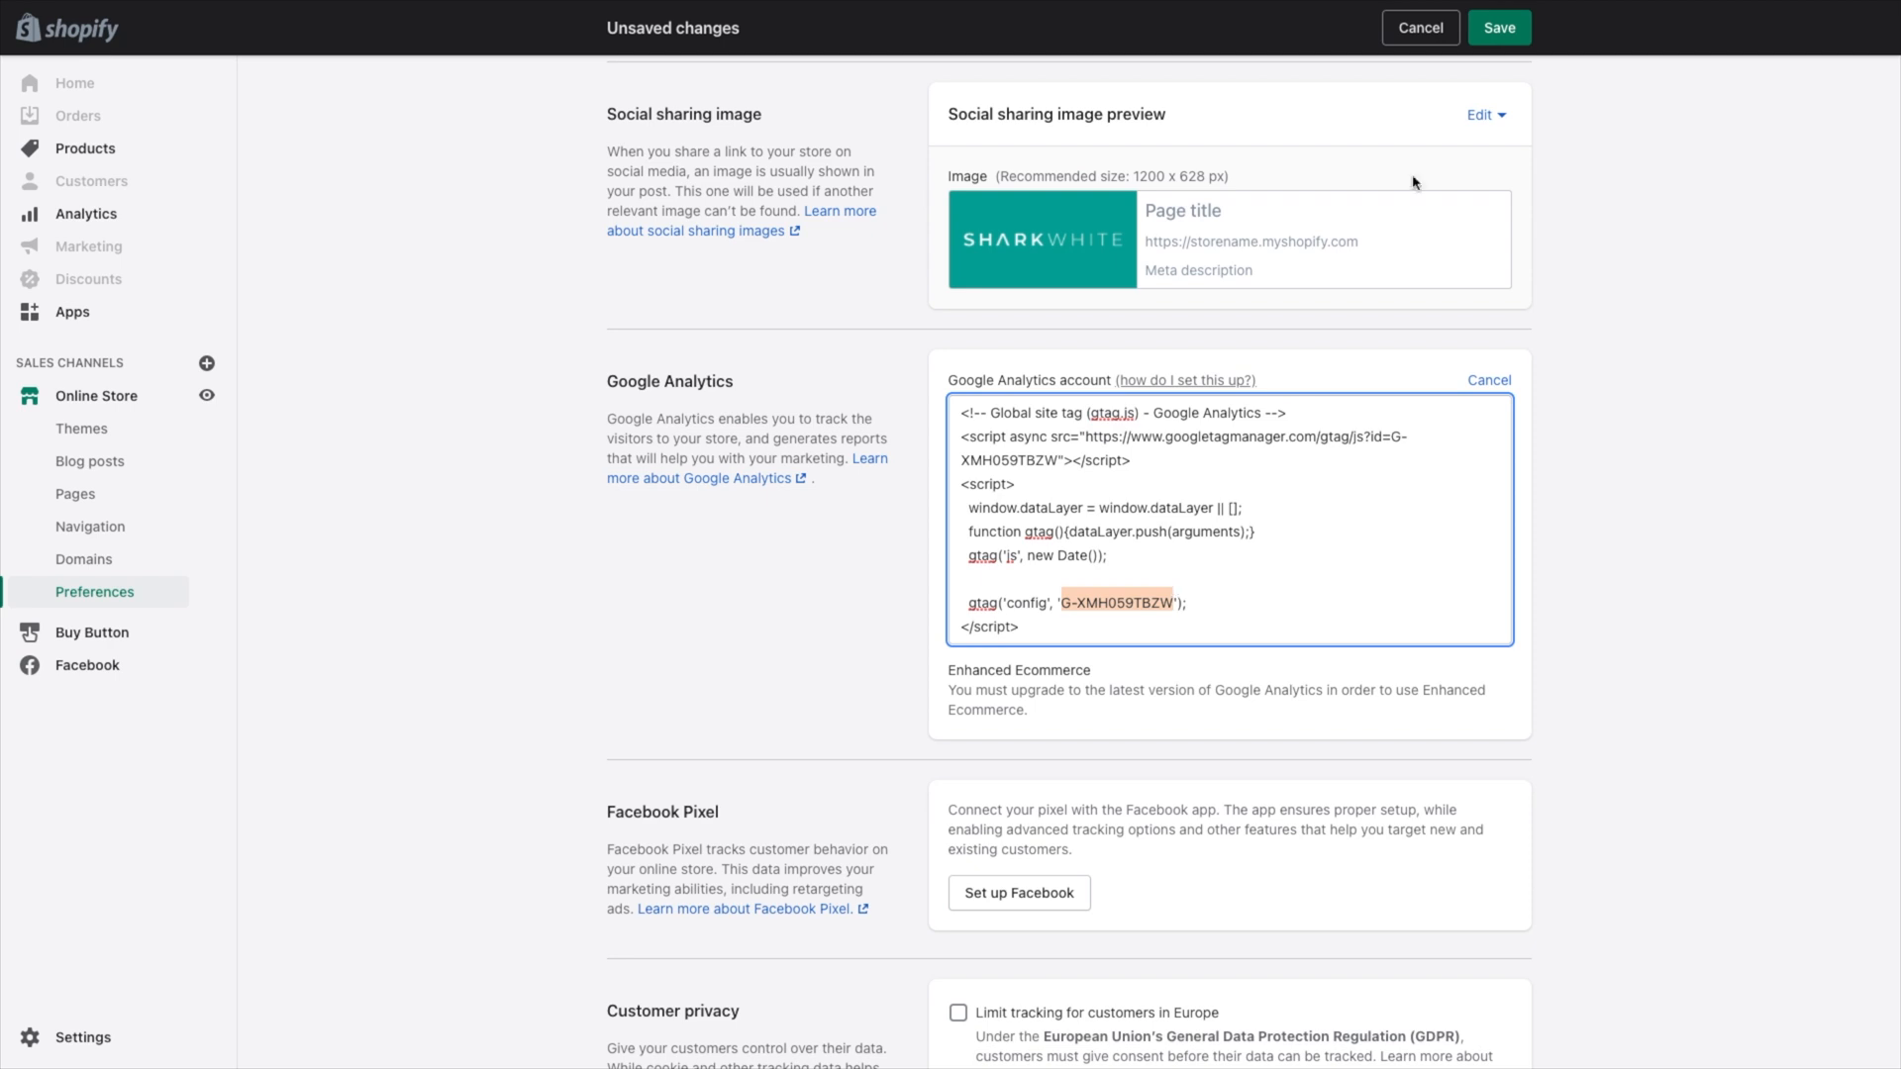
left_click(1498, 27)
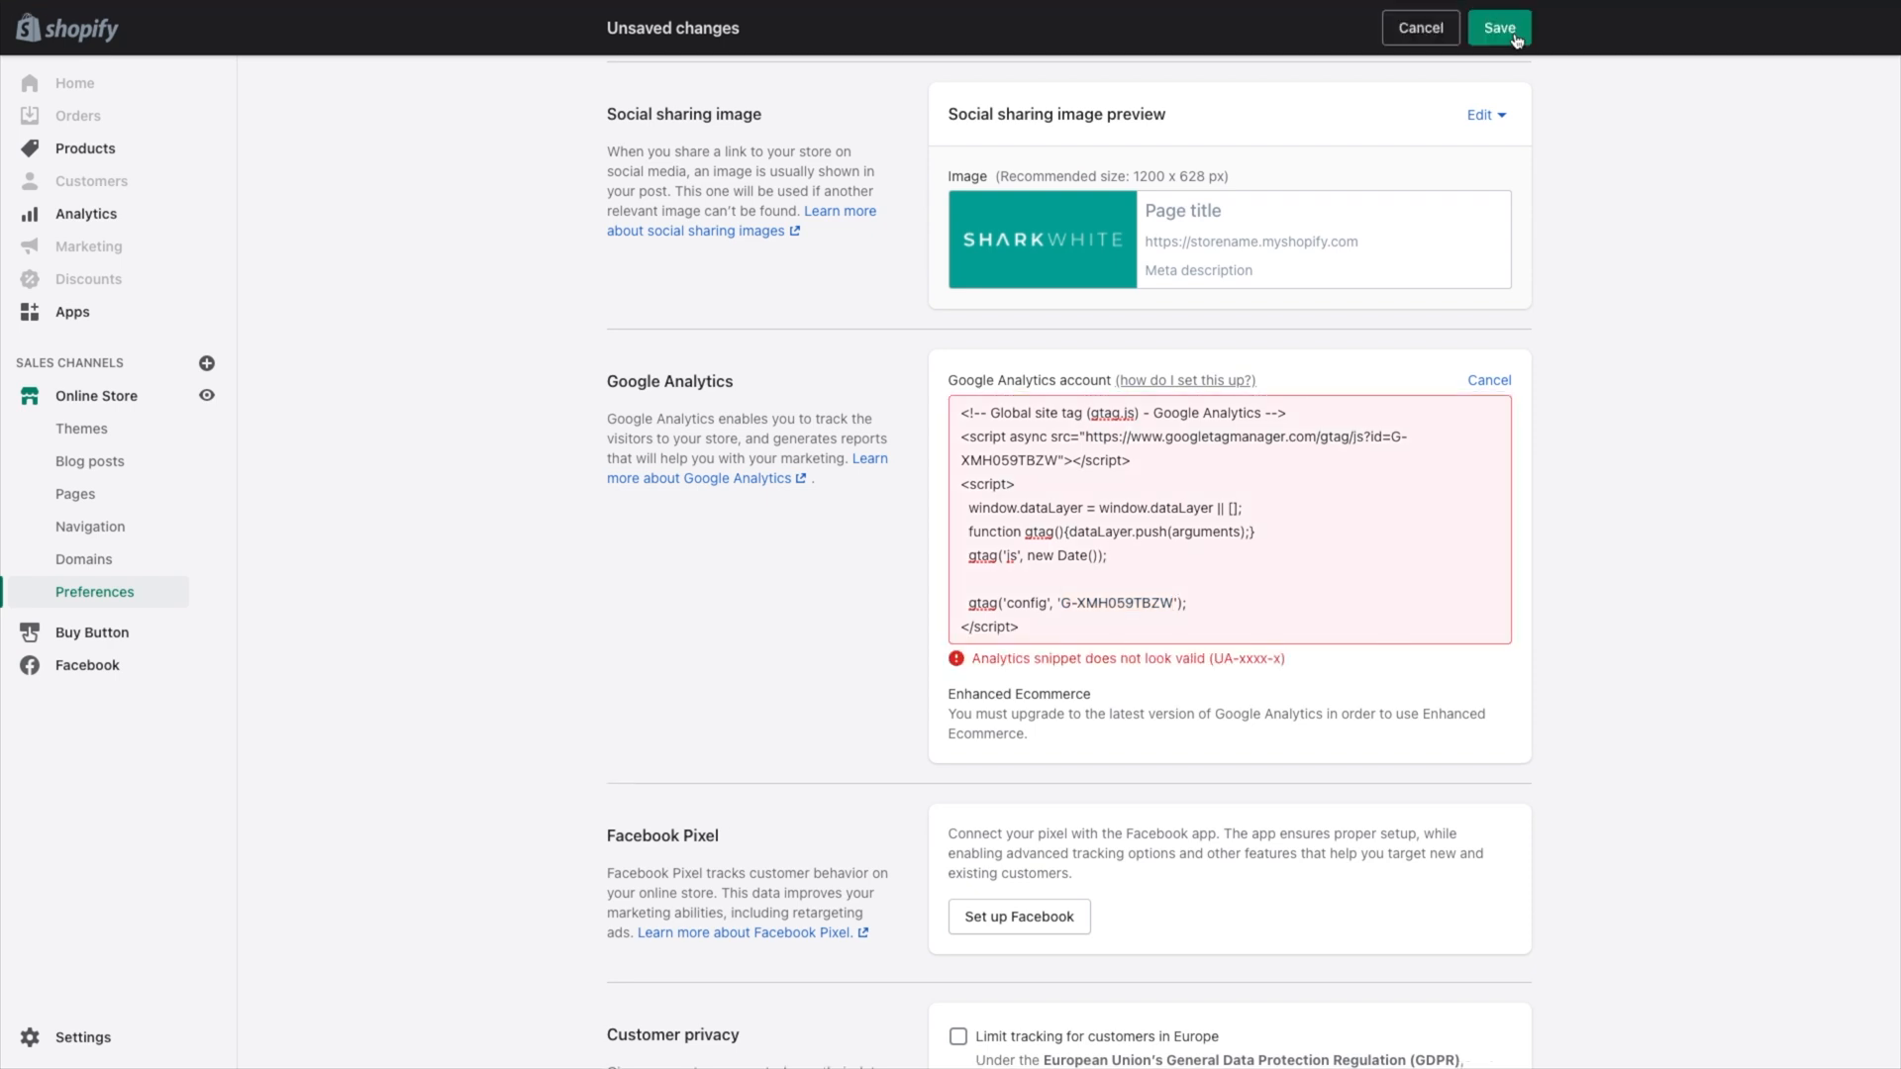
mouse_move(1210, 664)
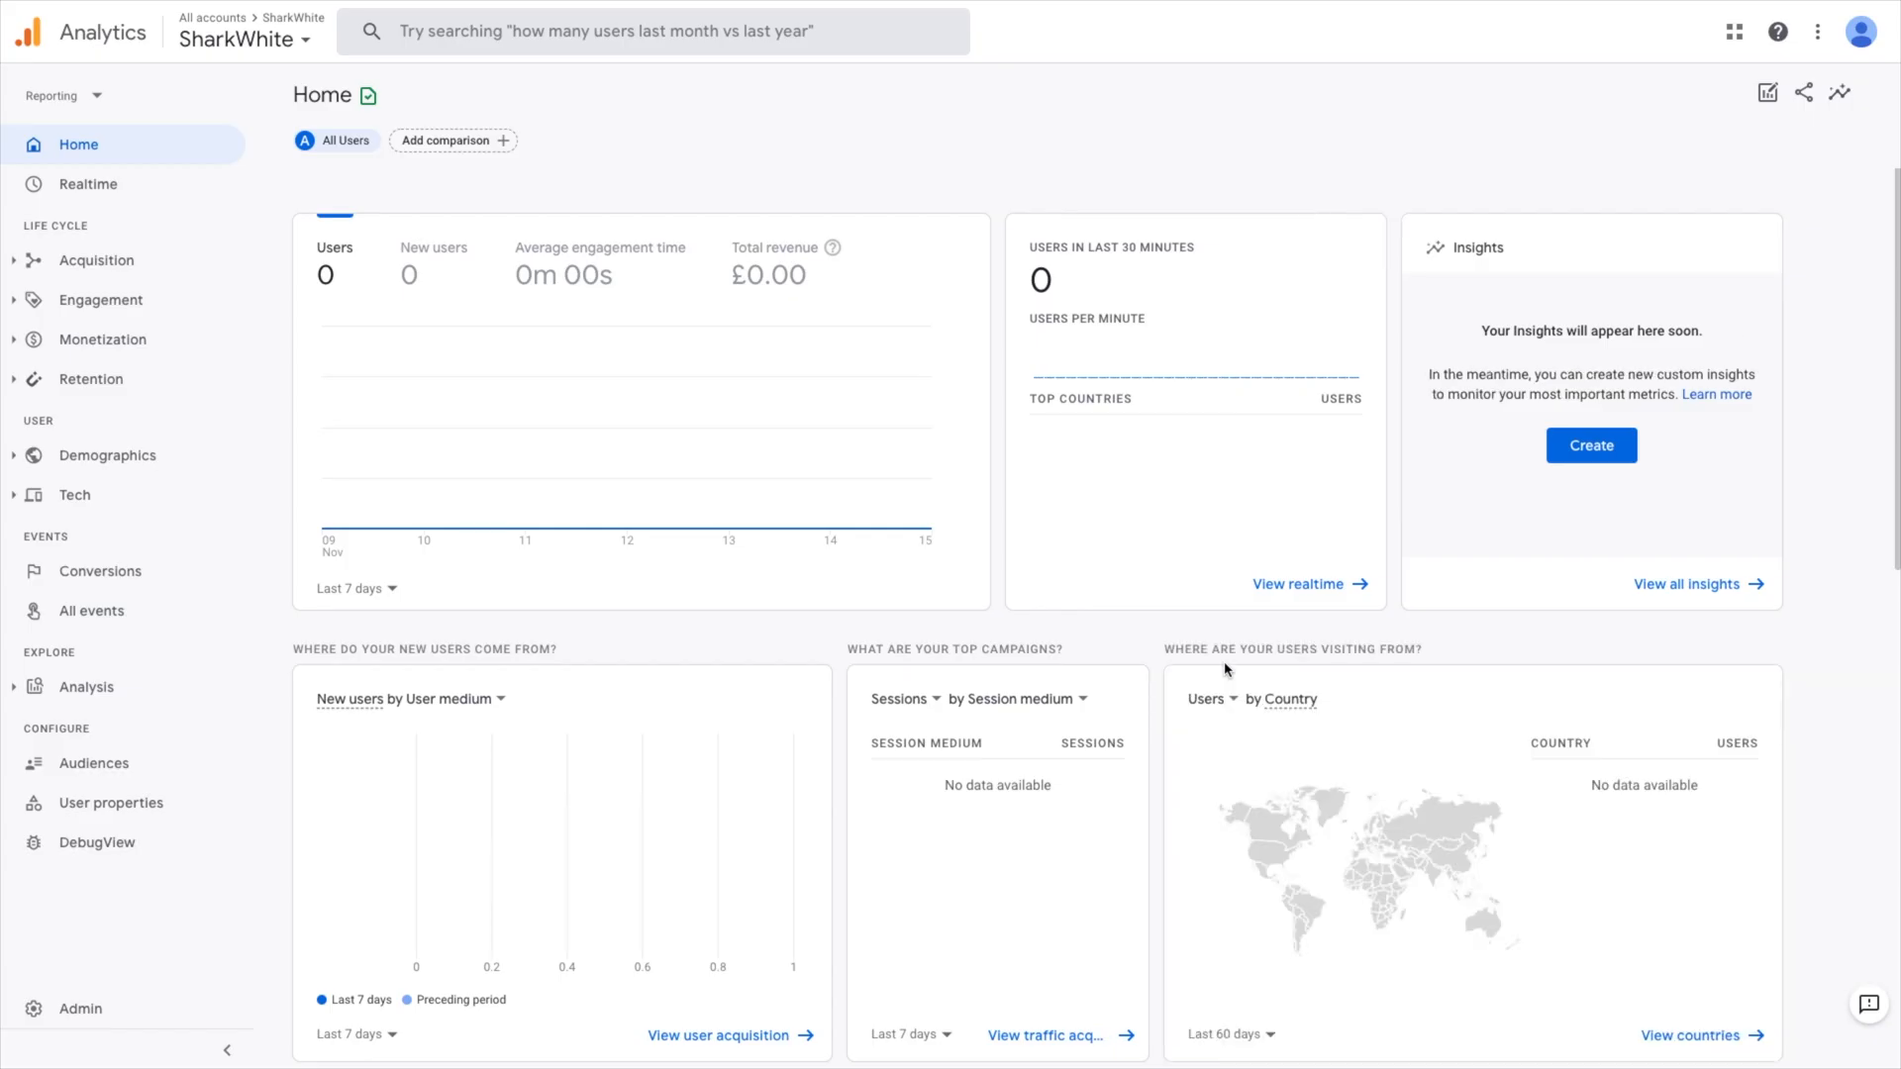
mouse_move(720, 663)
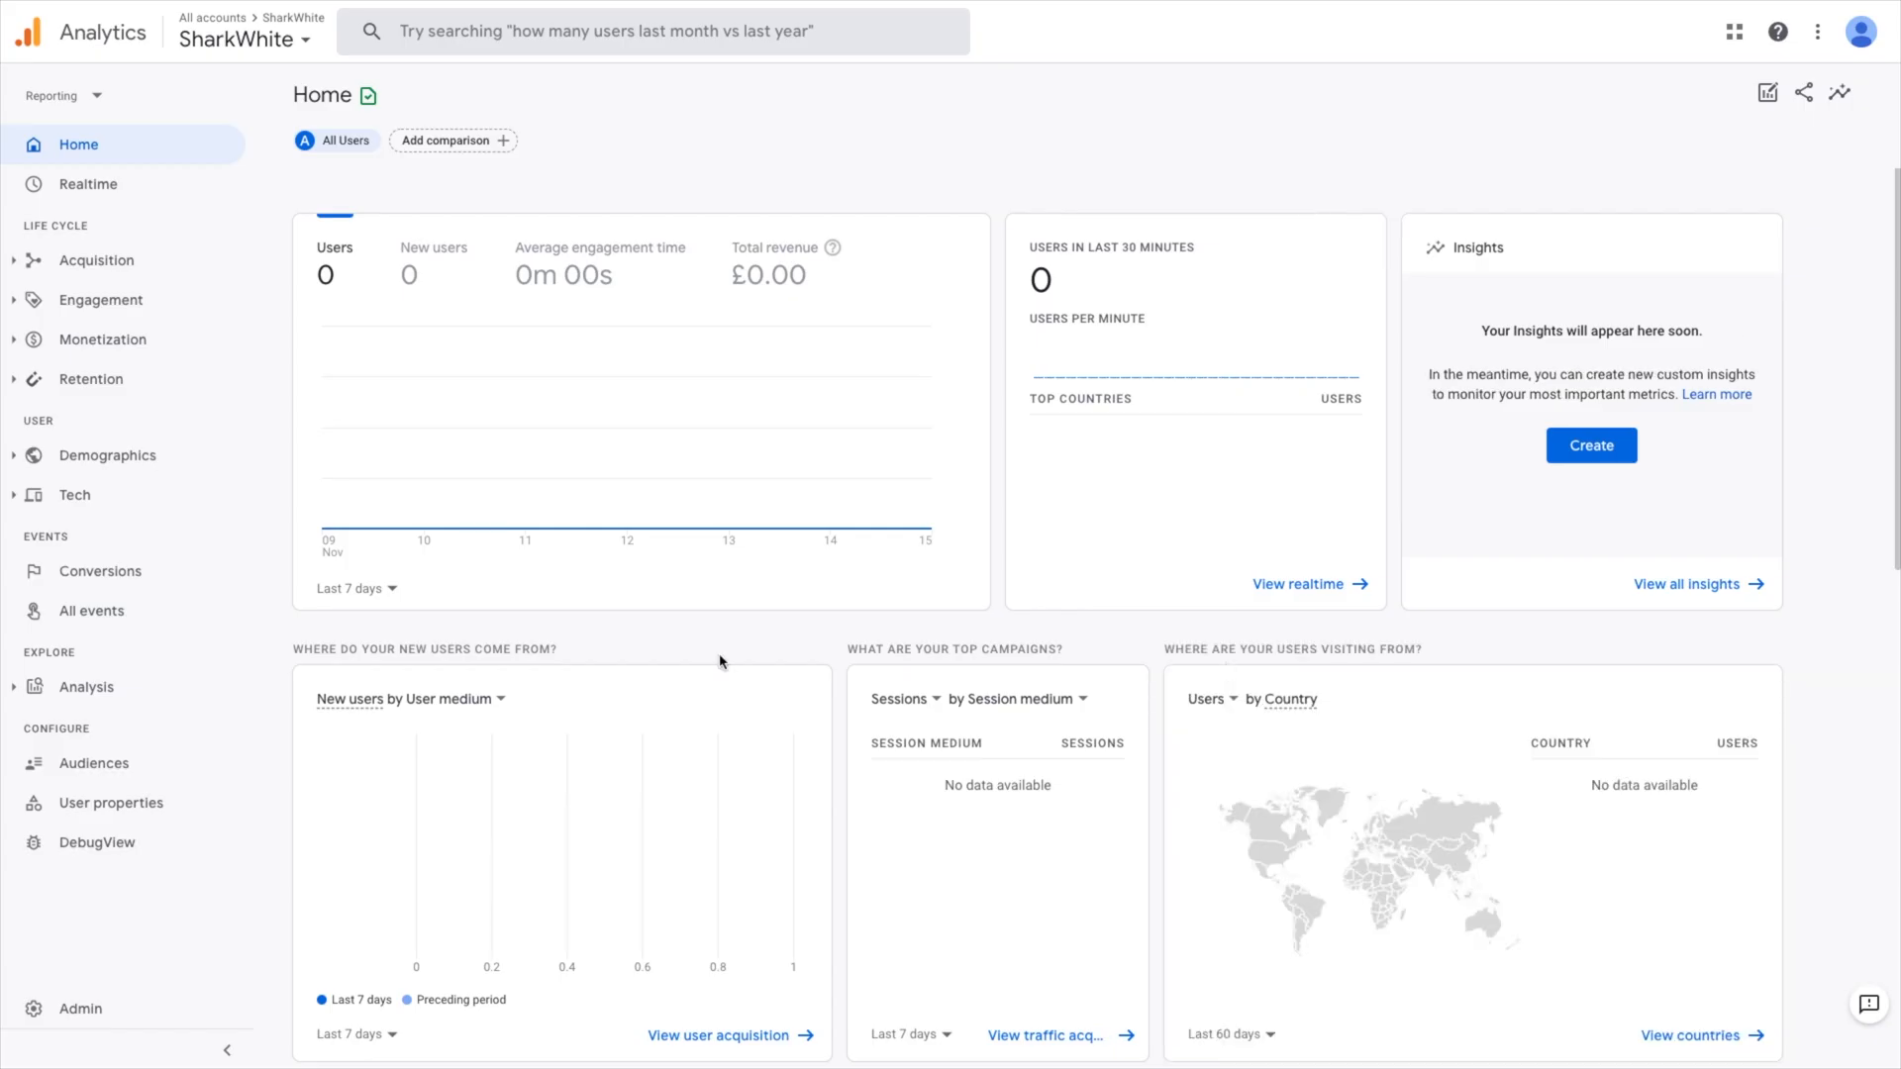
mouse_move(663, 228)
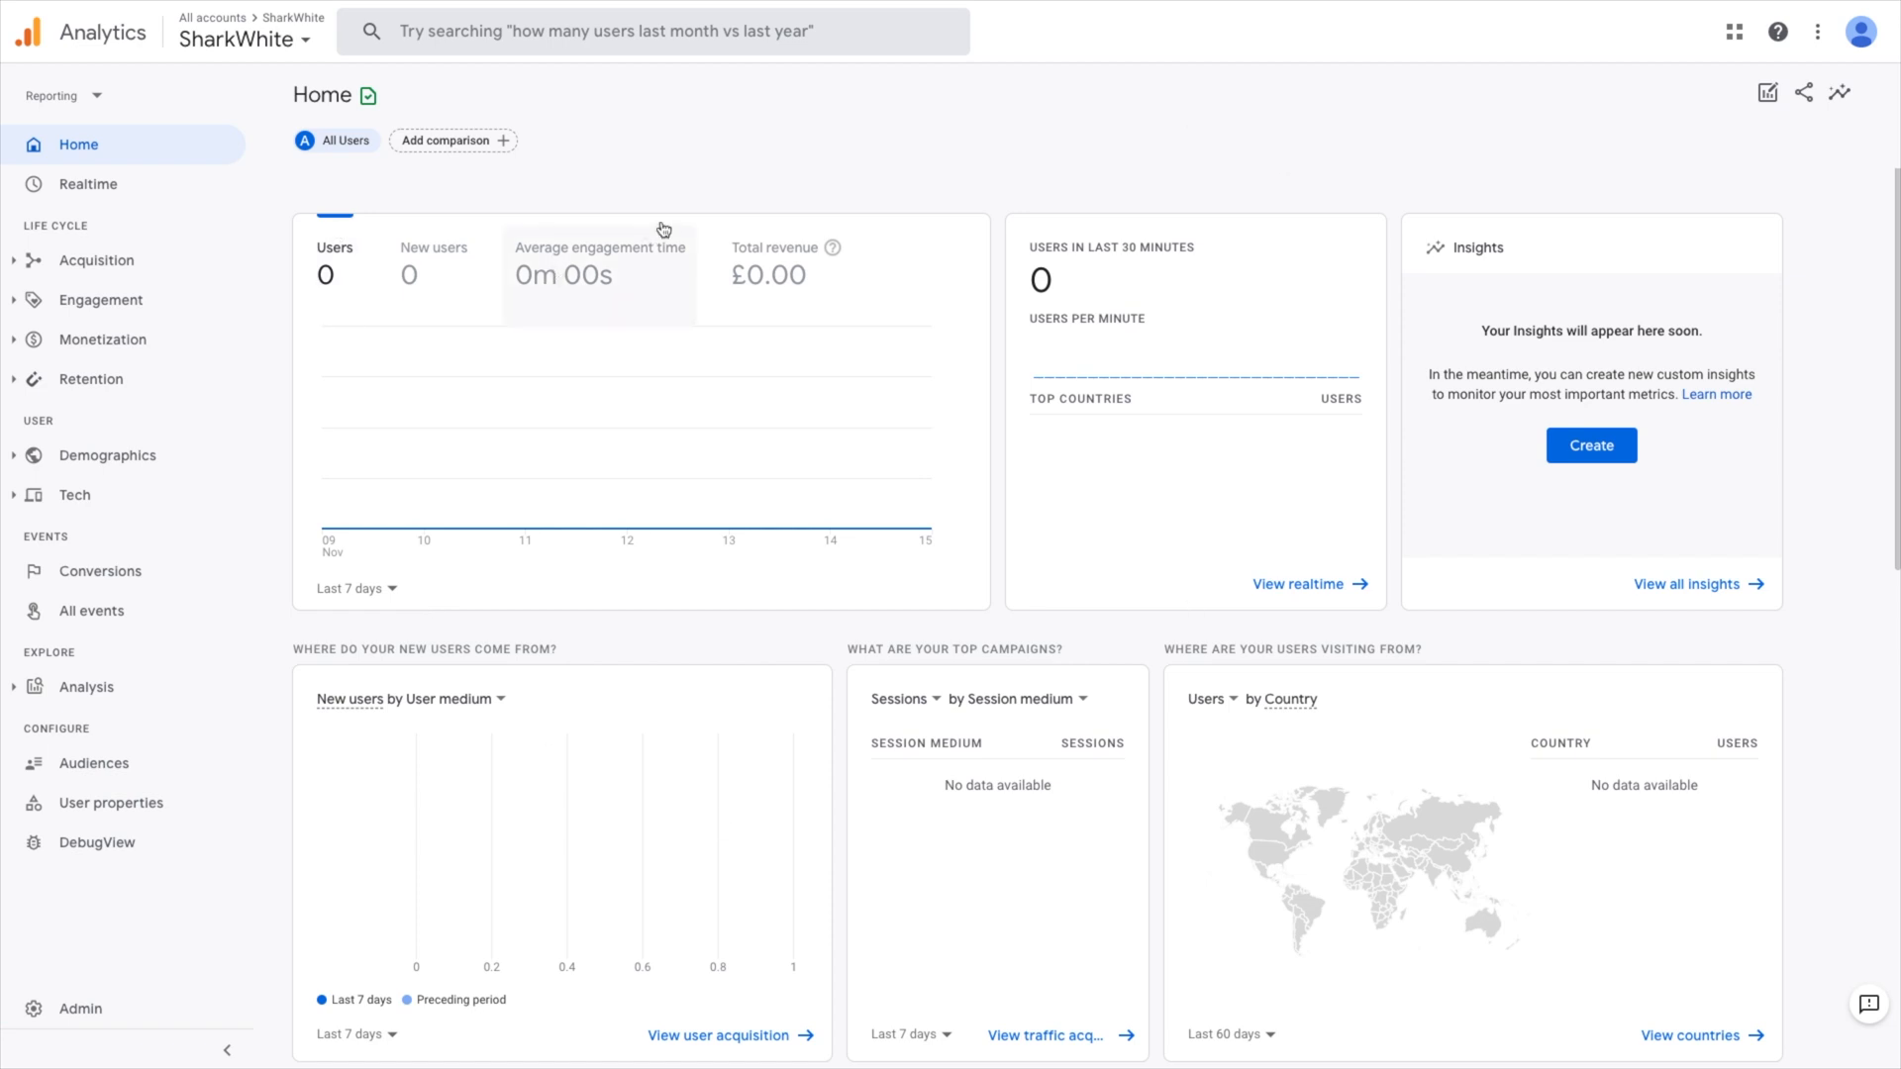
mouse_move(1076, 182)
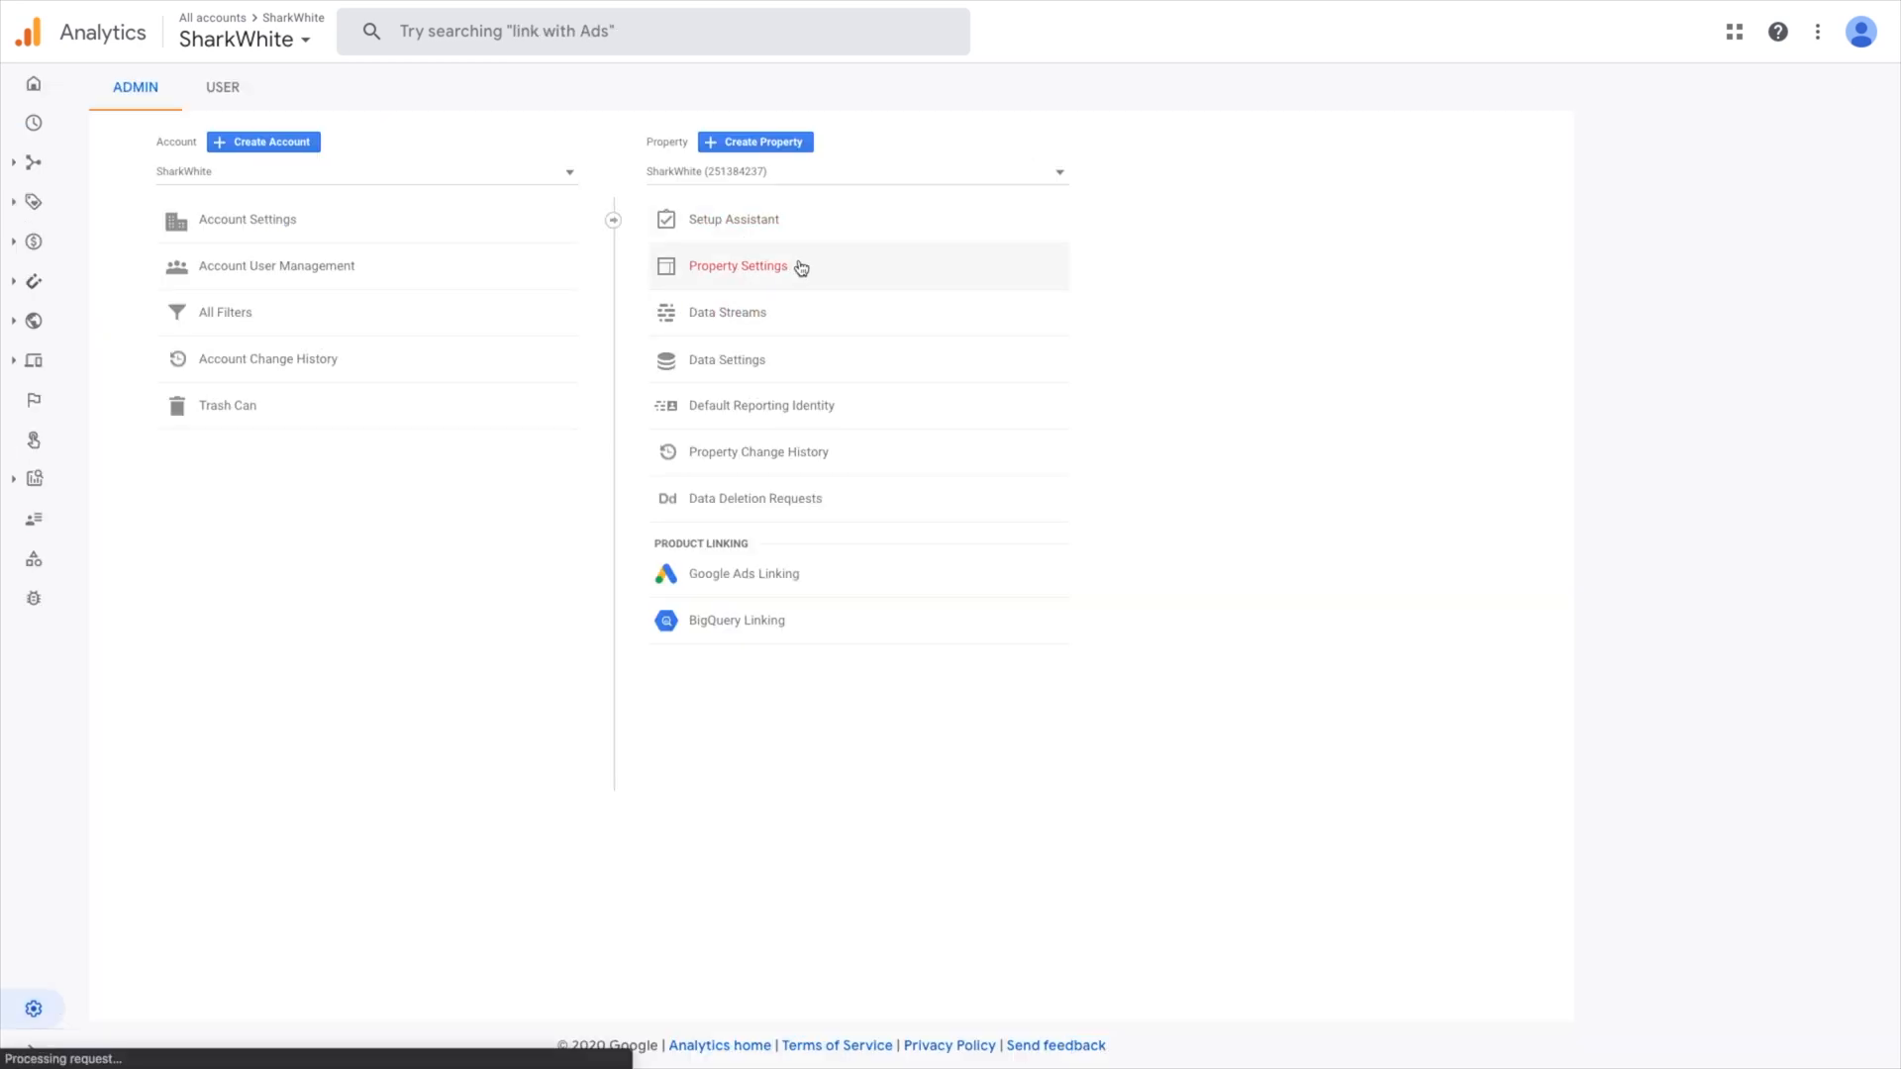
Go through Property Settings and Setup Assistant to reach the sharkwhite.com data streams list
left_click(736, 265)
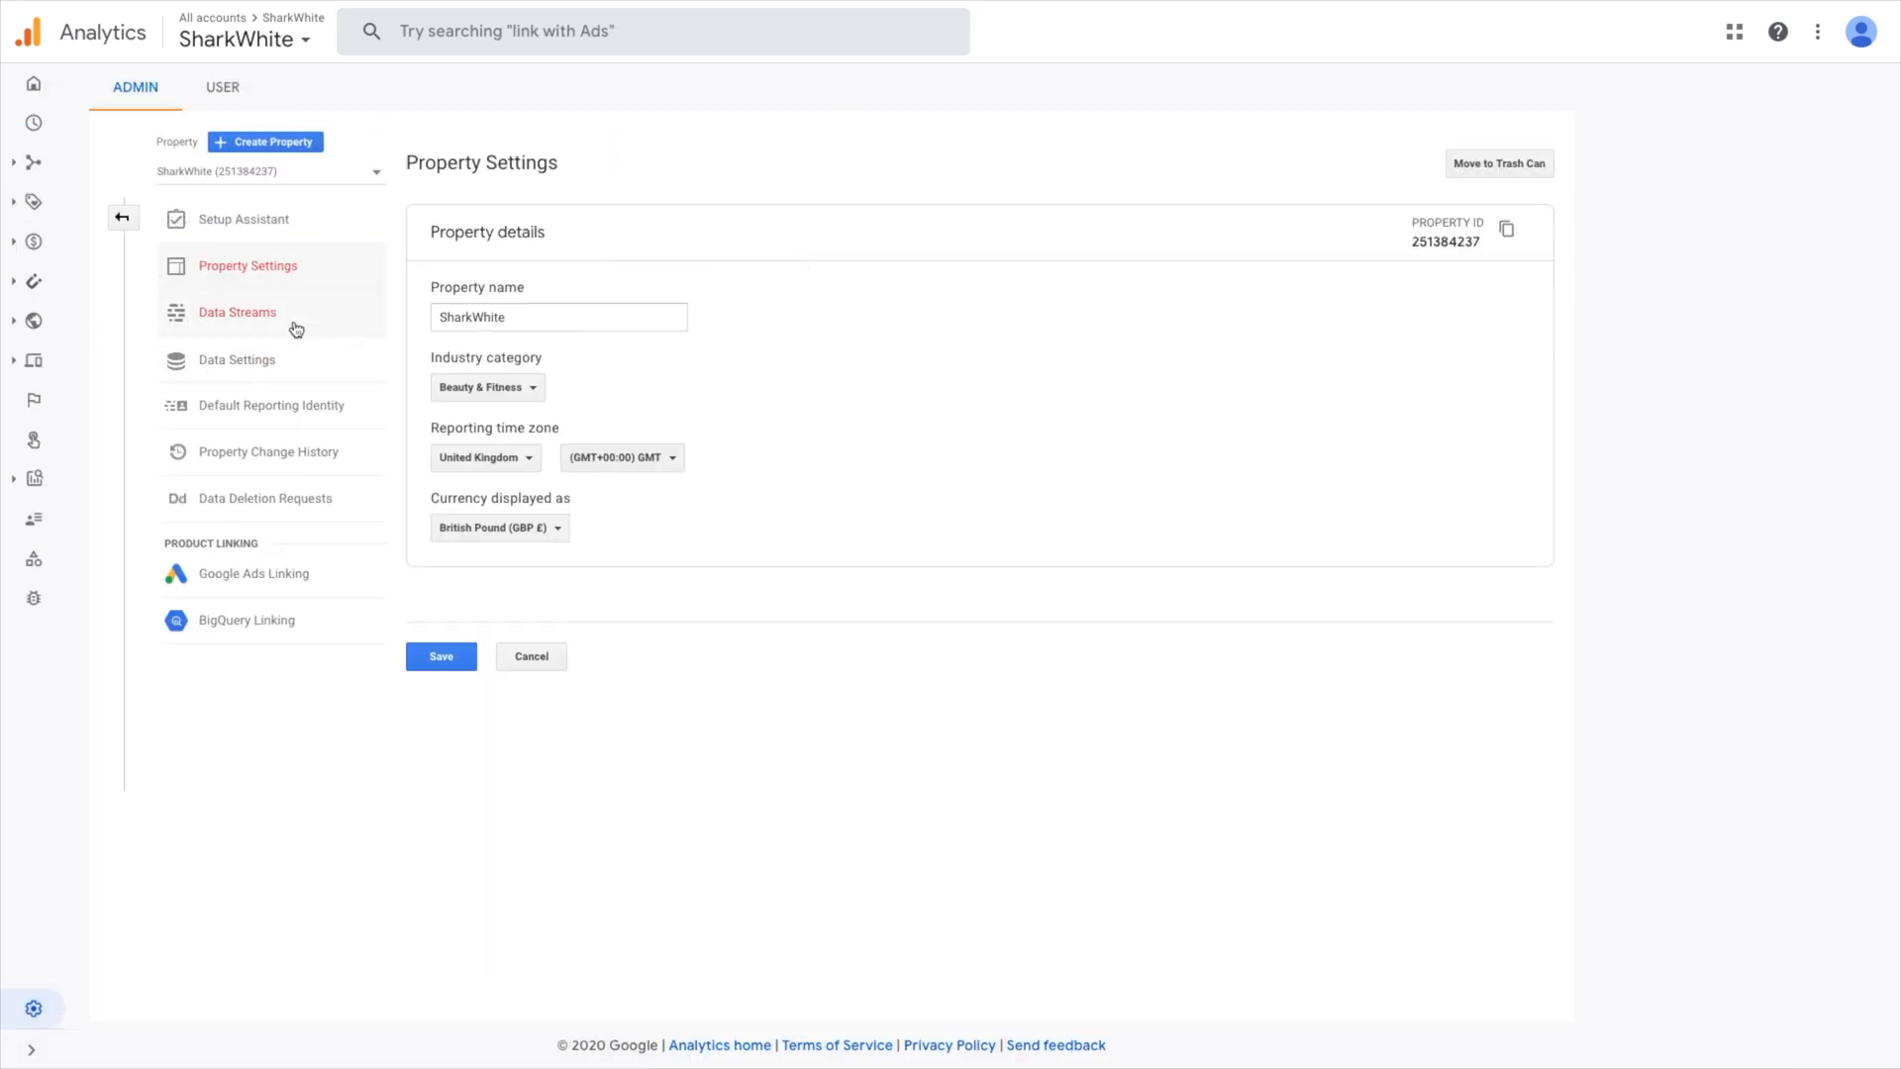
left_click(236, 311)
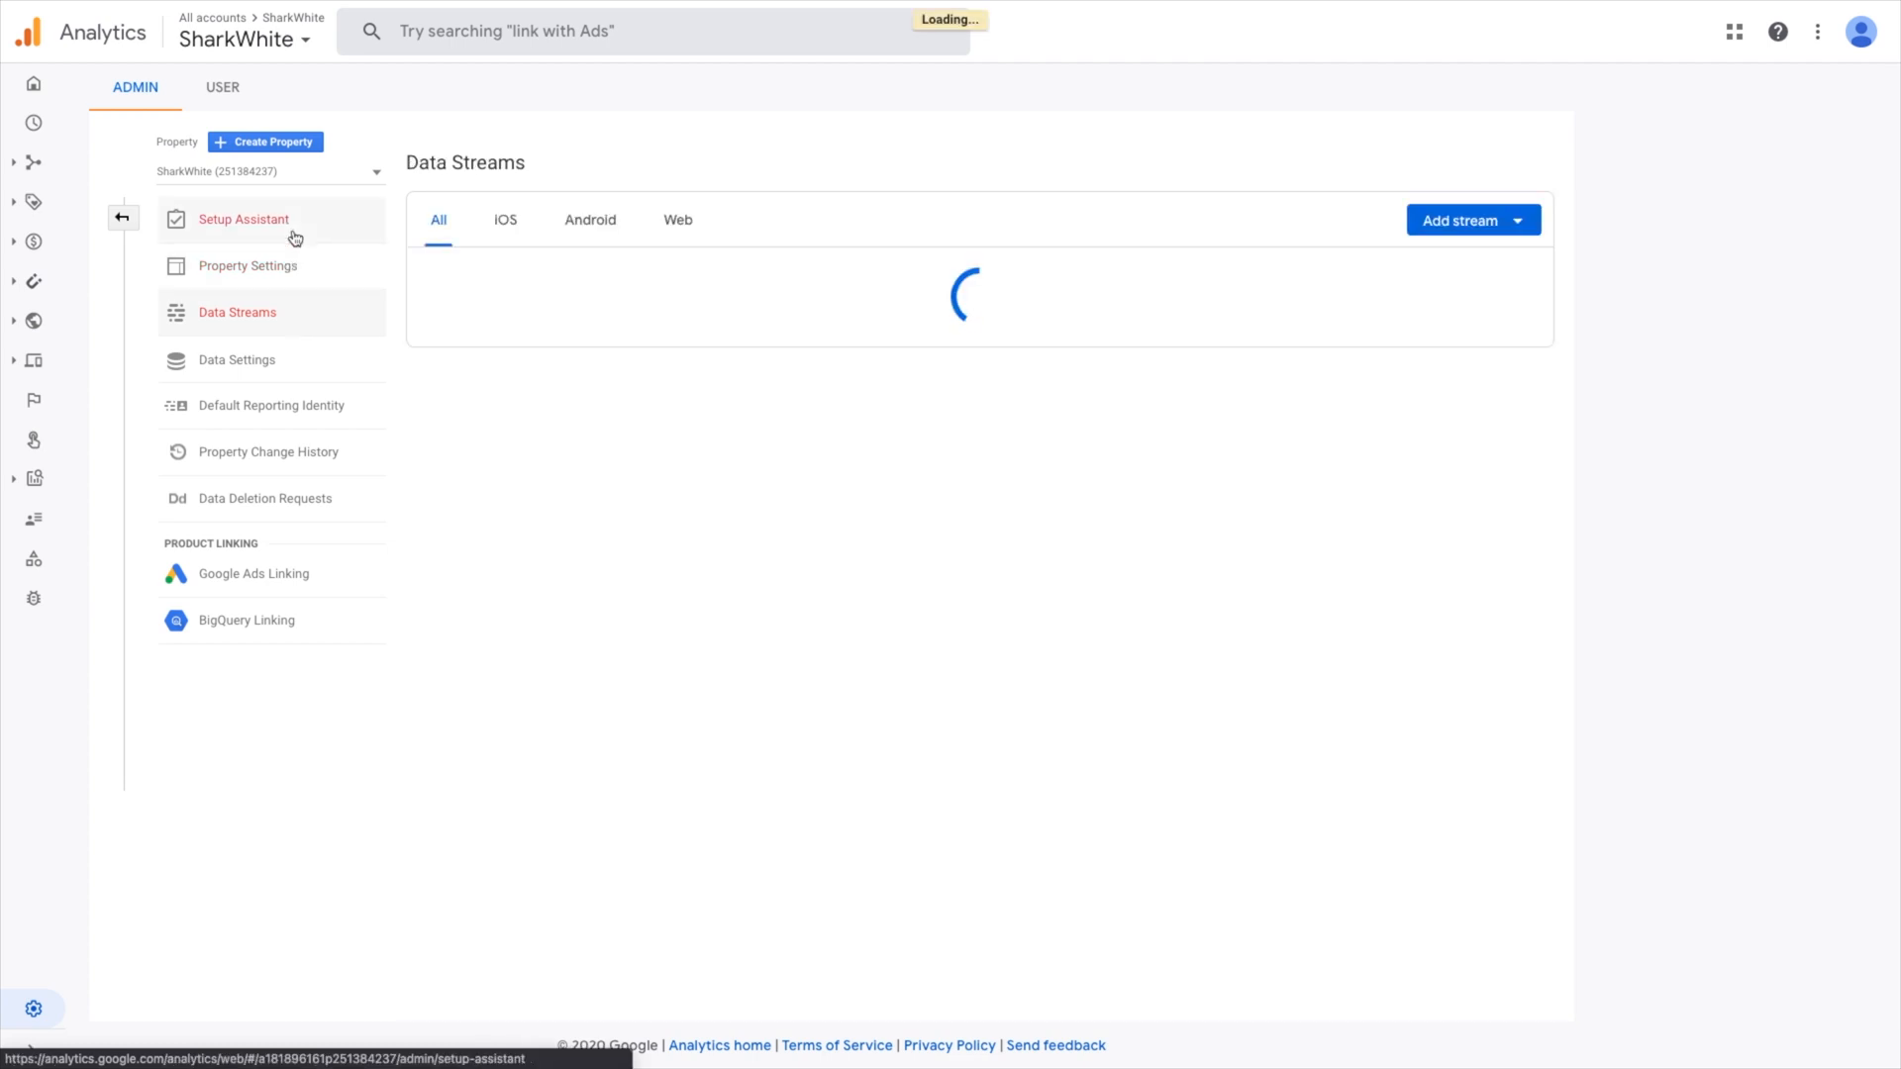
left_click(243, 220)
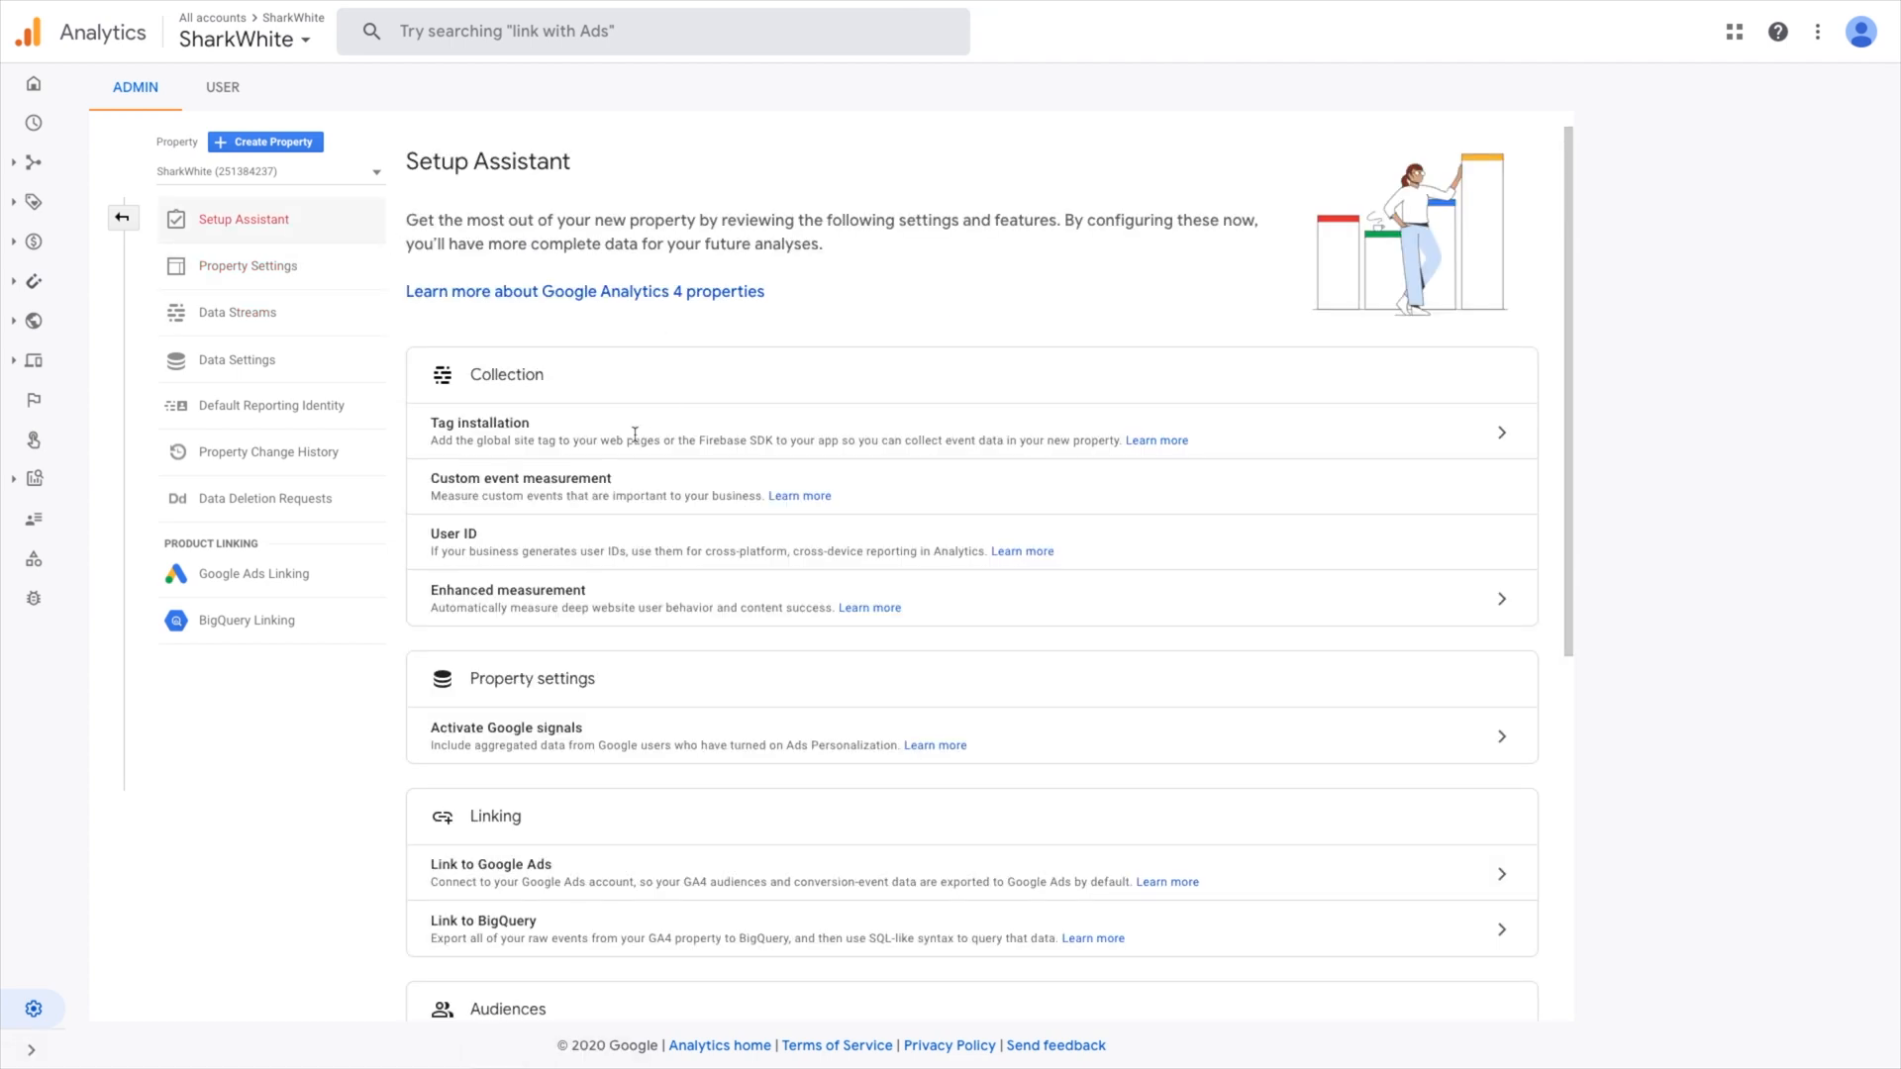
mouse_move(1503, 438)
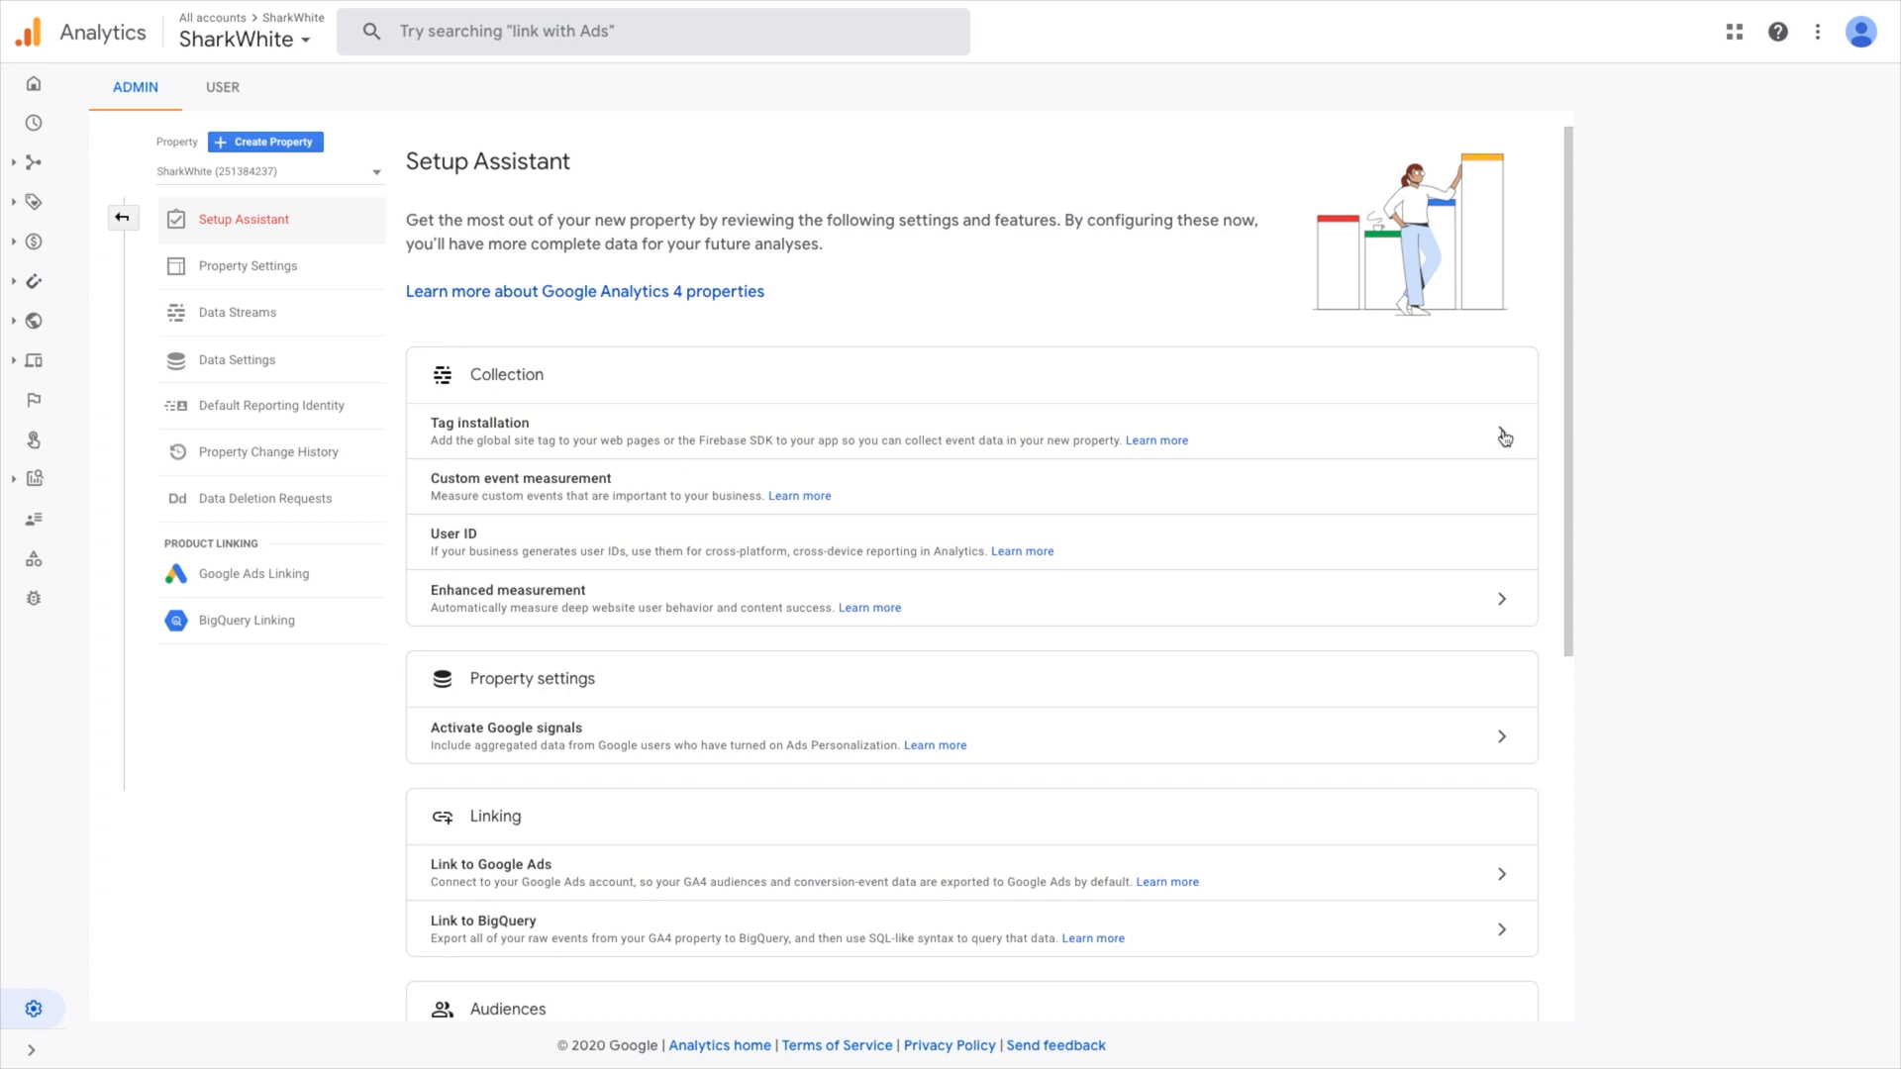
left_click(237, 312)
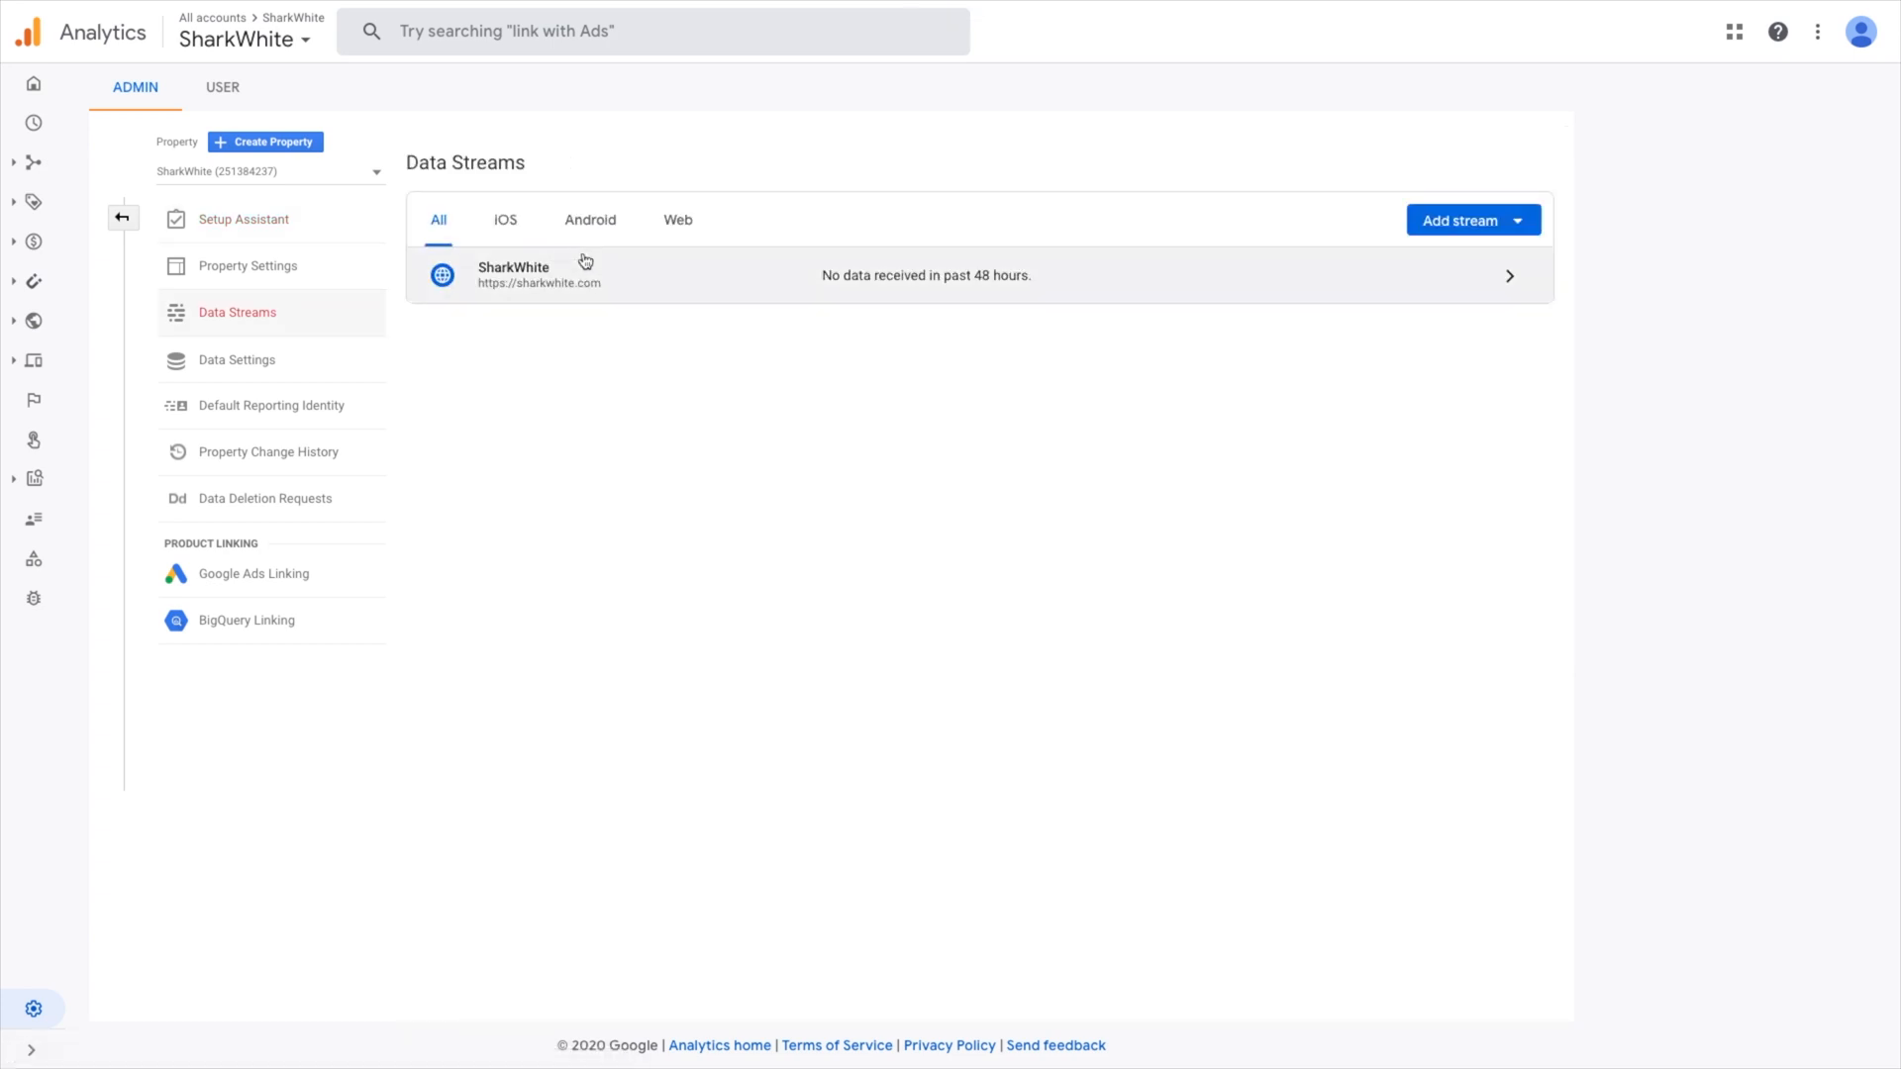
mouse_move(493, 254)
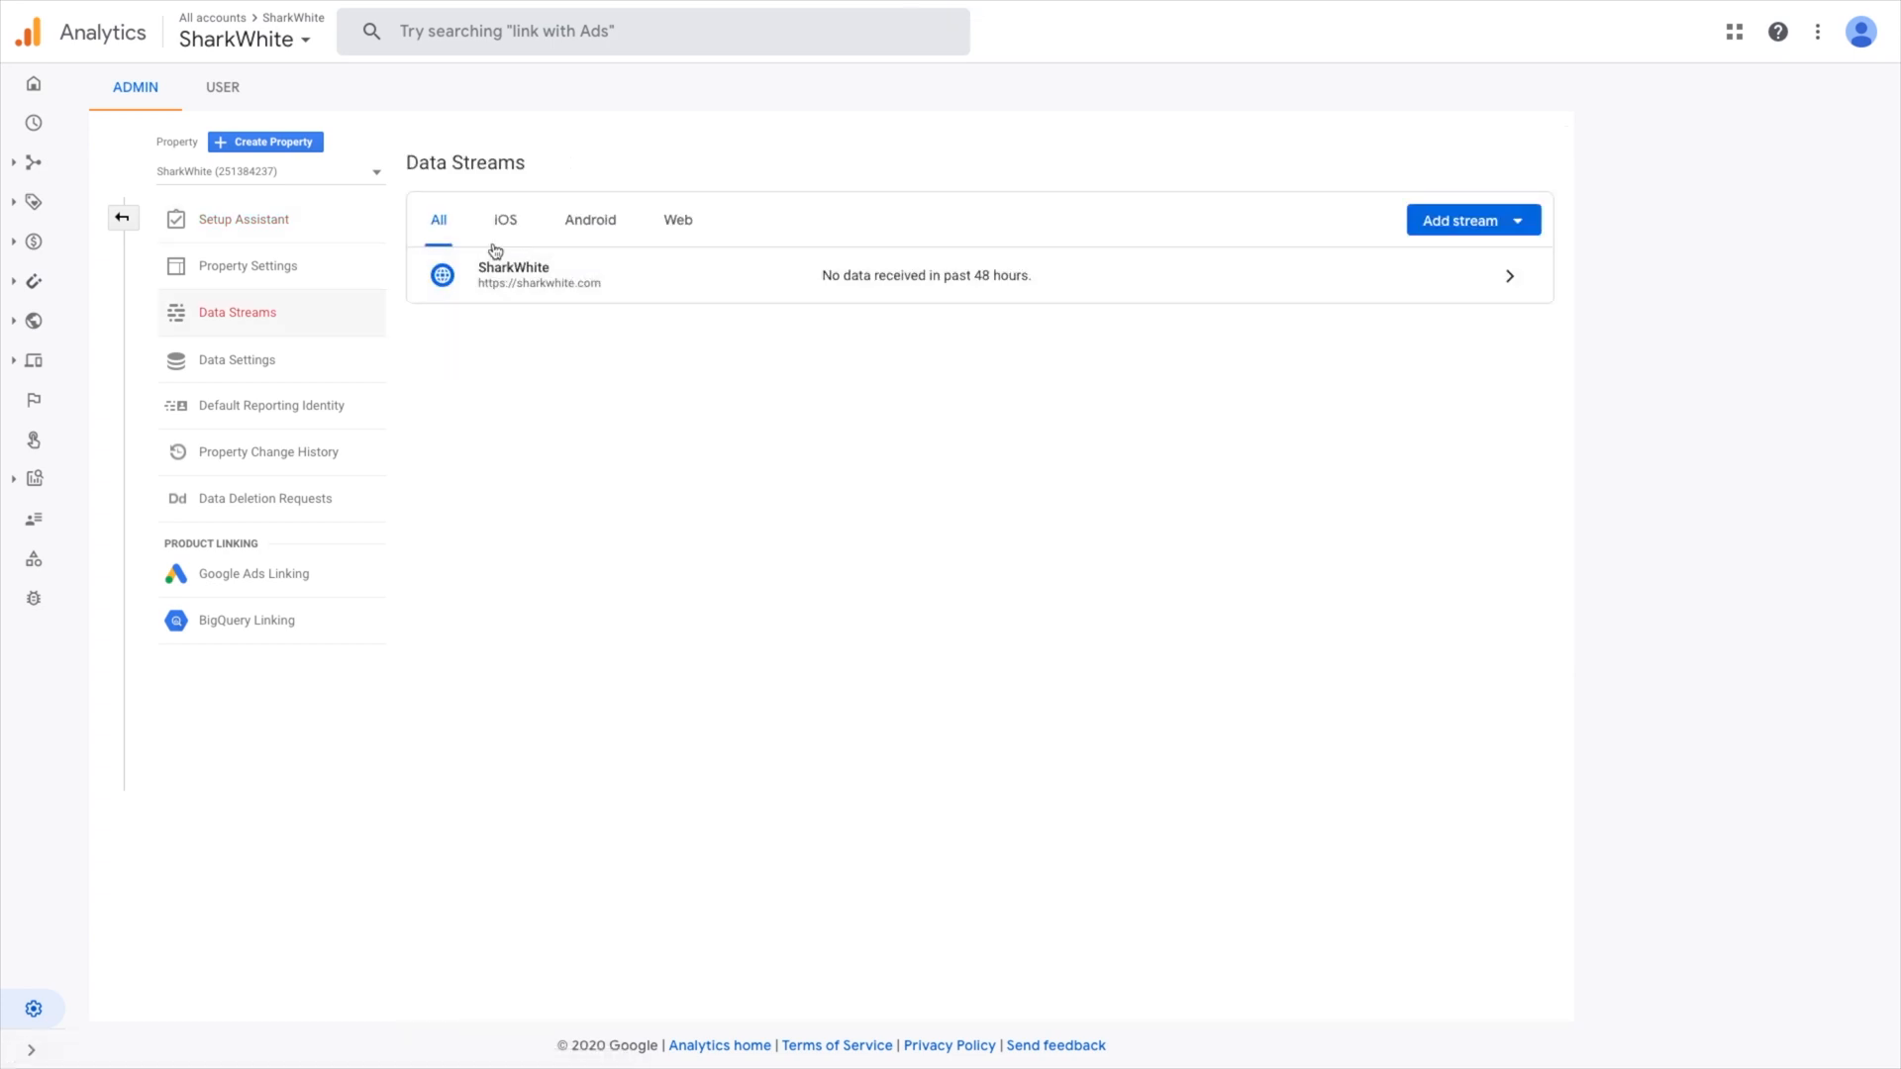
mouse_move(551, 275)
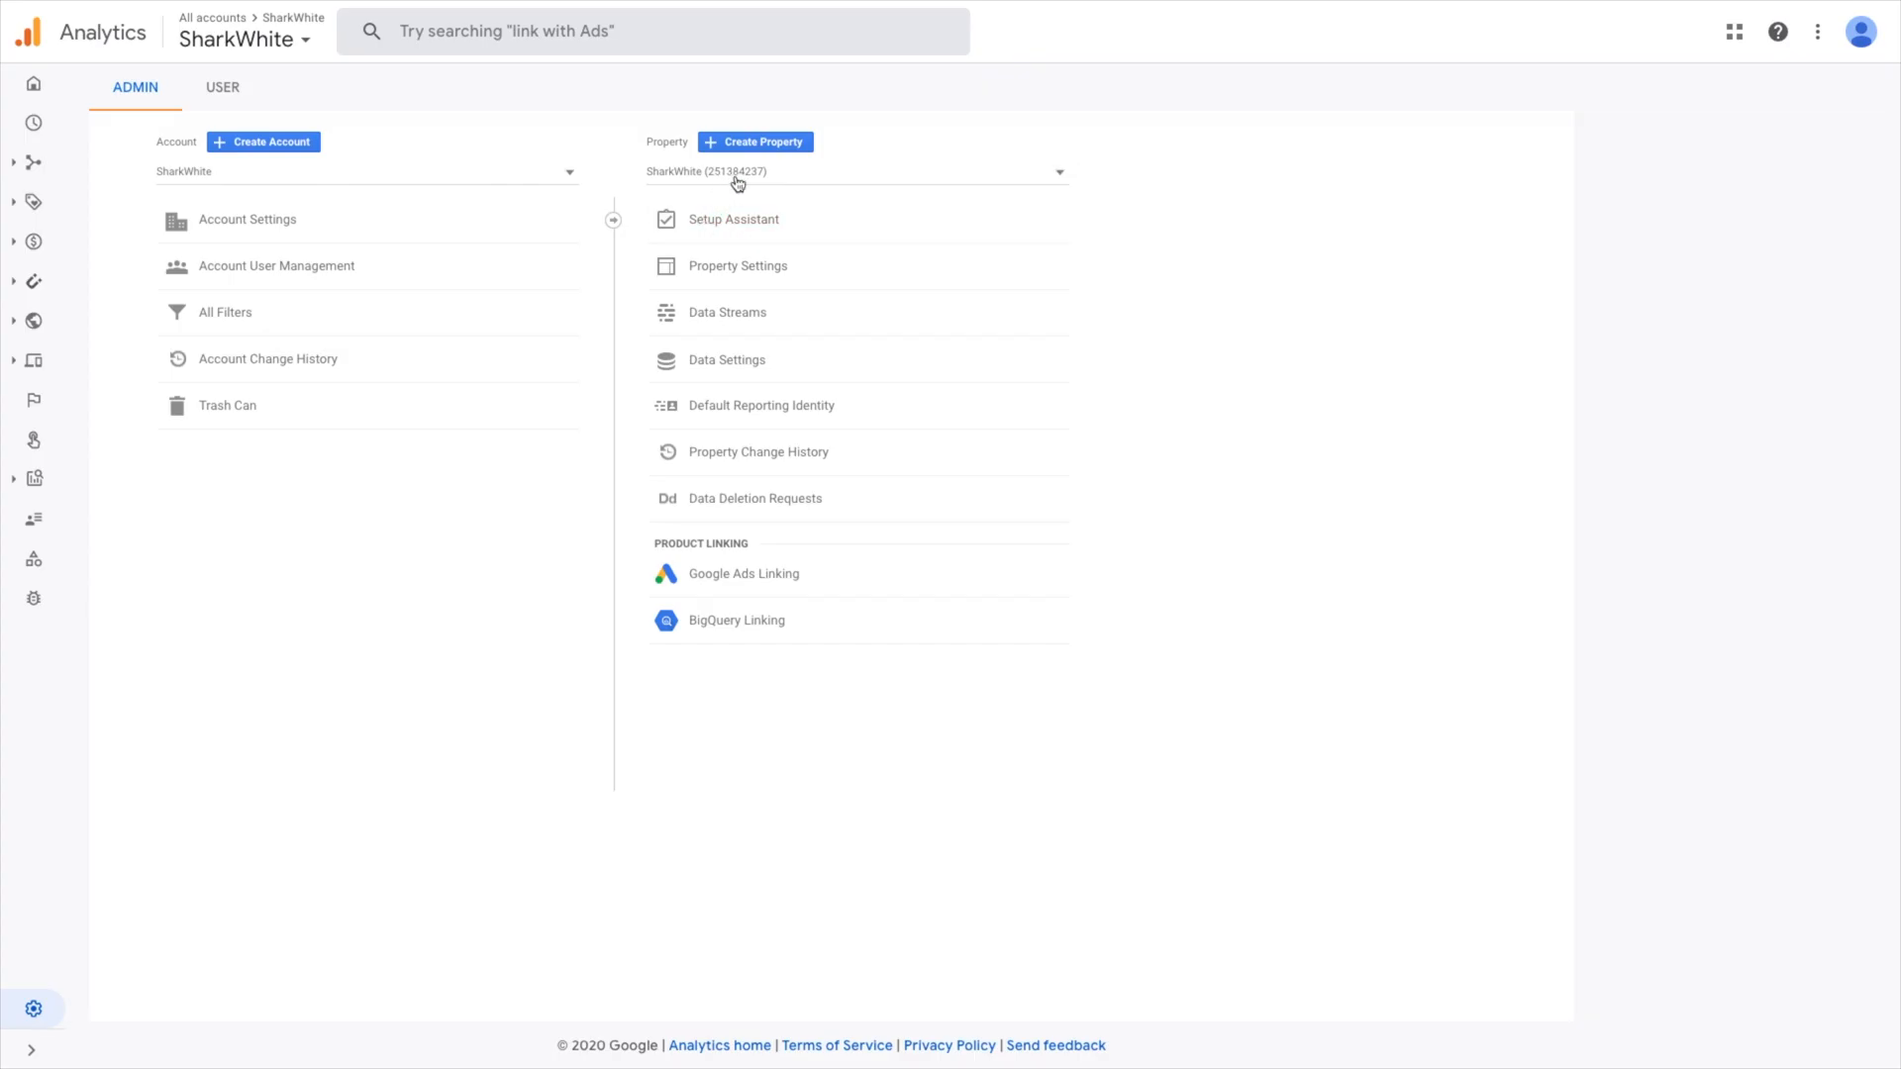
mouse_move(765, 178)
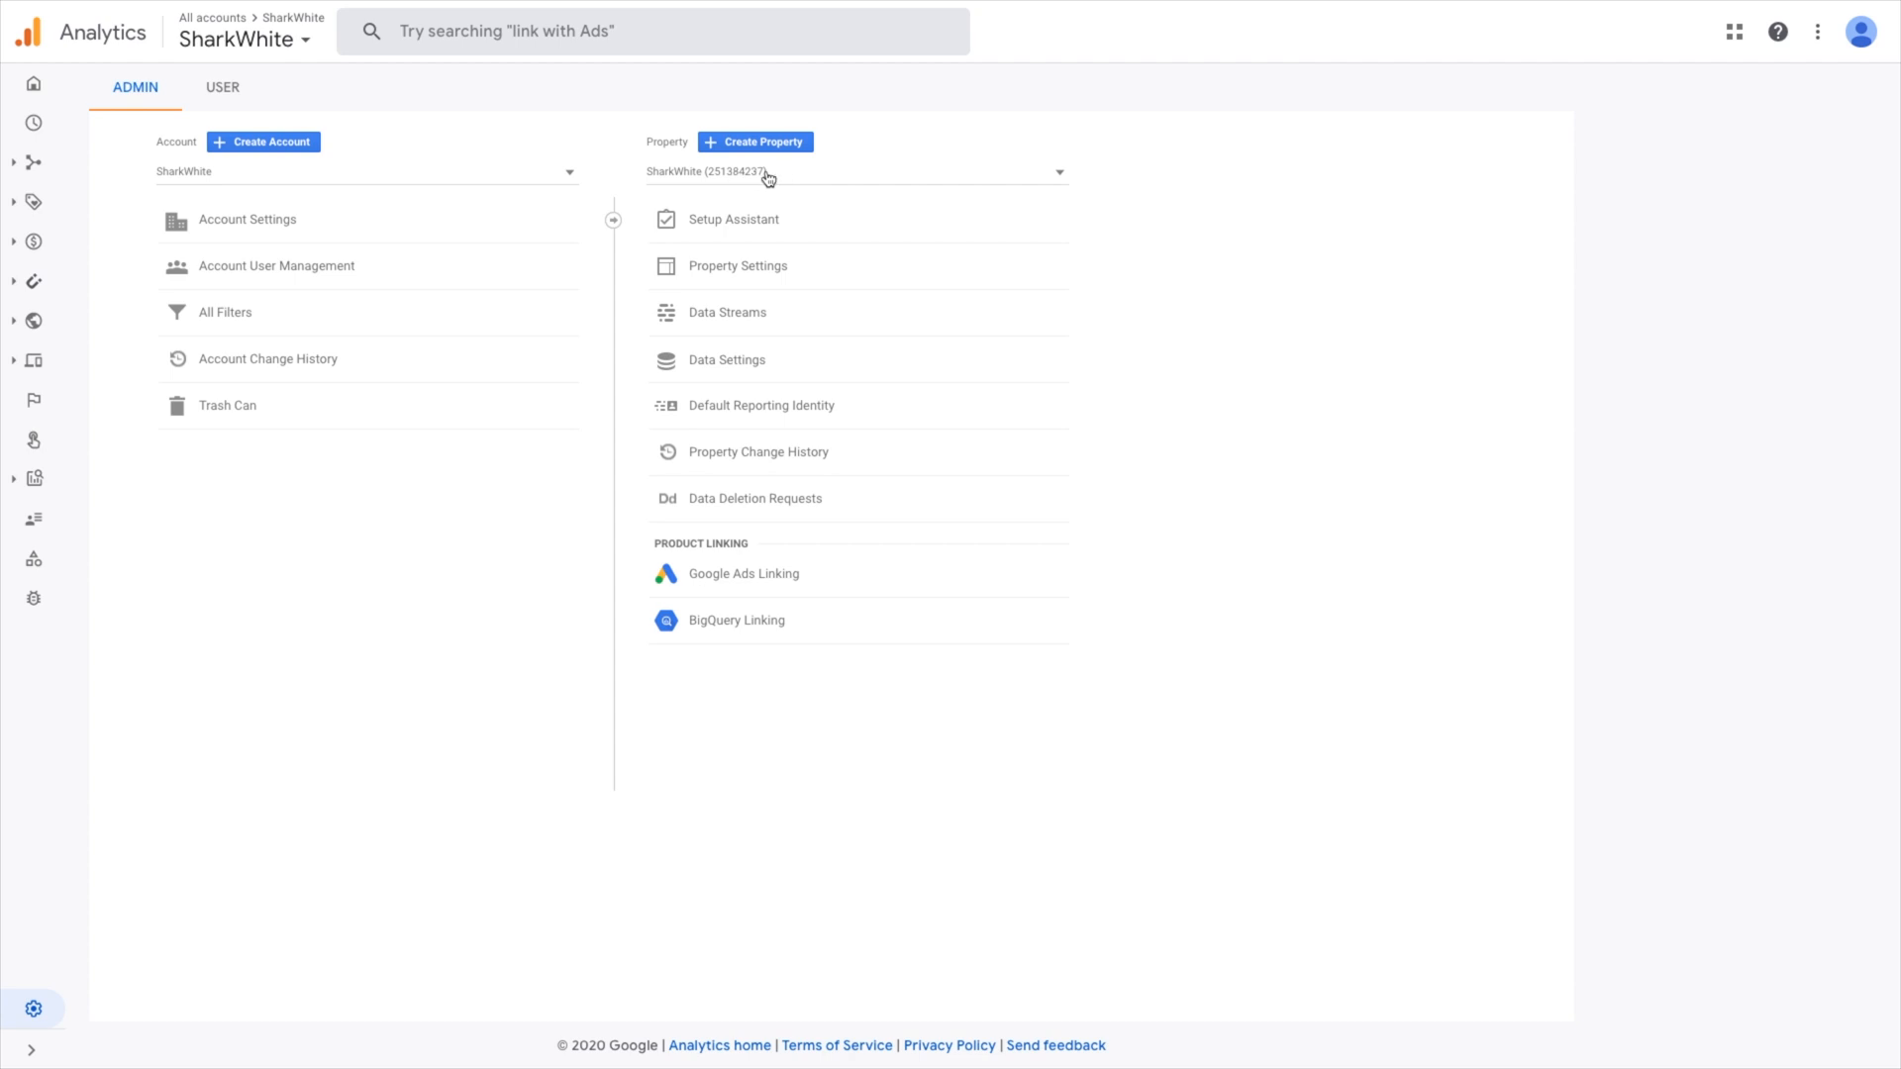
mouse_move(767, 170)
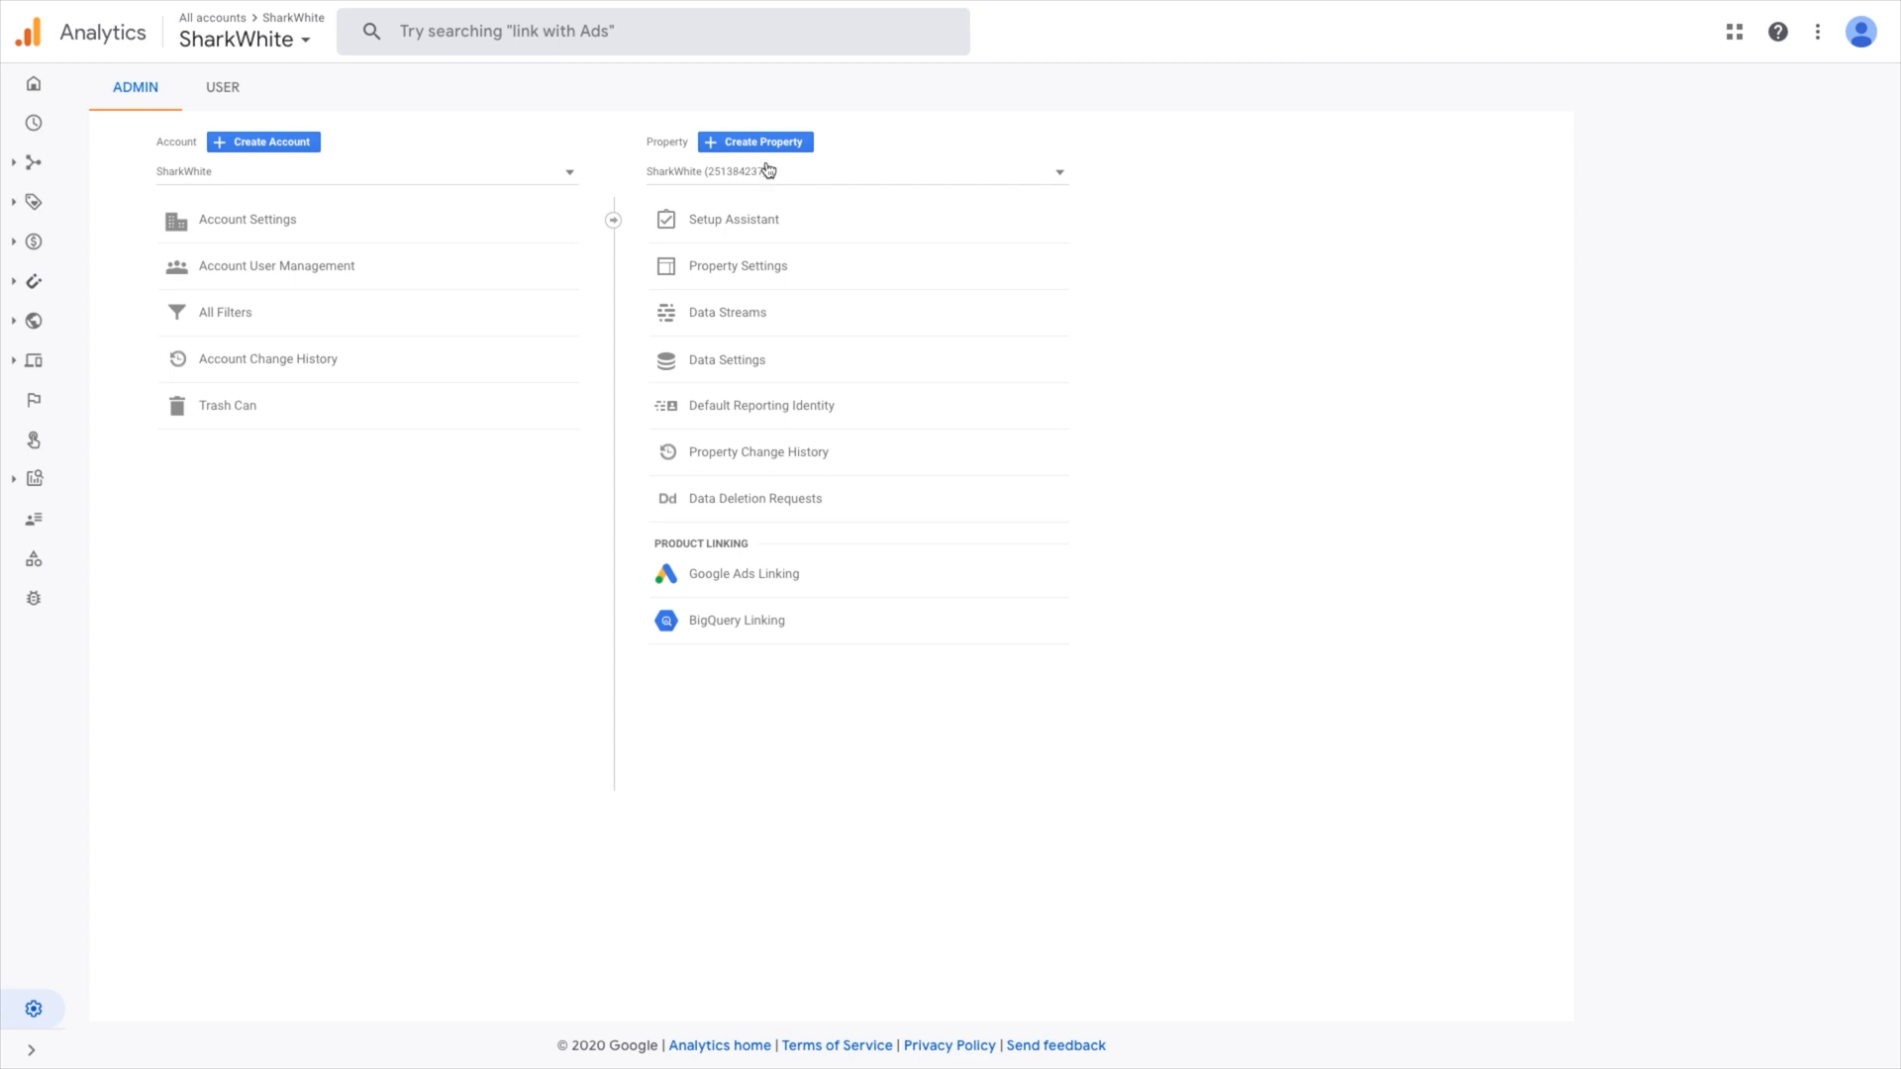
Start a new property named 'Your Website'
left_click(755, 142)
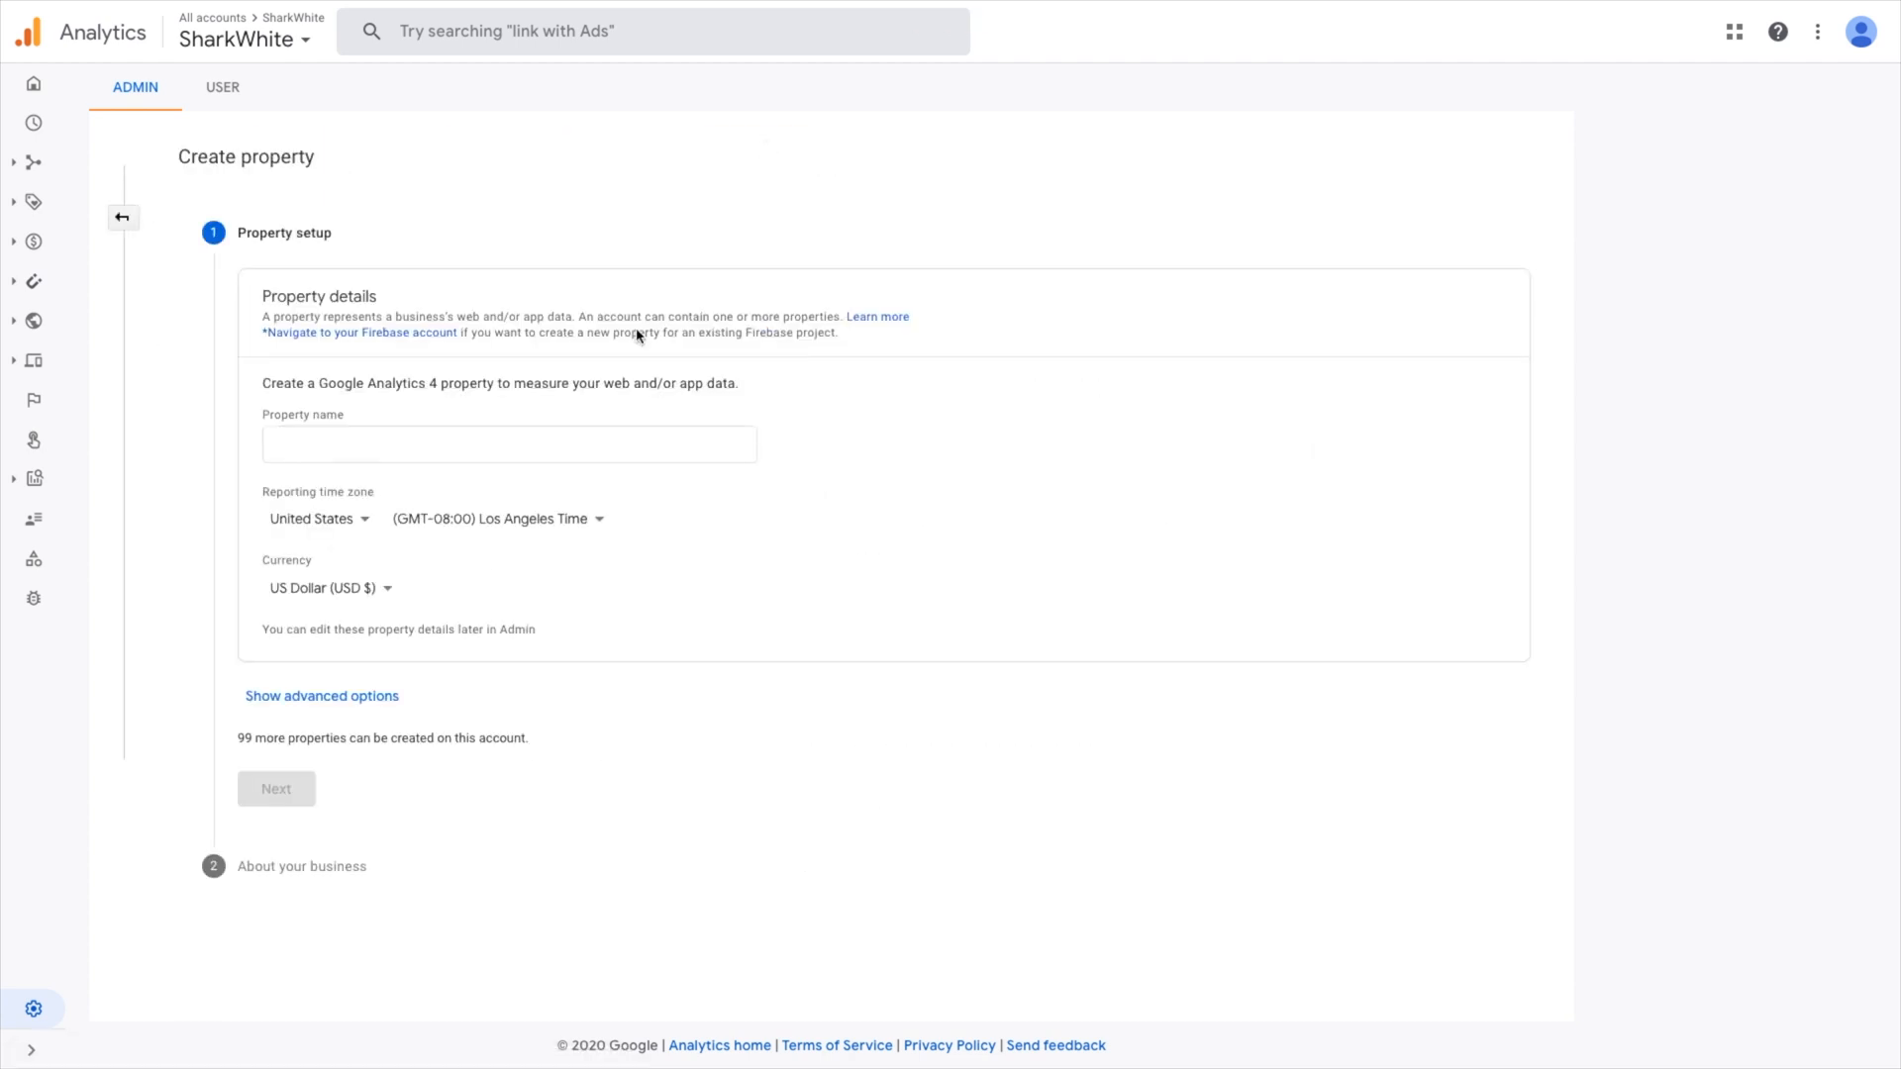
type("Your W")
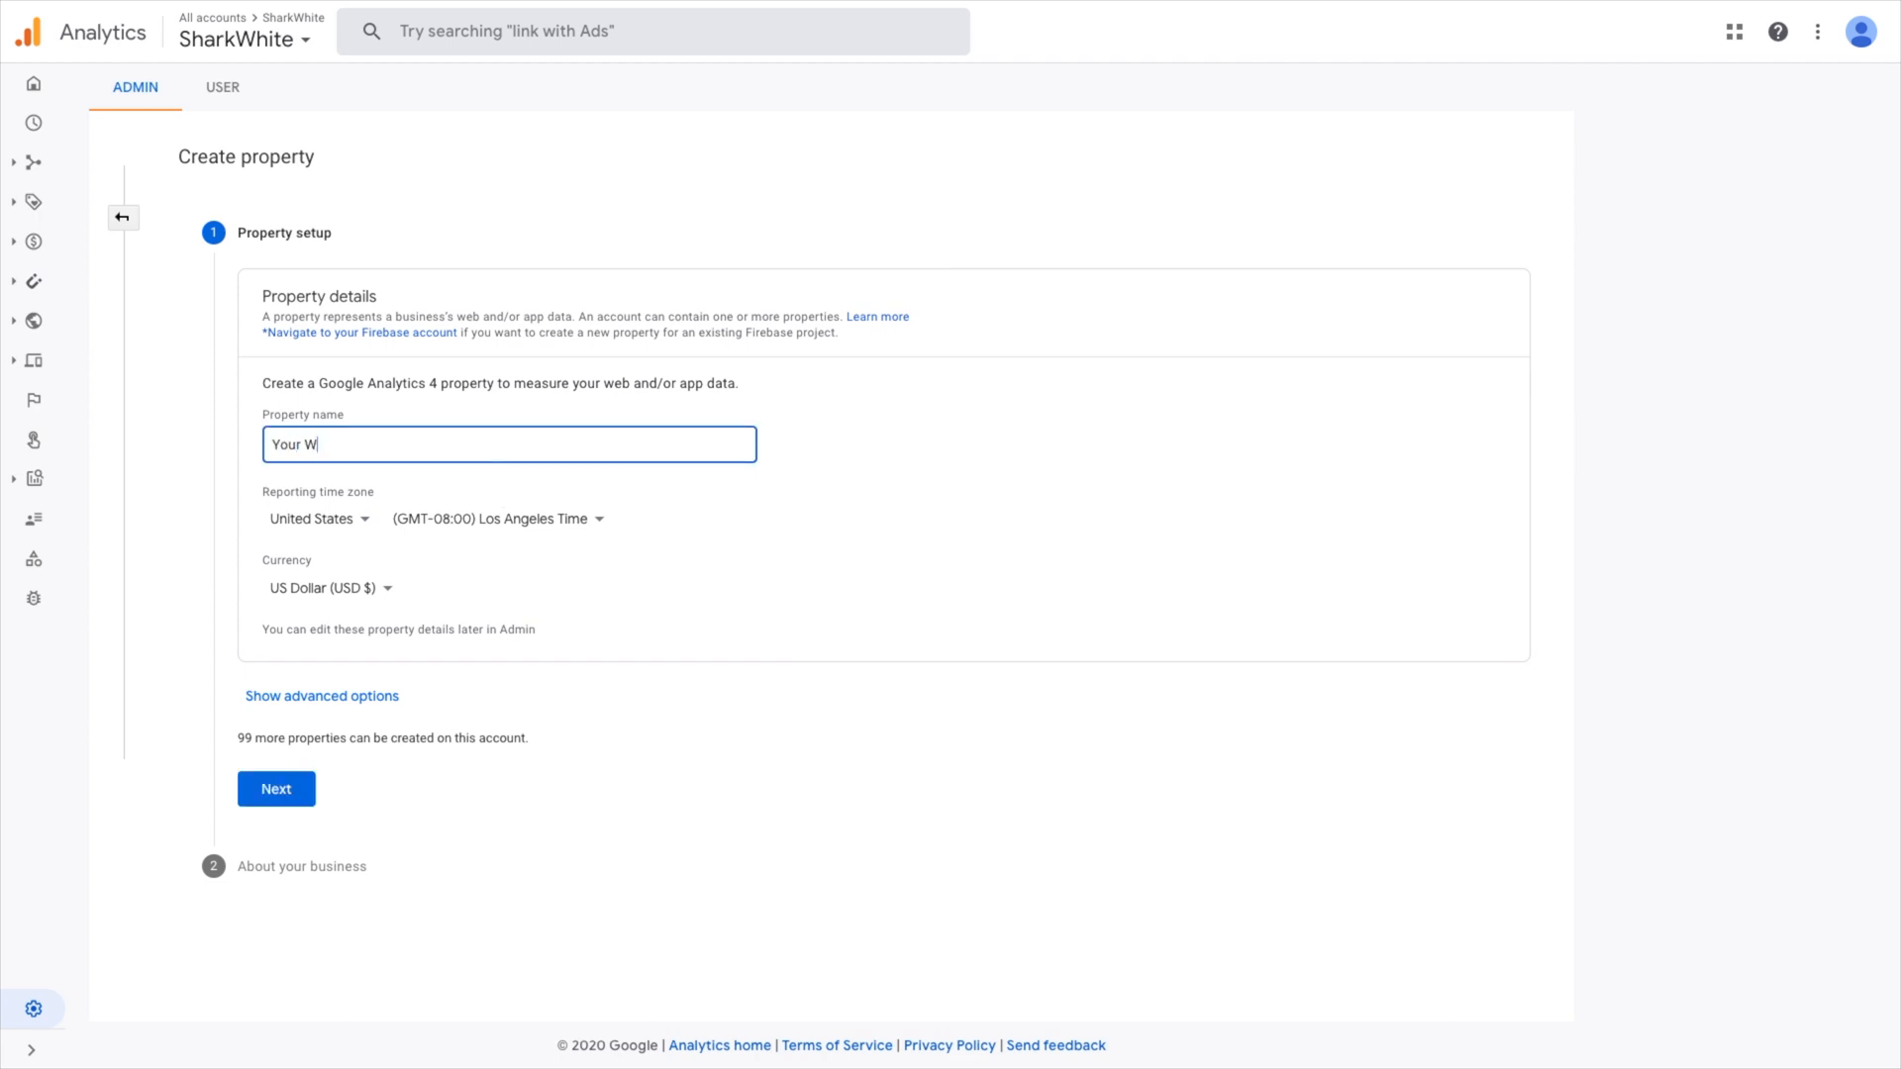
type("ebsite")
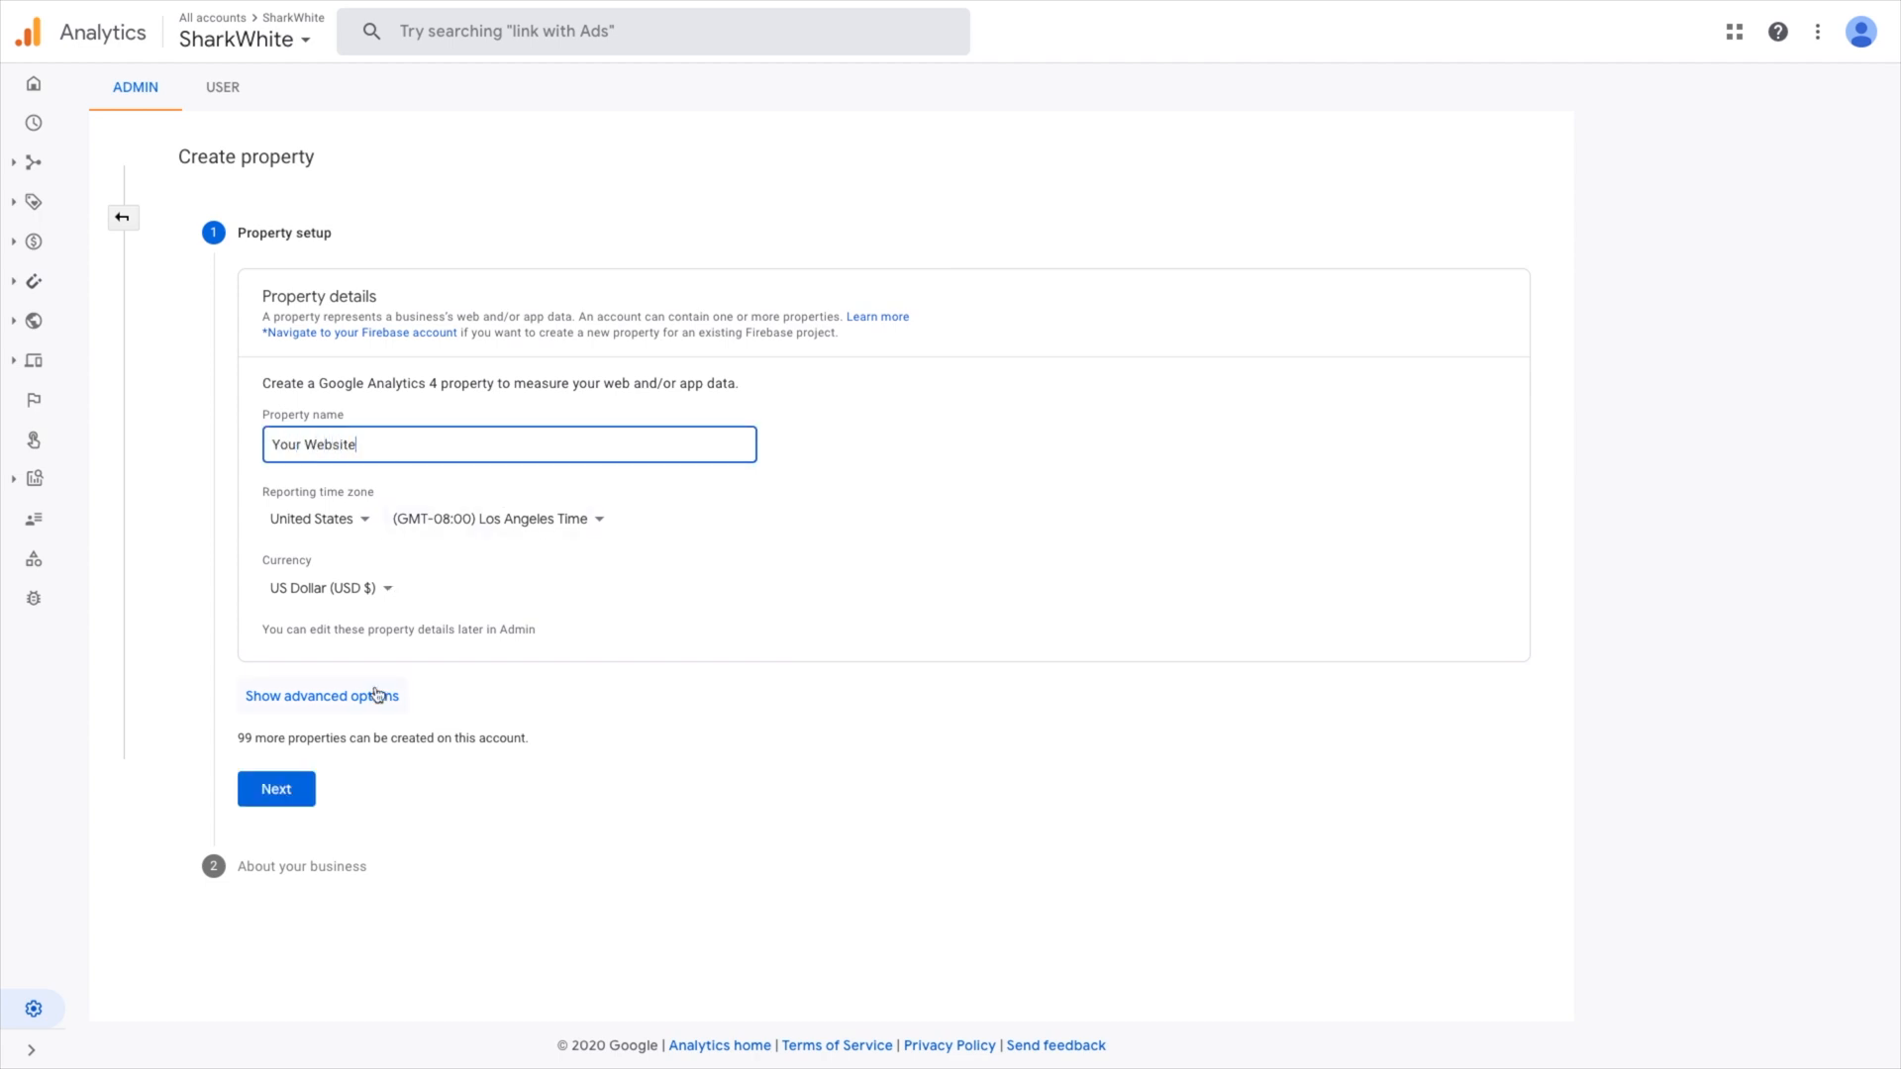
Also create a Universal Analytics property for sharkwhite.com, then continue
left_click(320, 696)
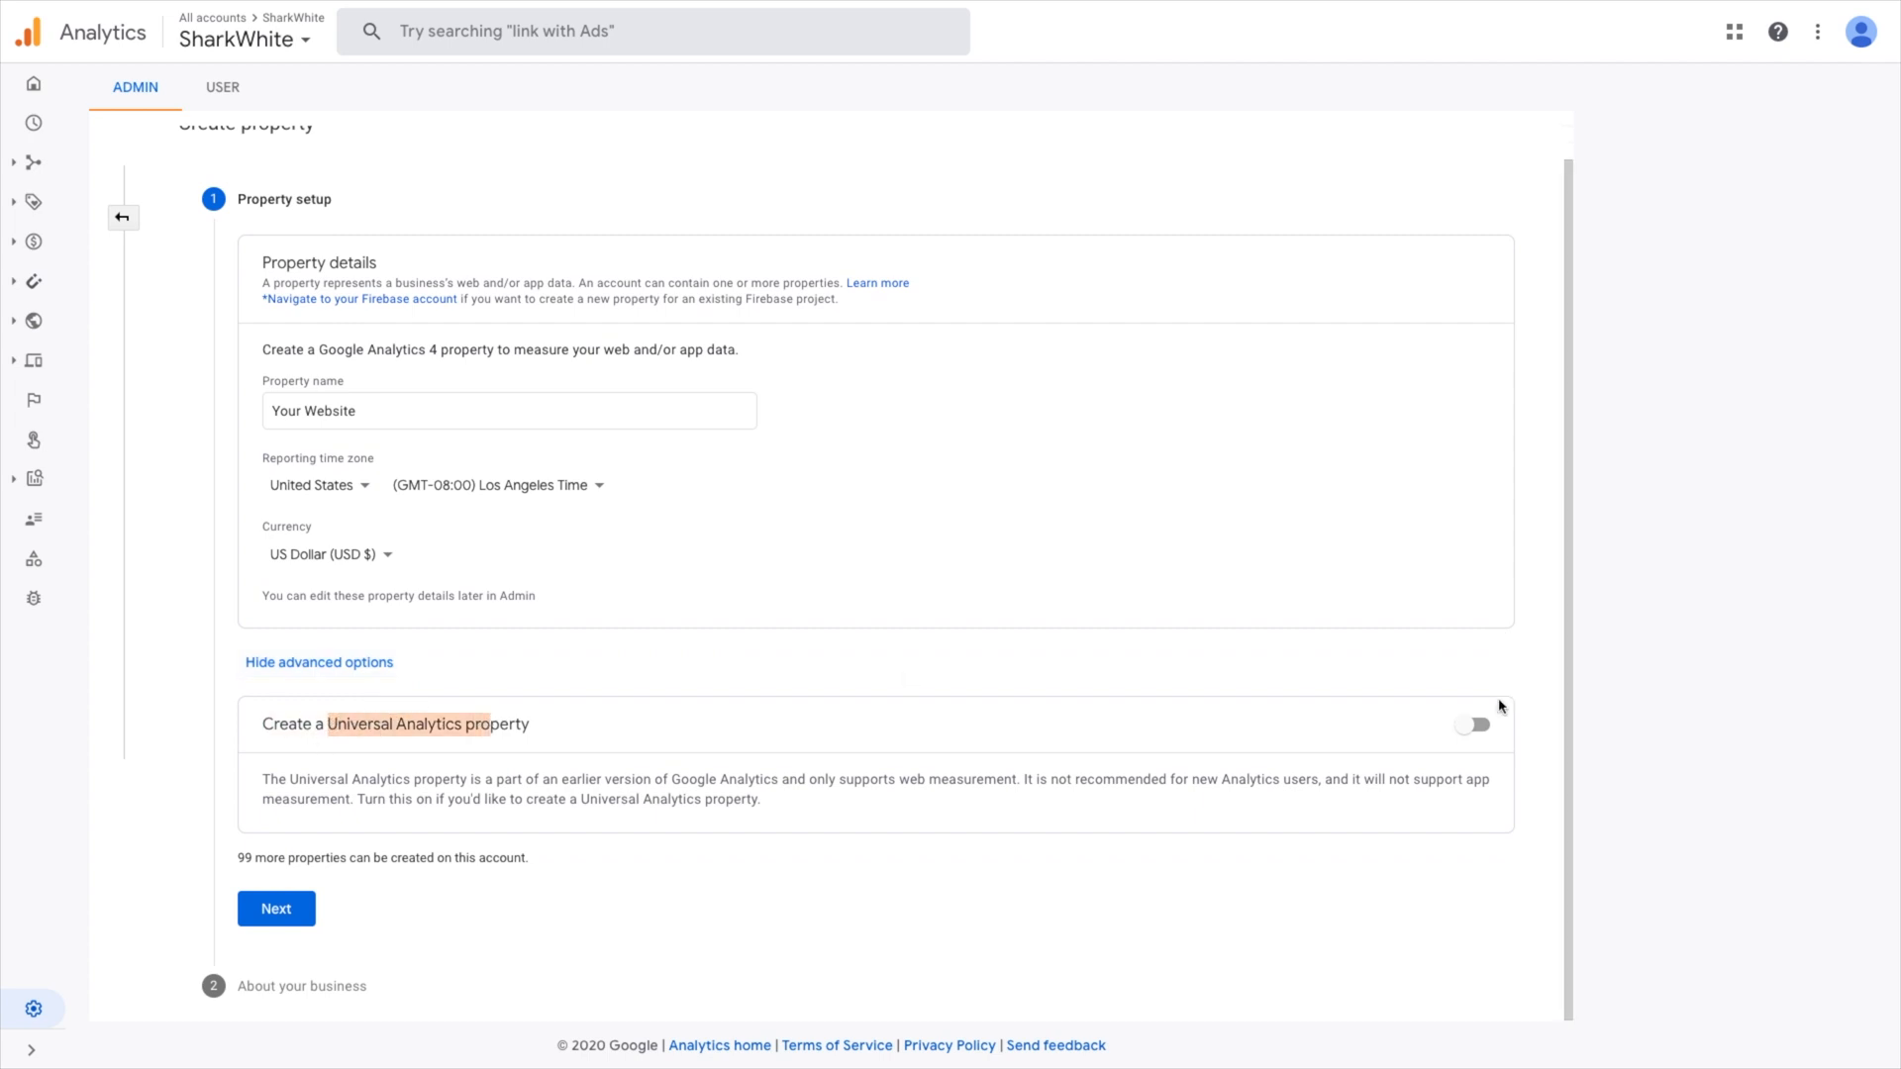
left_click(1470, 723)
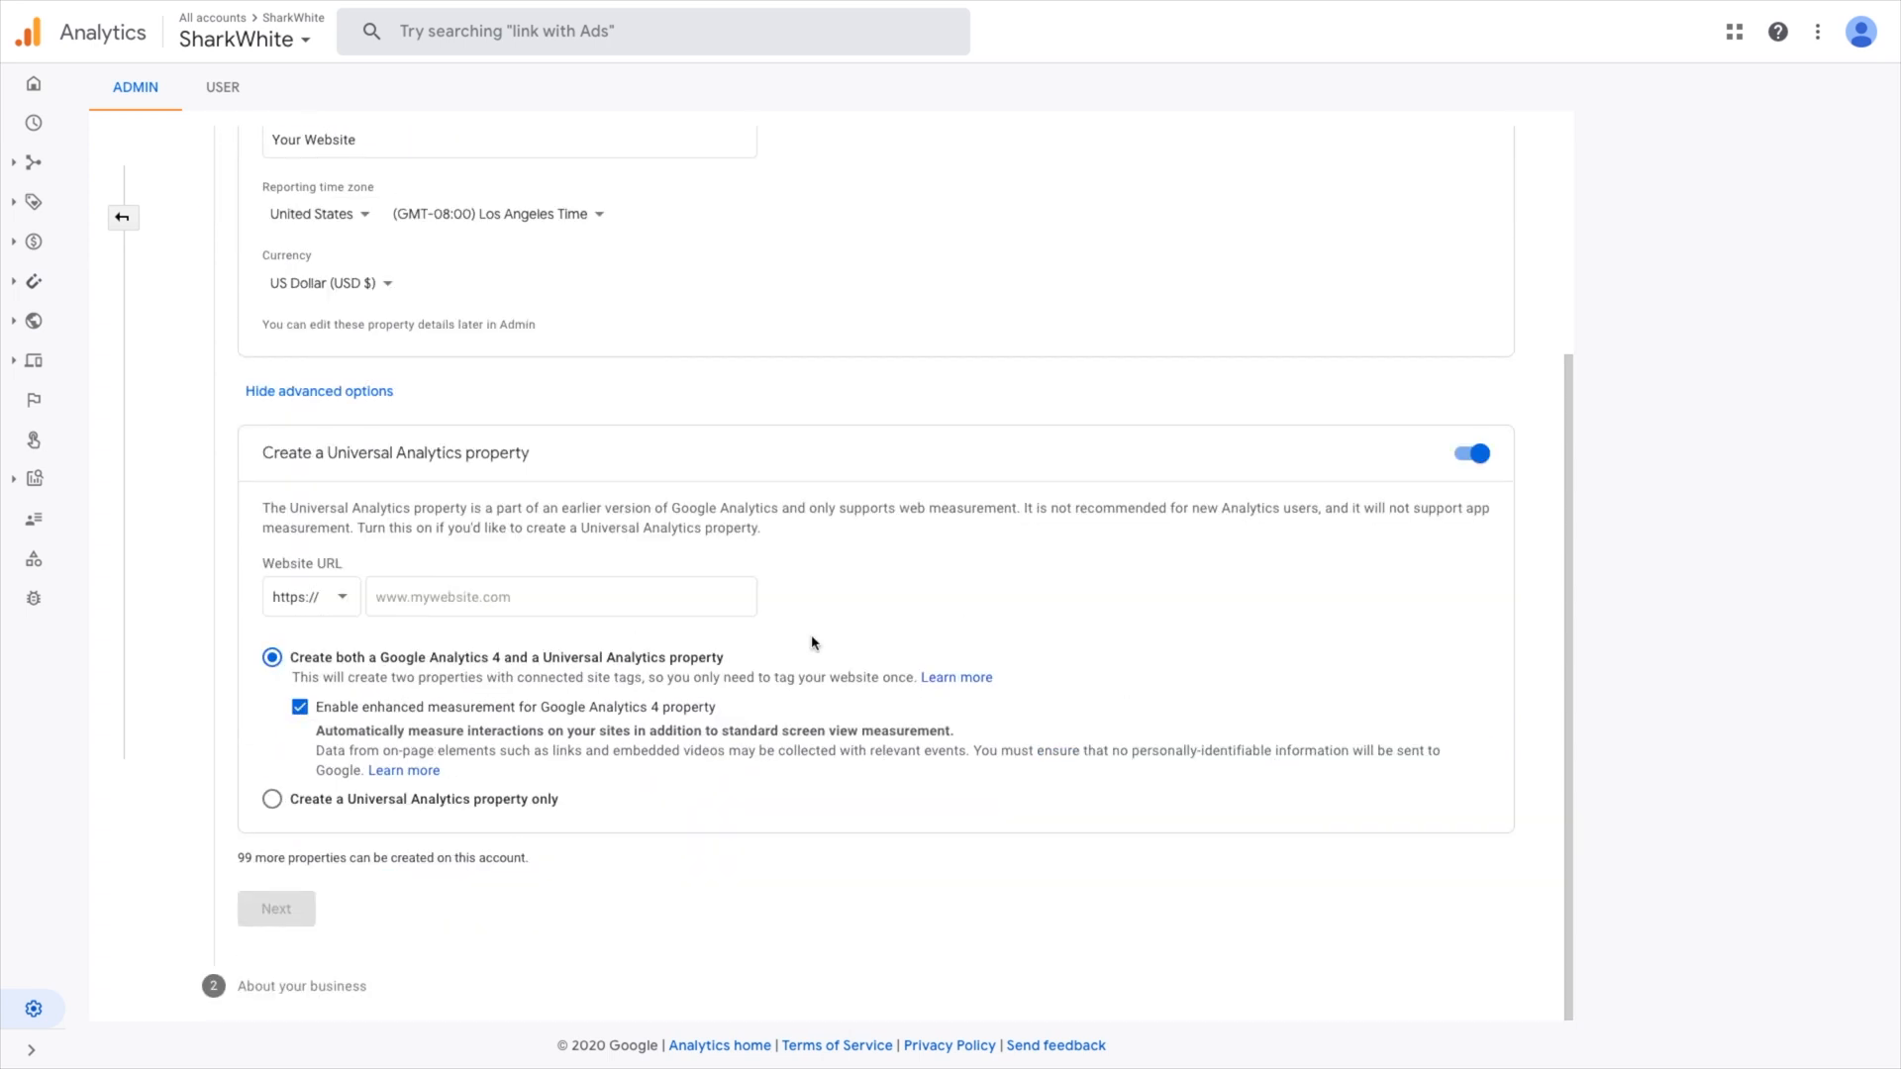
left_click(560, 595)
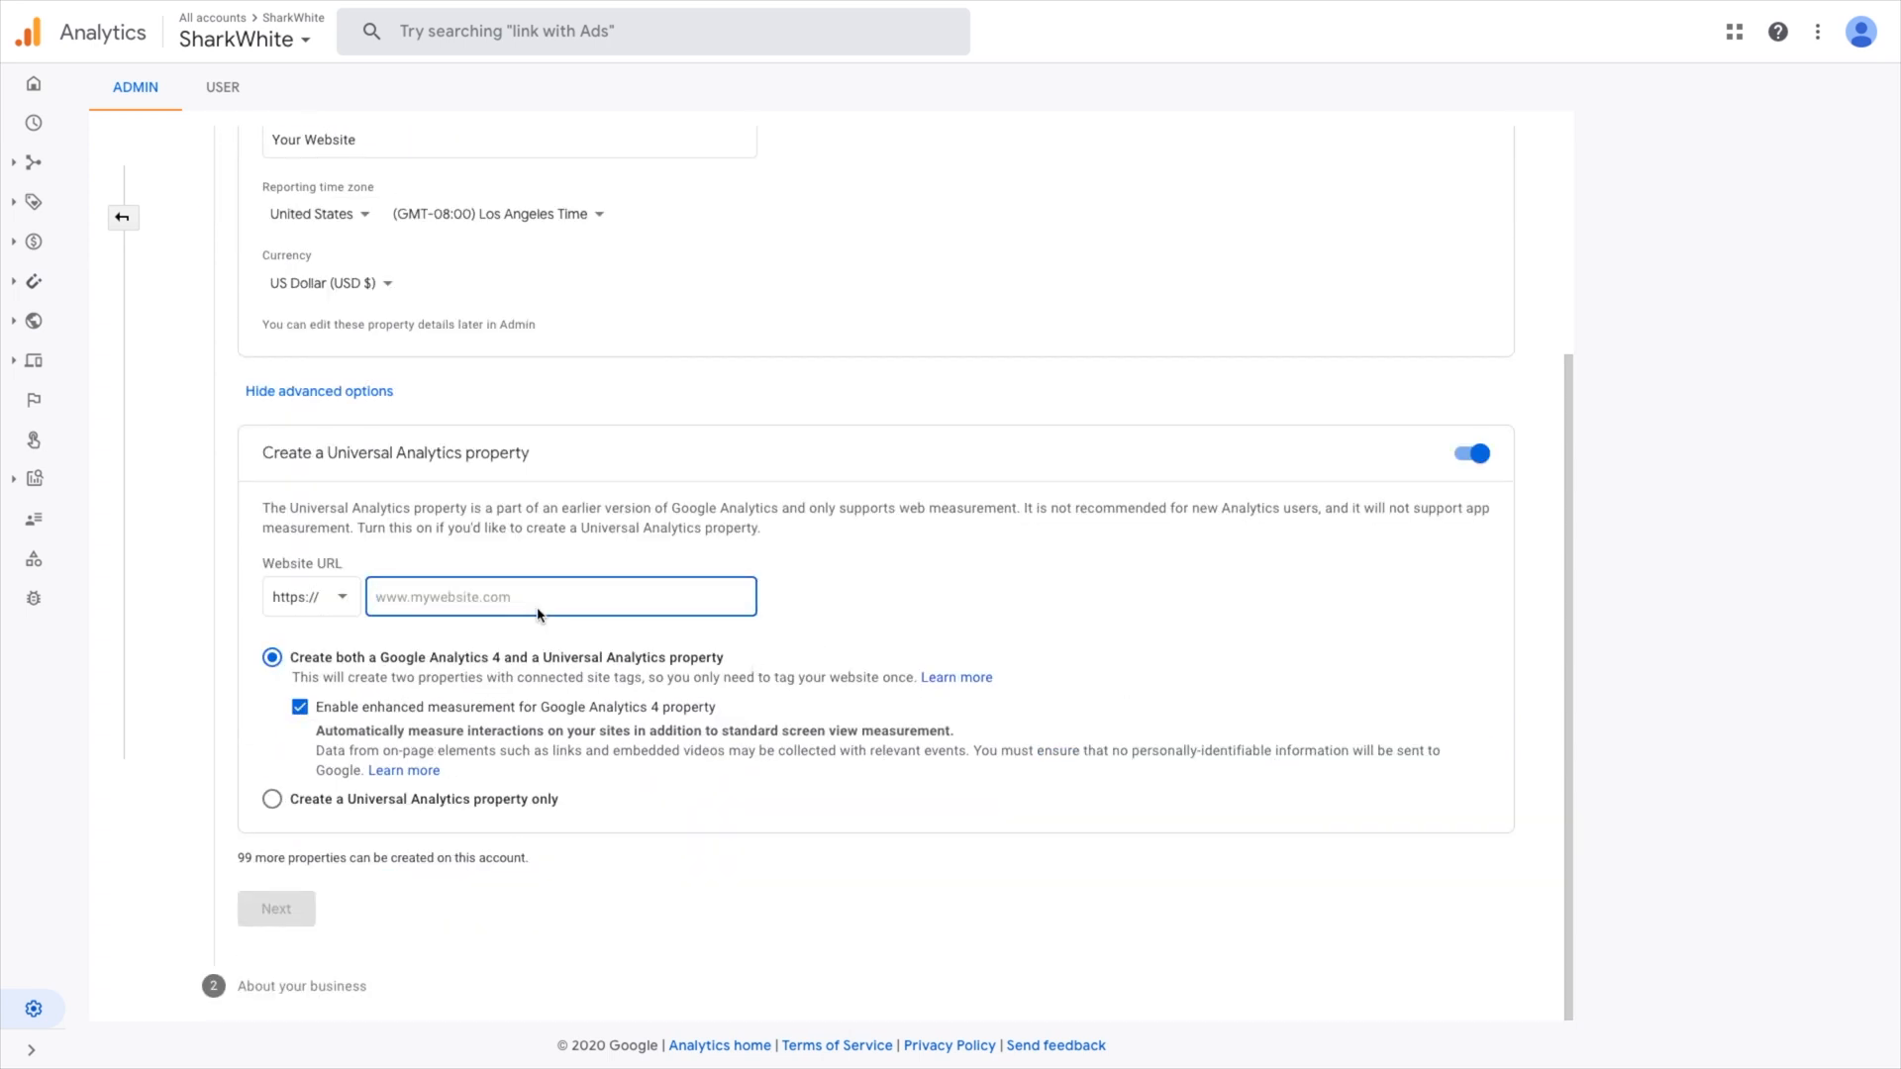
type("shark")
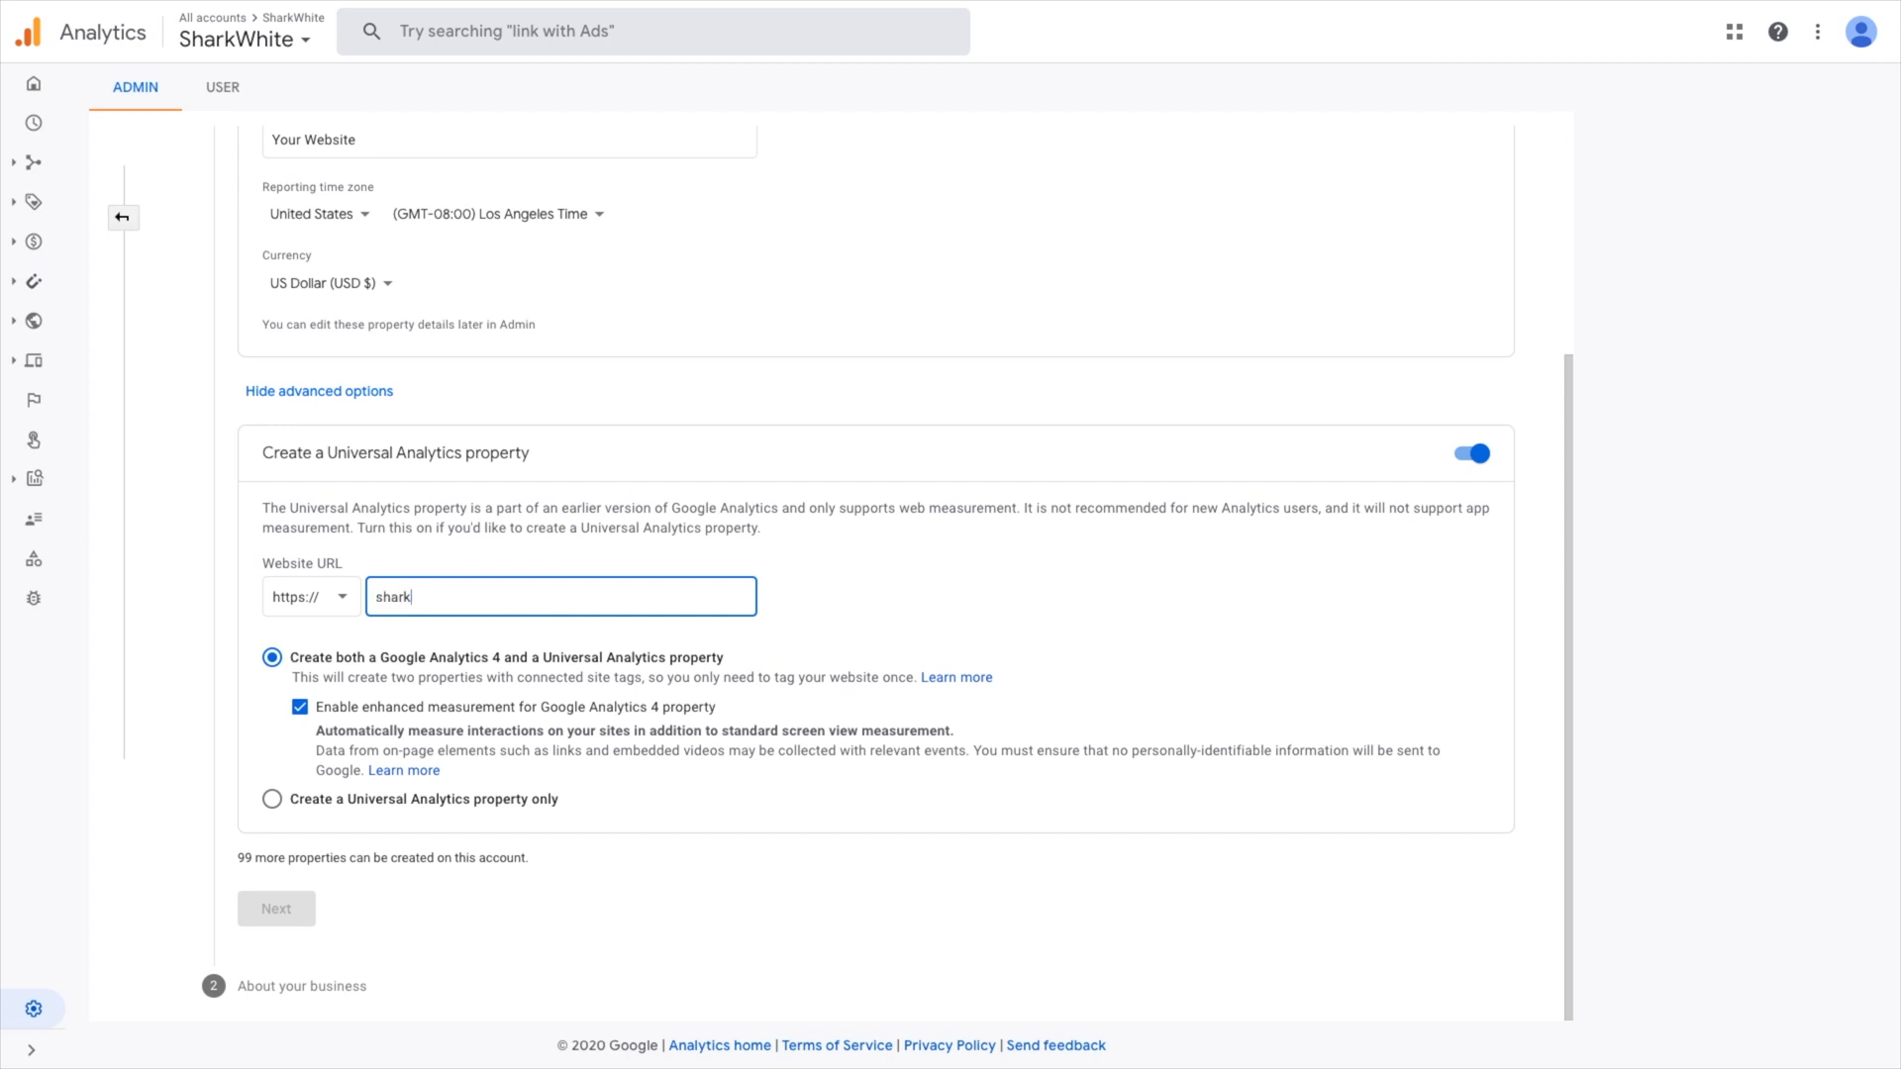
type("white.com")
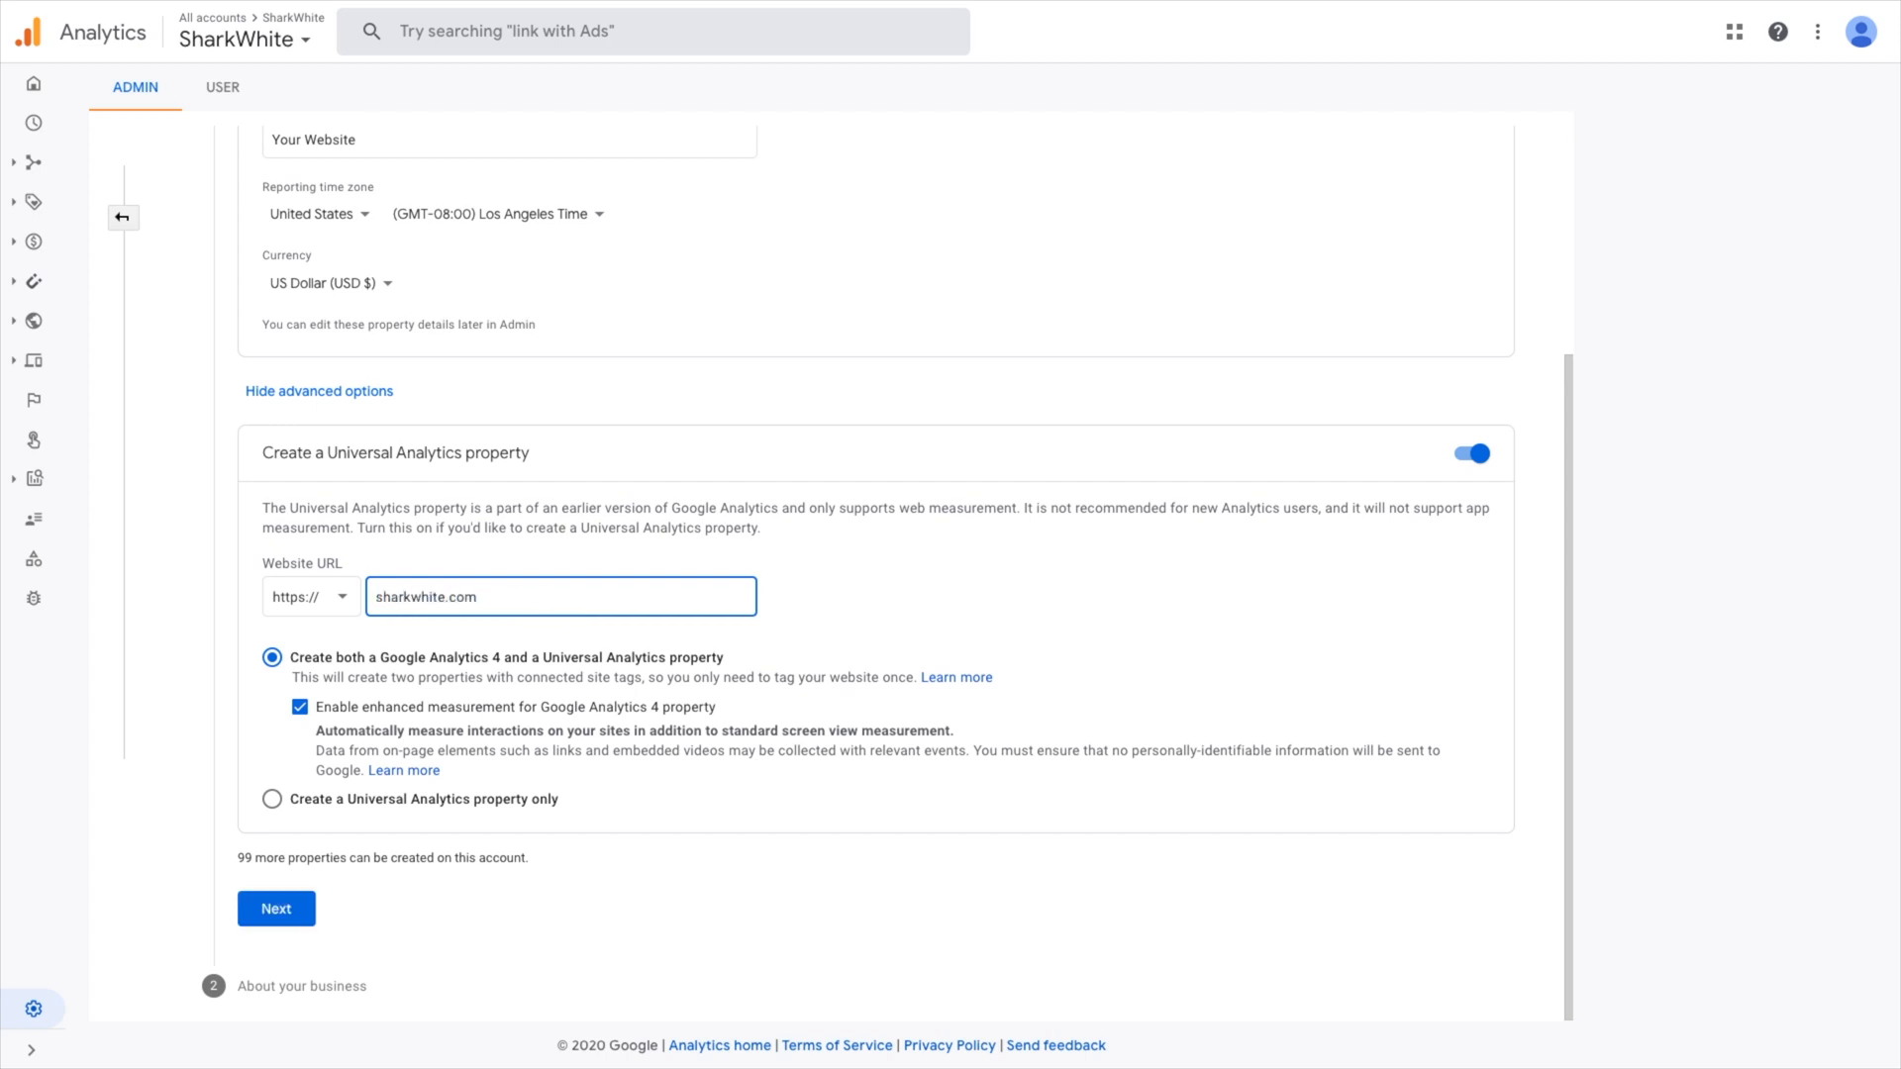
mouse_move(410, 664)
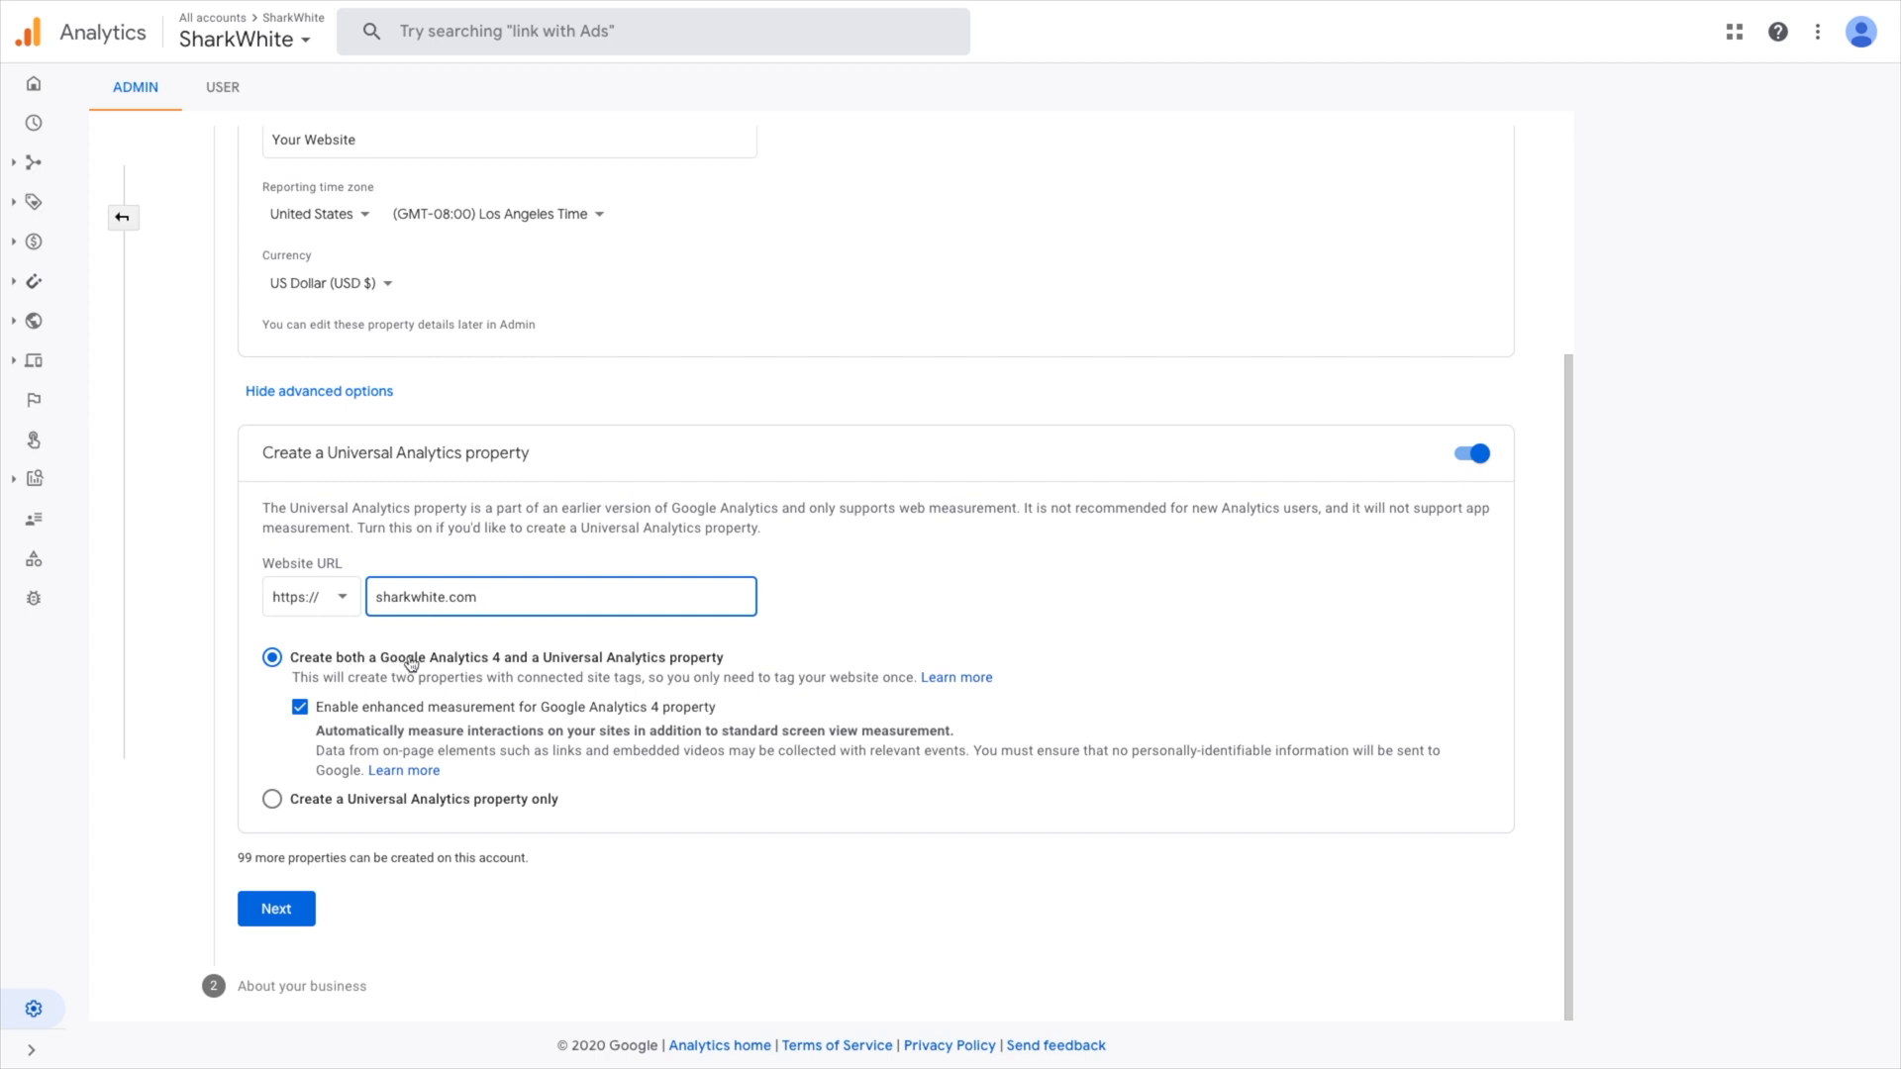
mouse_move(679, 658)
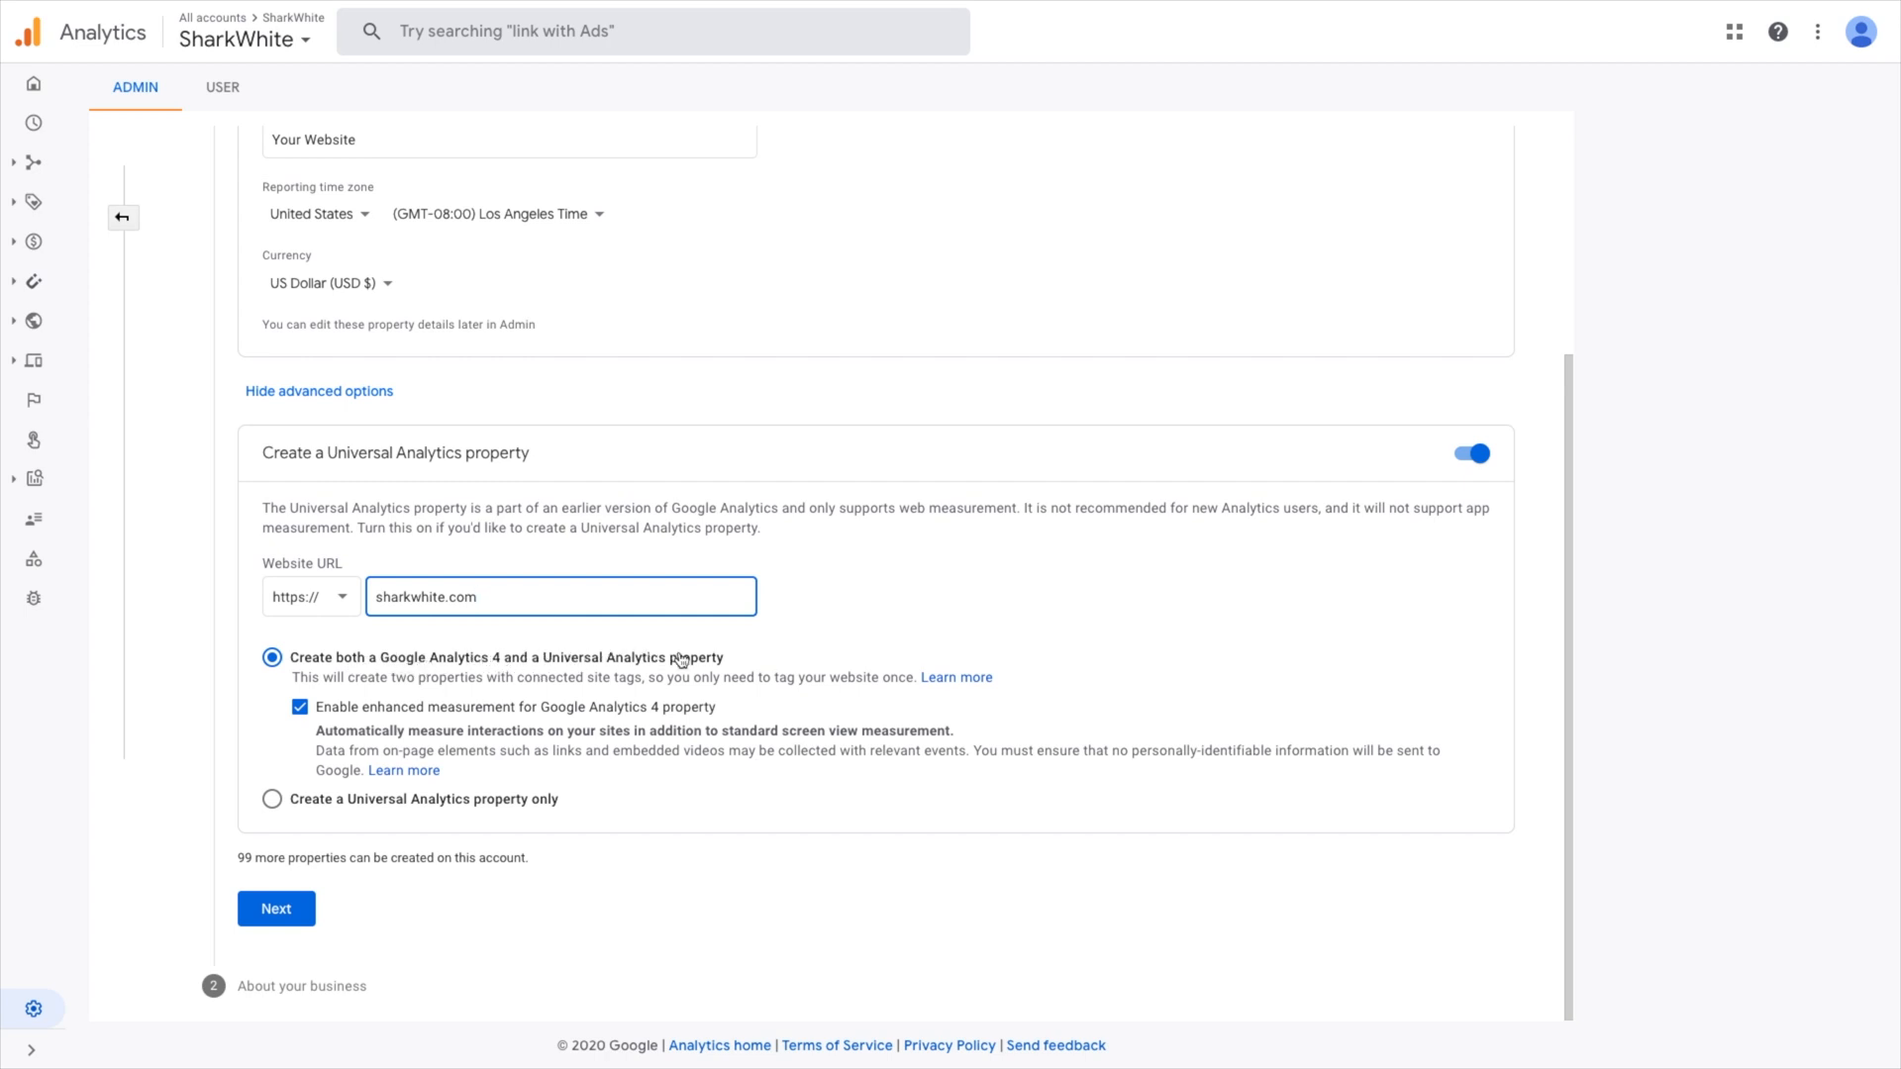
mouse_move(381, 732)
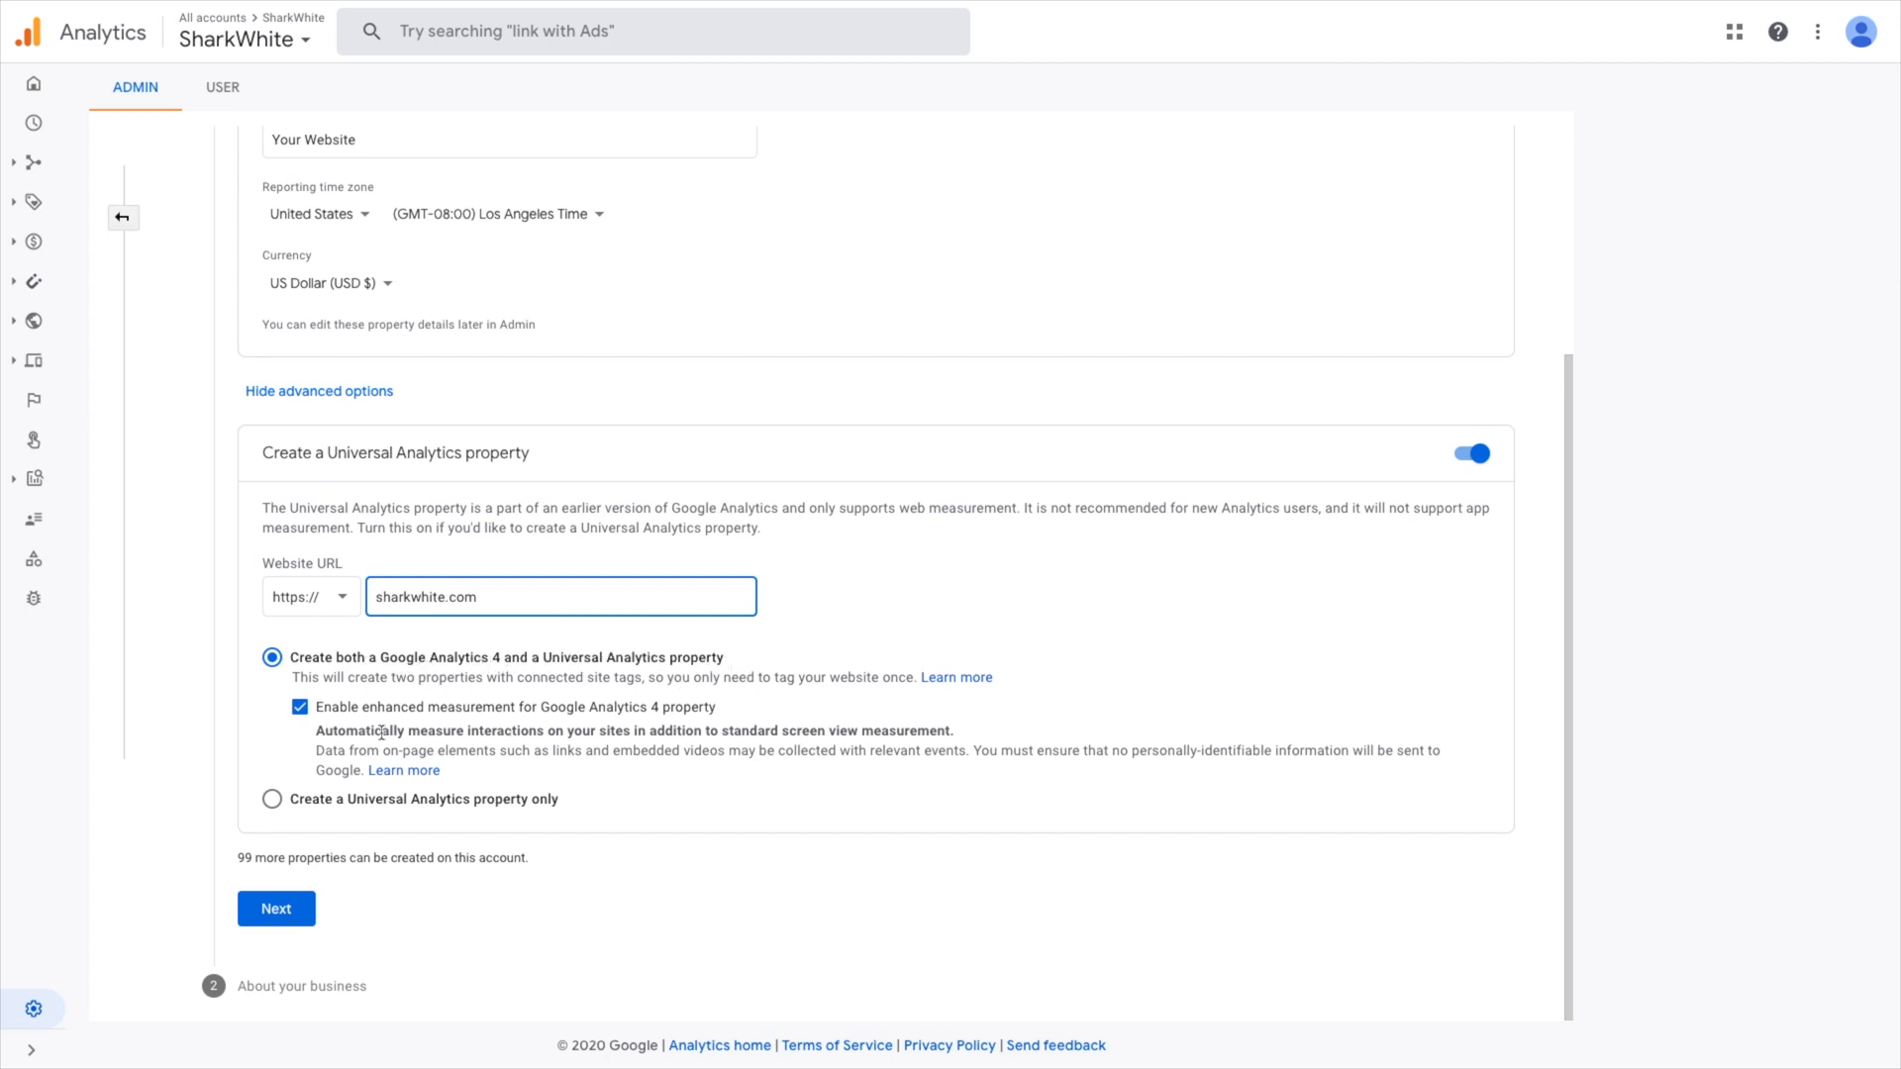
mouse_move(611, 709)
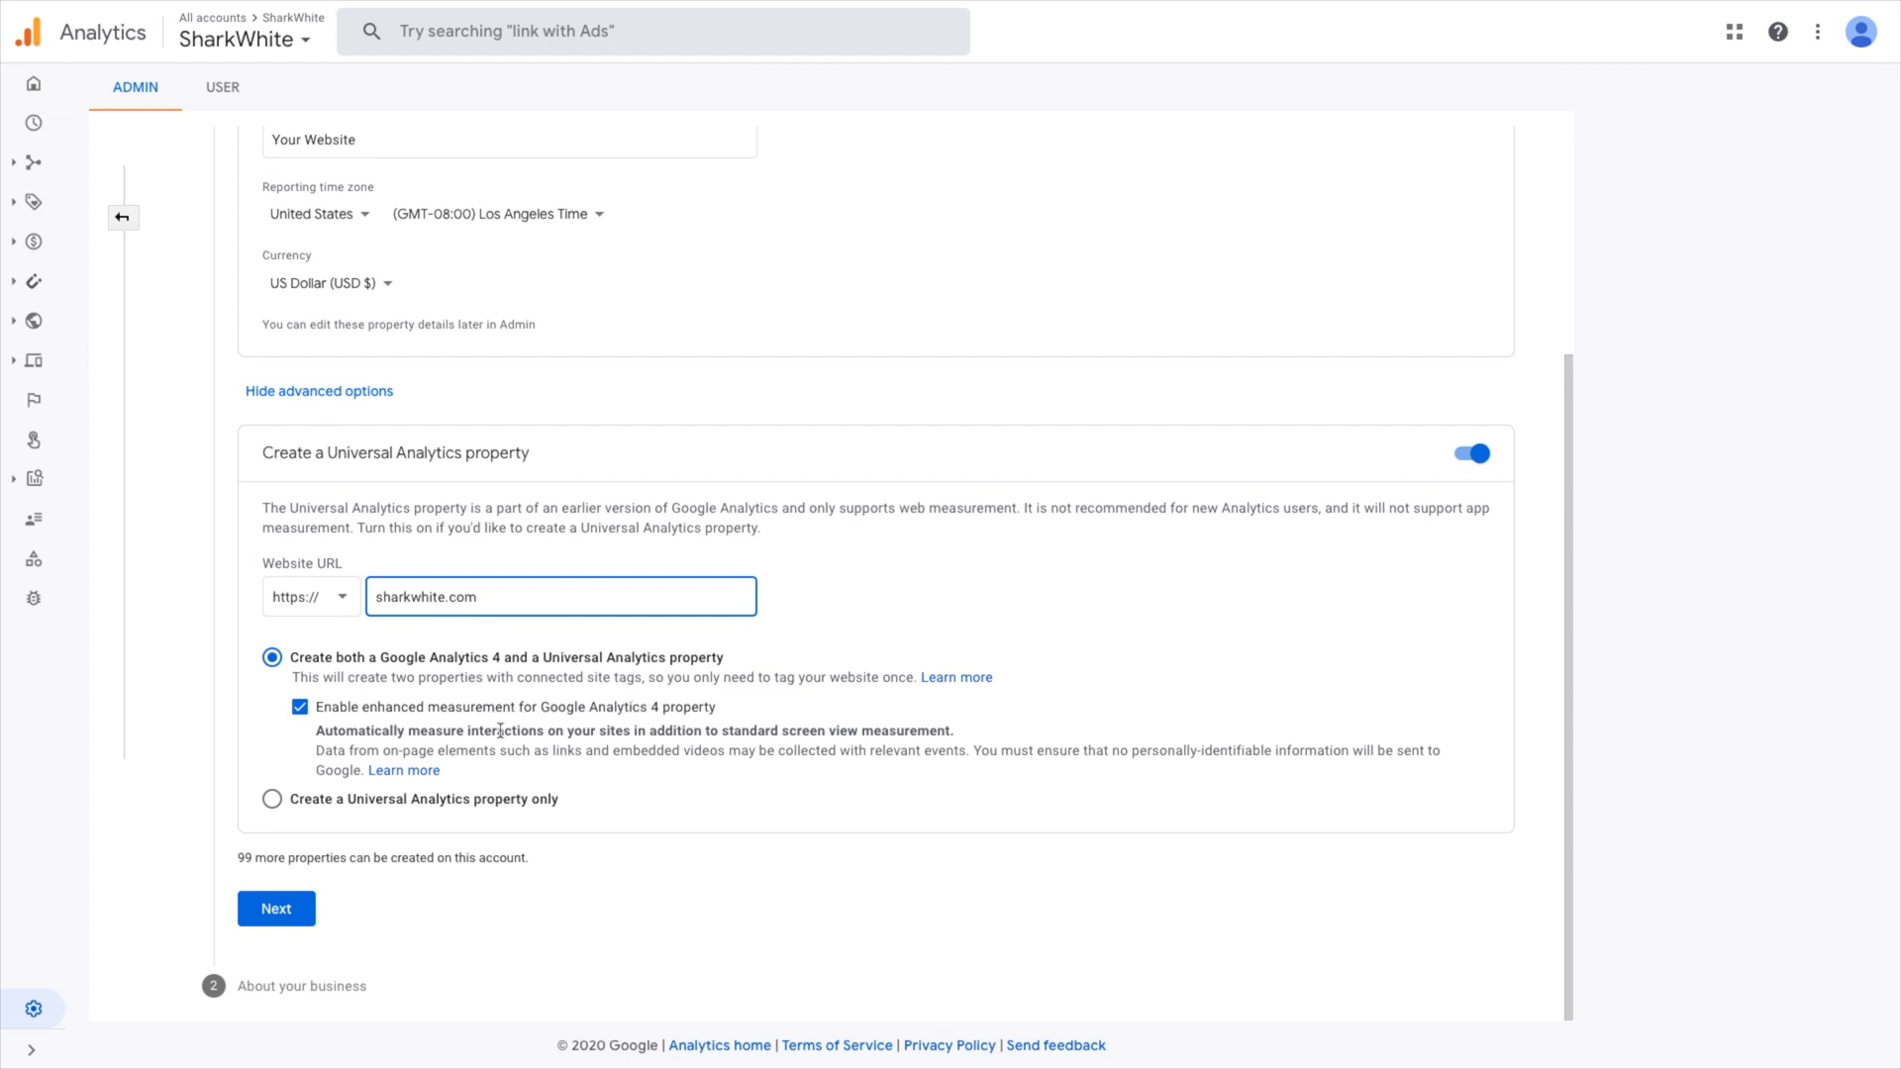
mouse_move(447, 723)
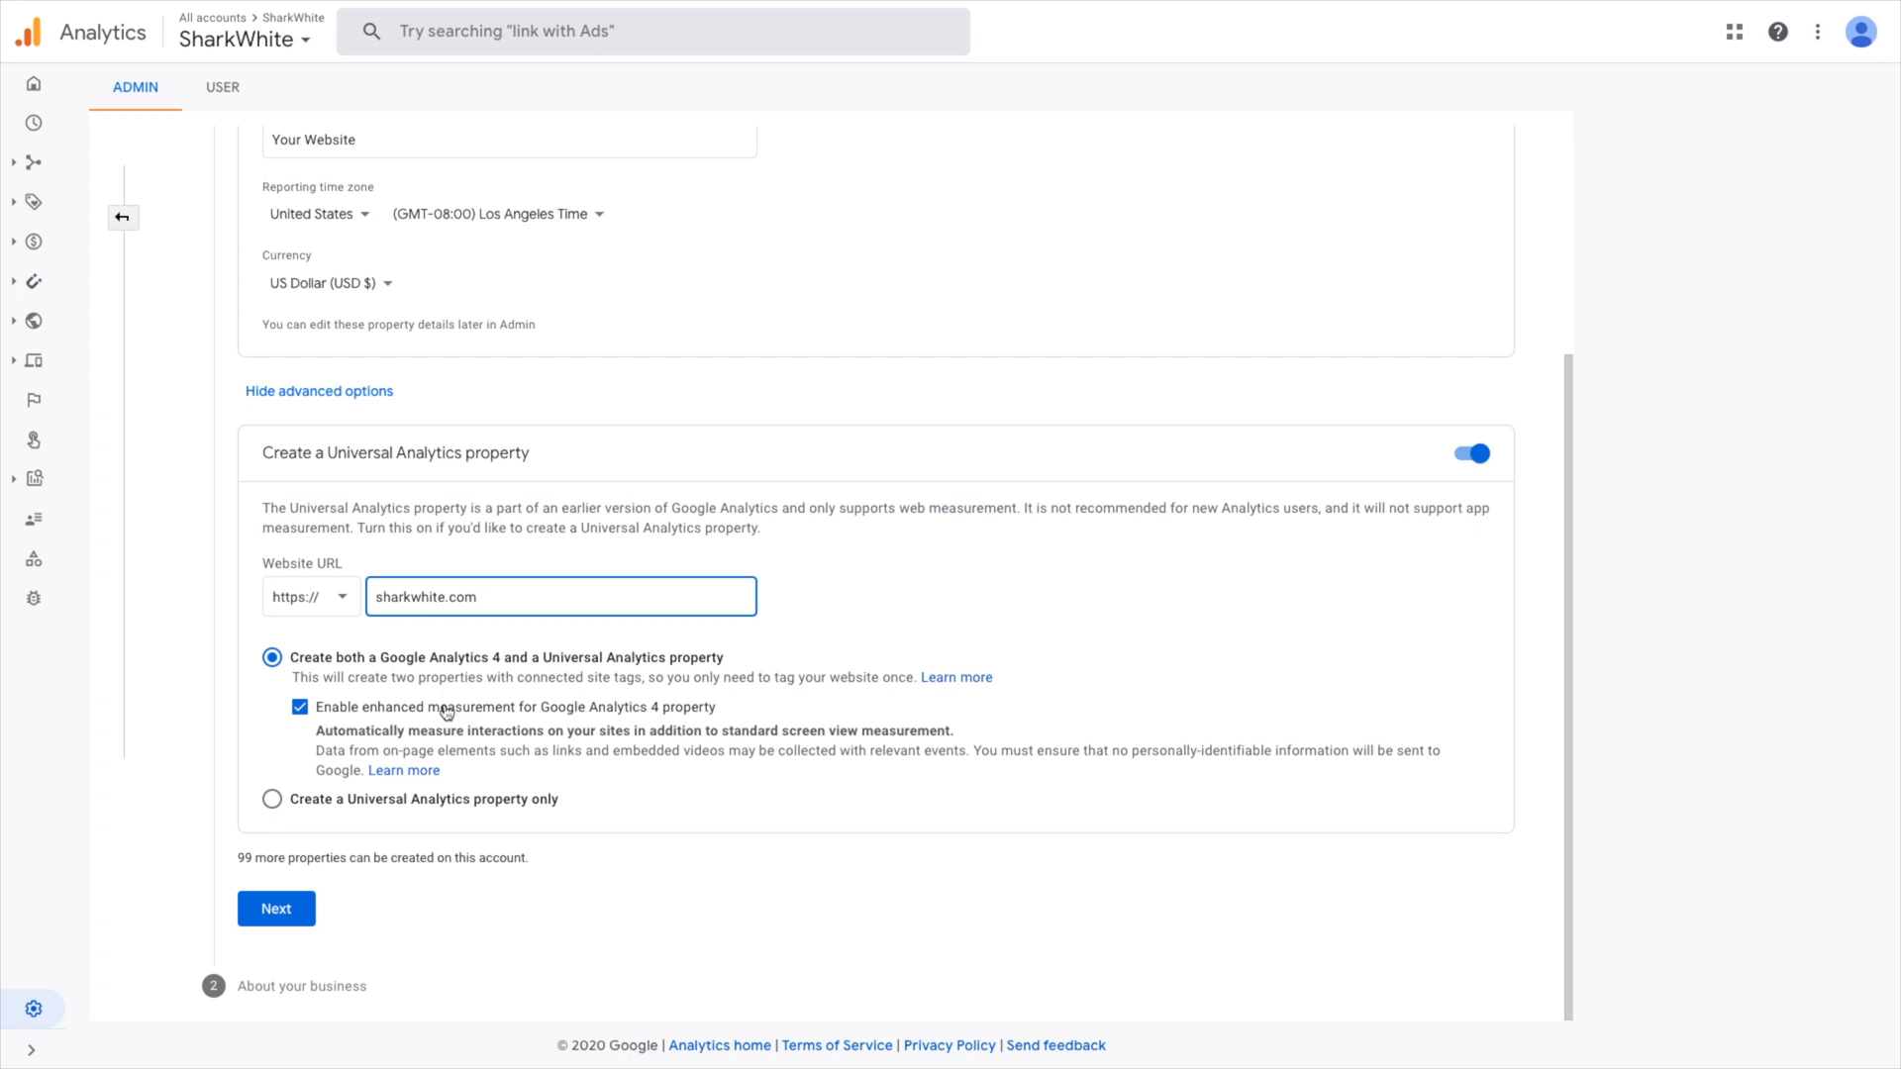
mouse_move(545, 734)
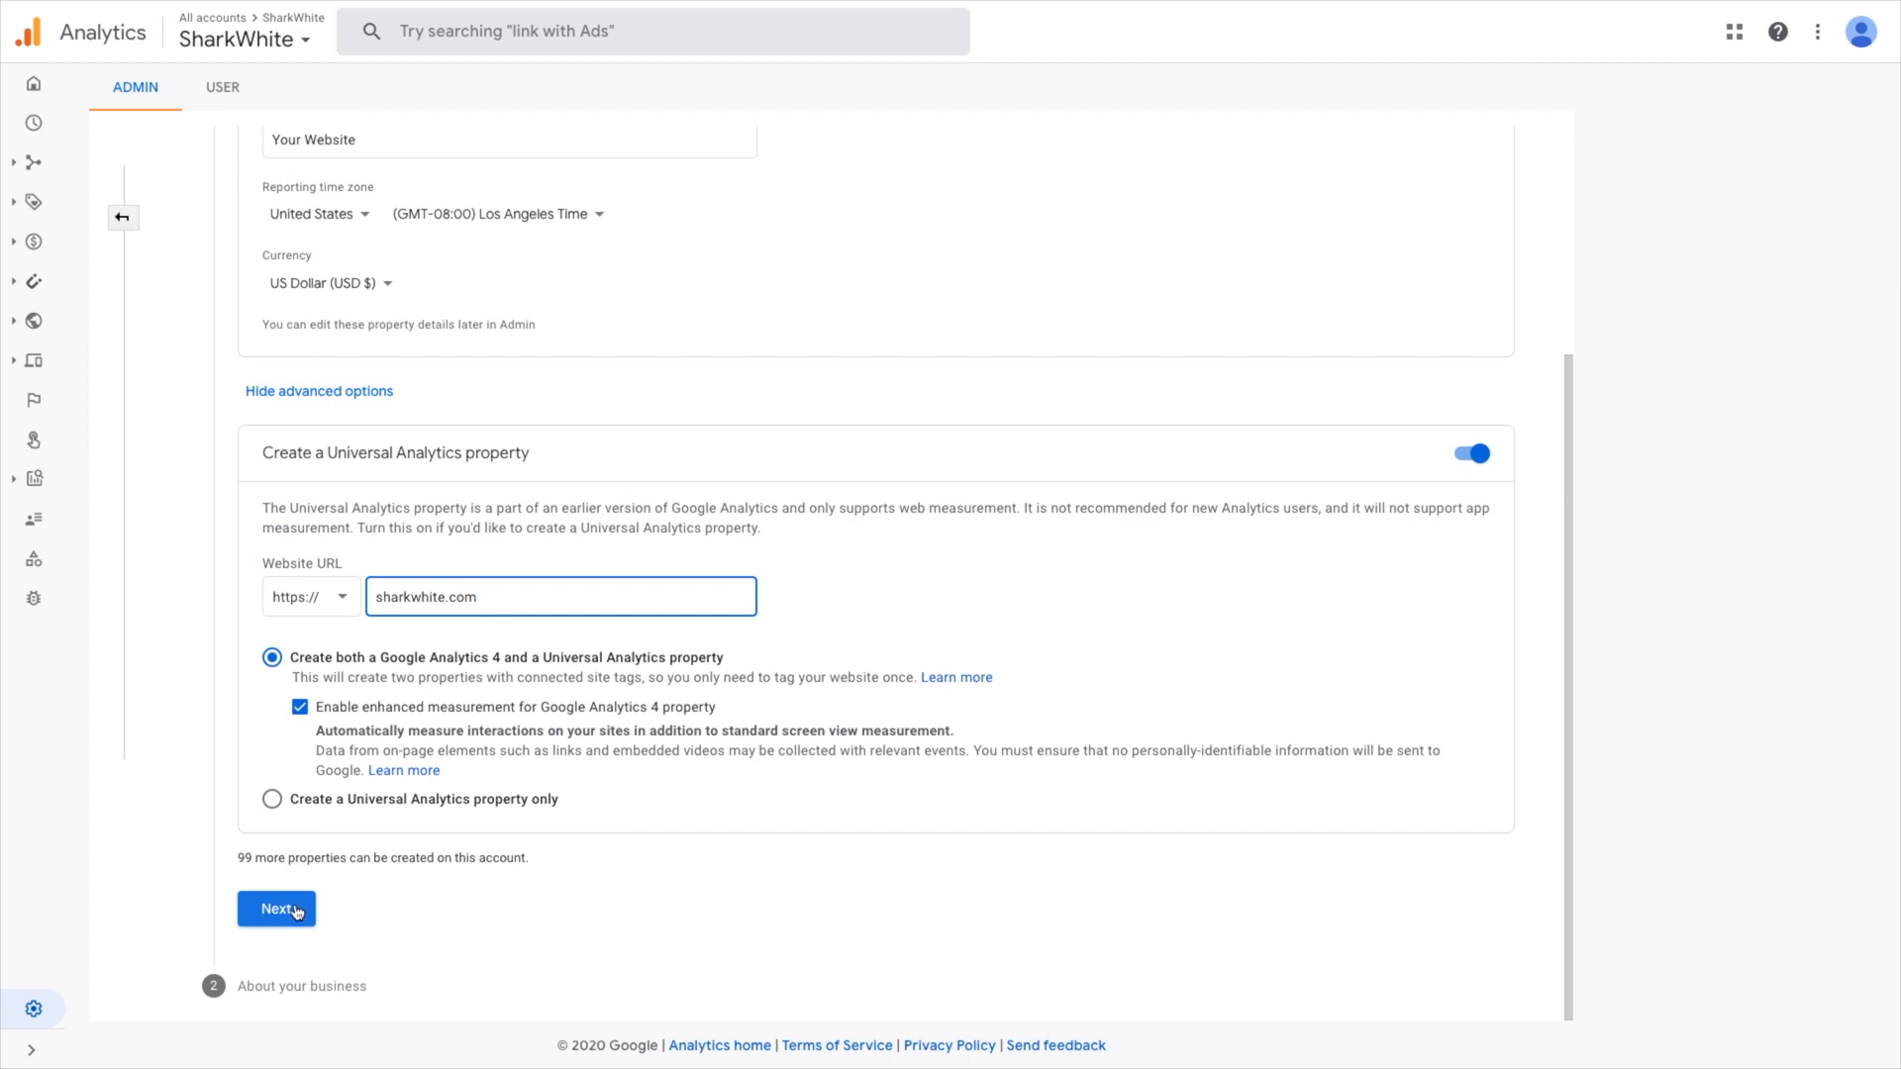
left_click(275, 908)
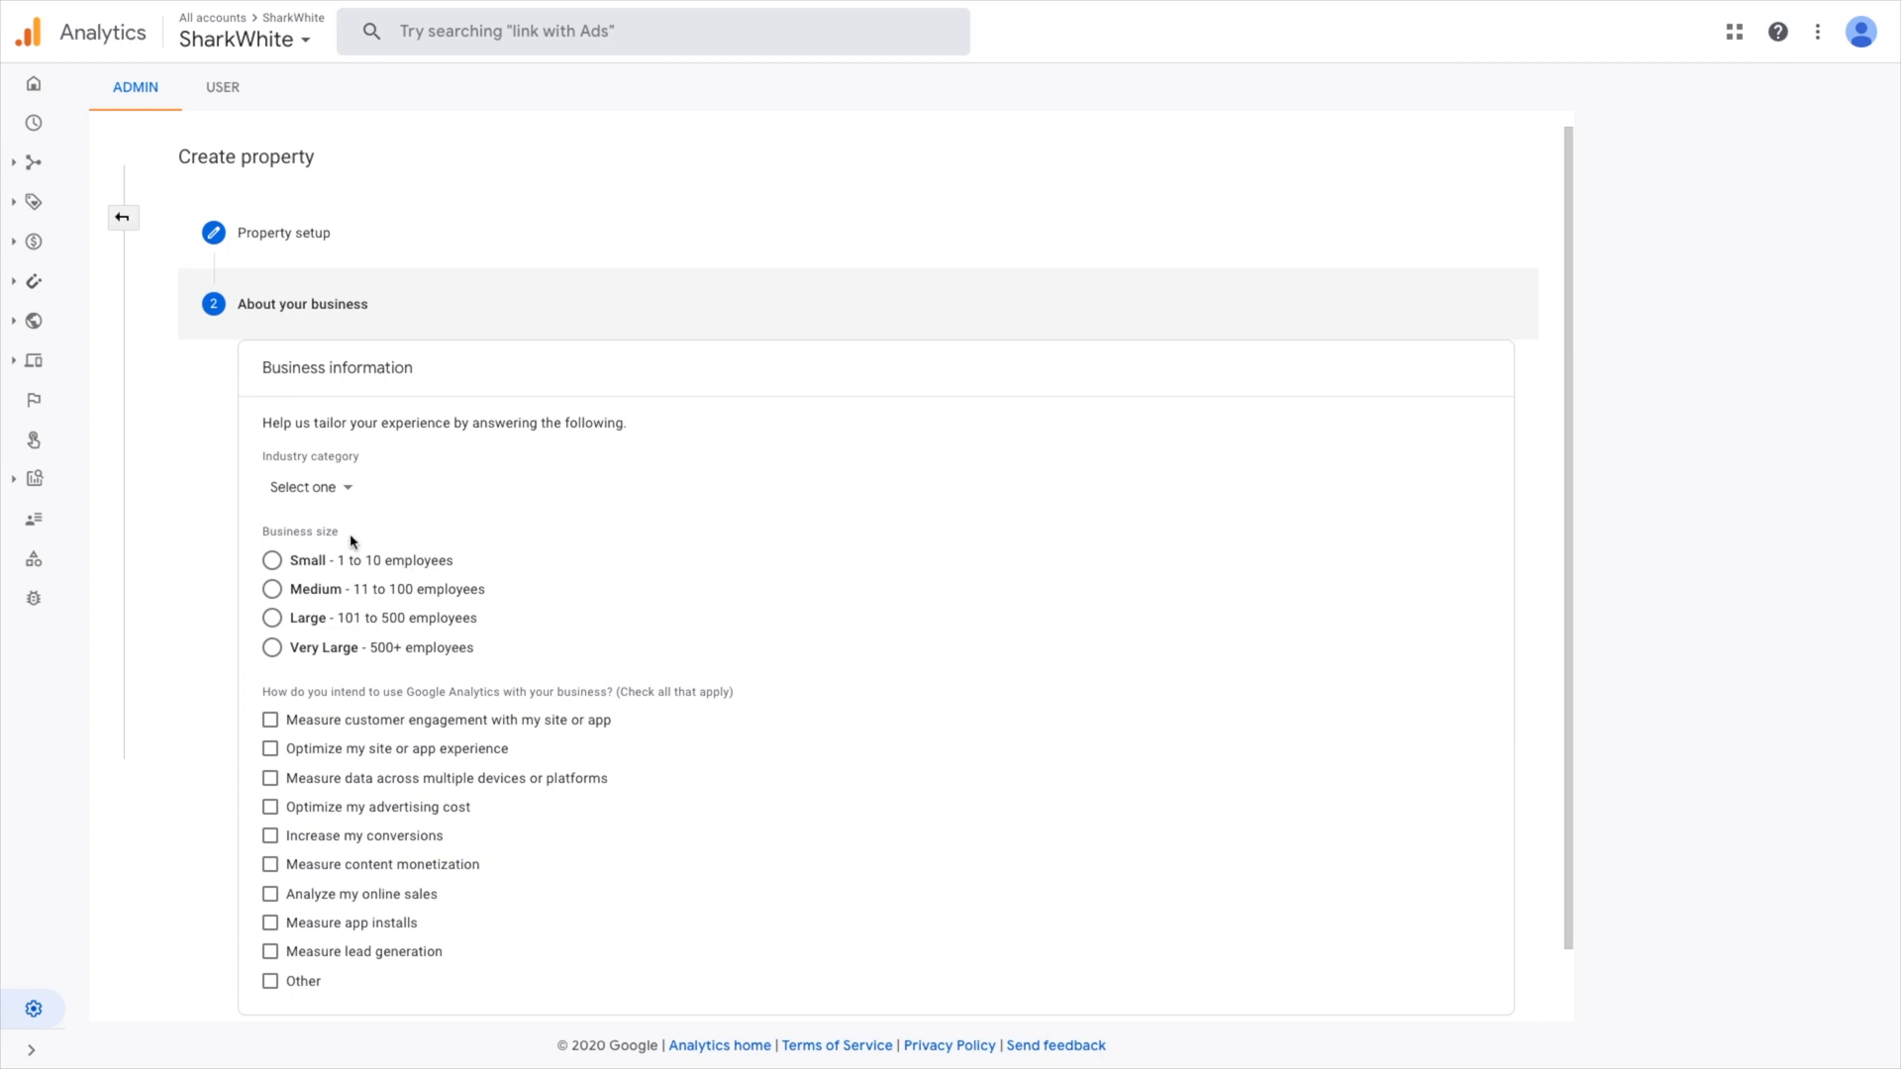
Choose Beauty & Fitness with goals Increase conversions and Optimize advertising cost, and create
left_click(309, 486)
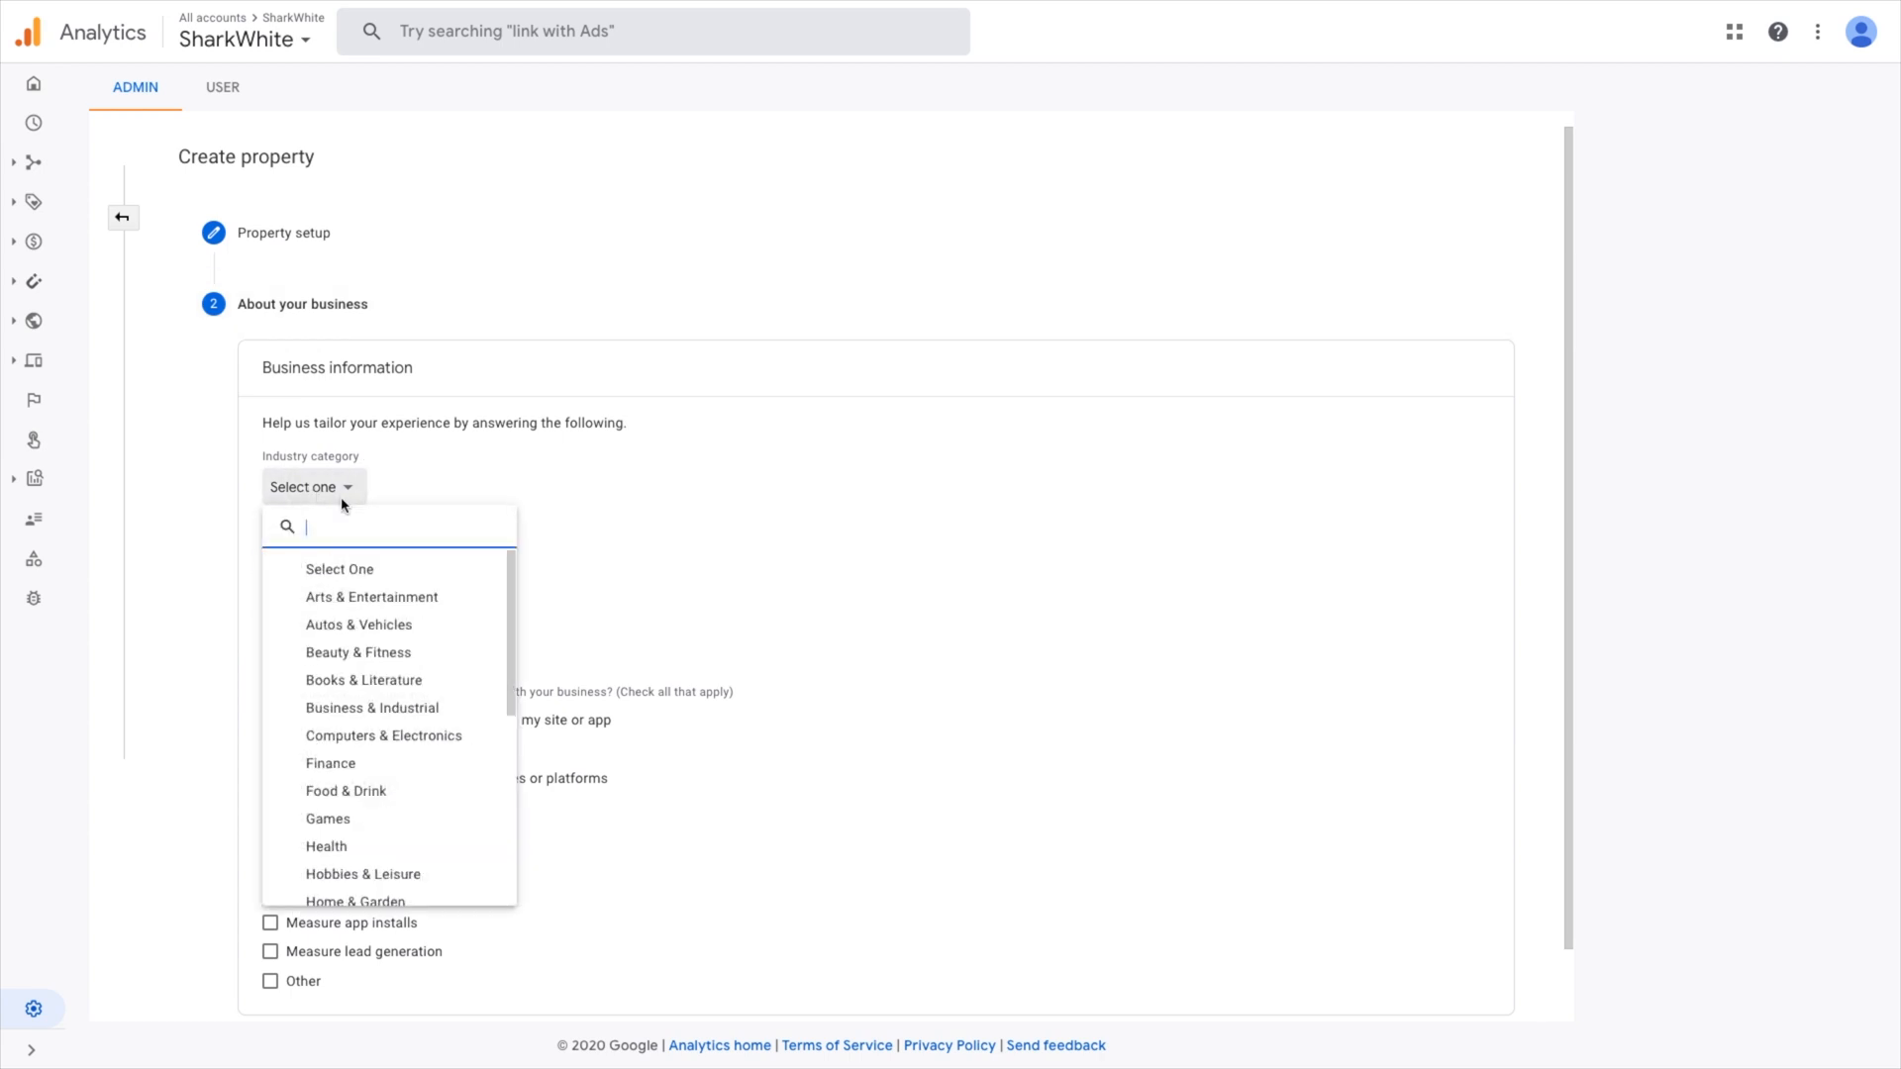
type("beau")
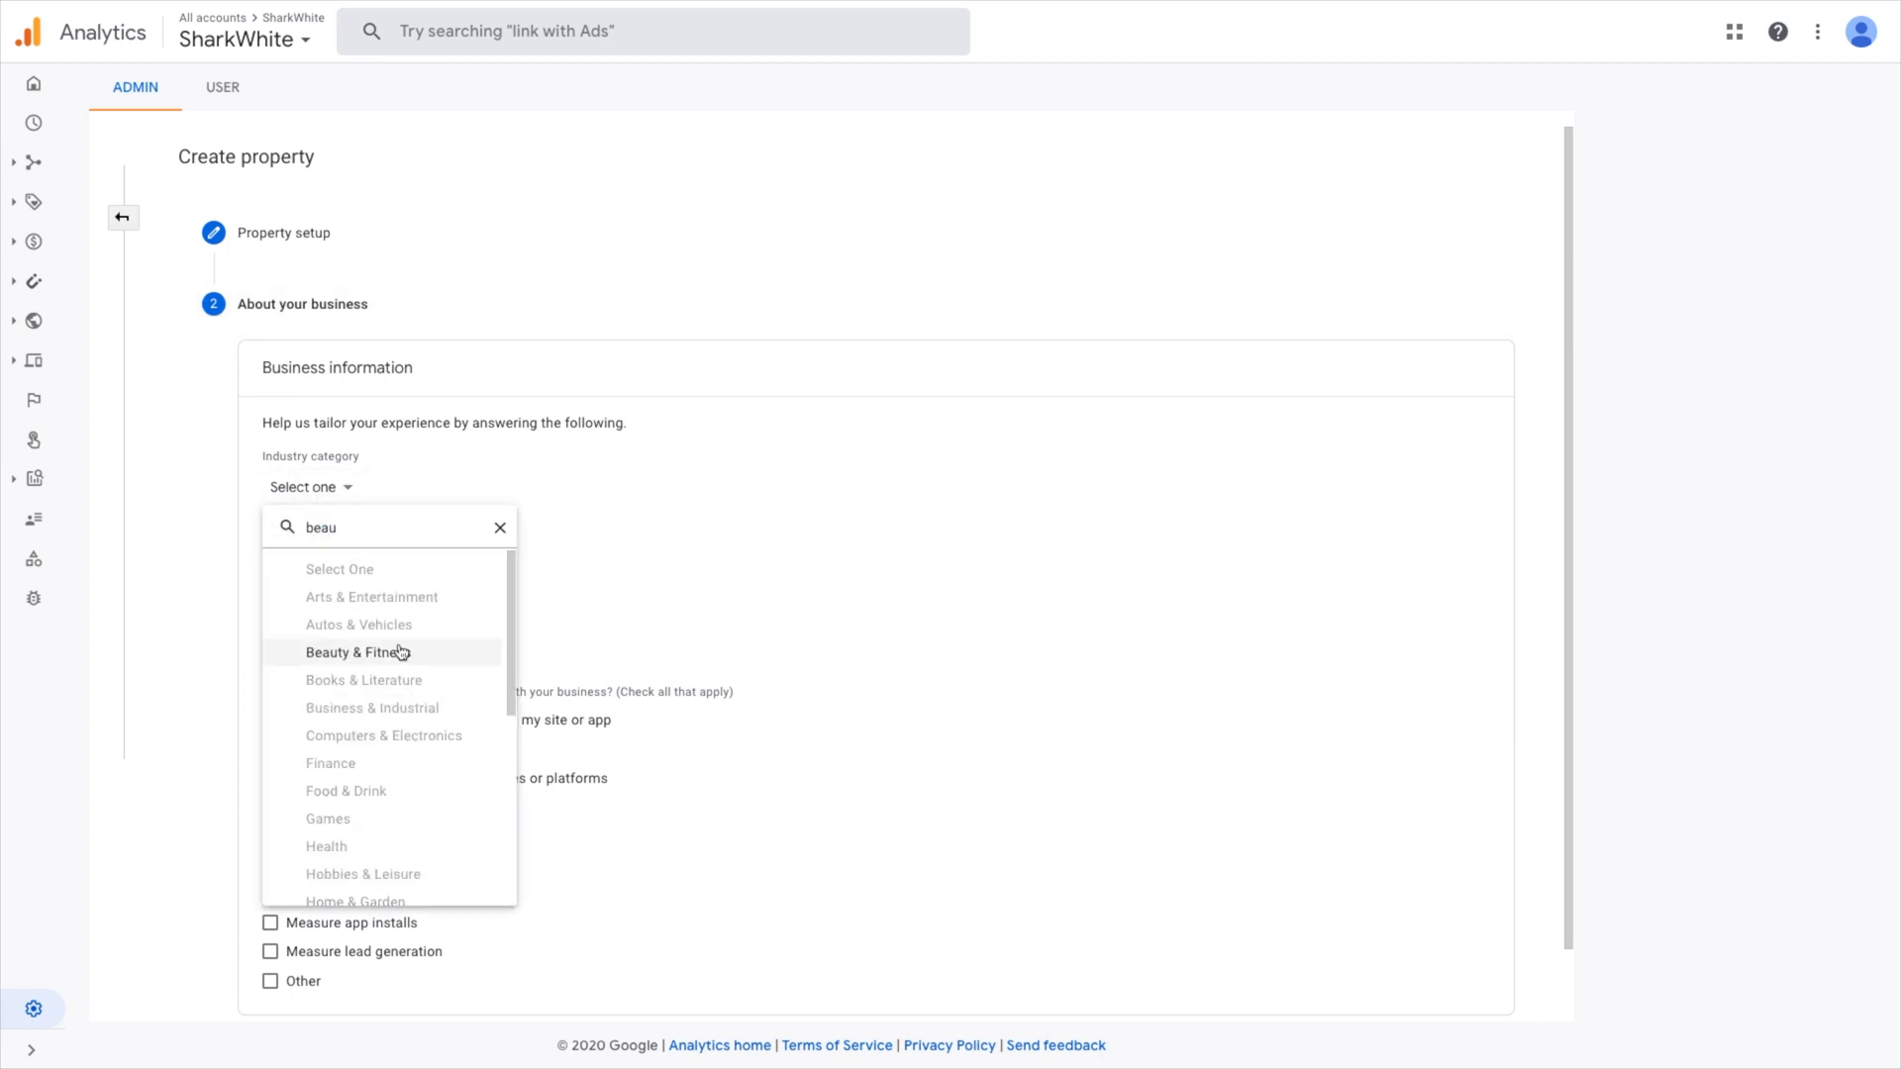
left_click(371, 652)
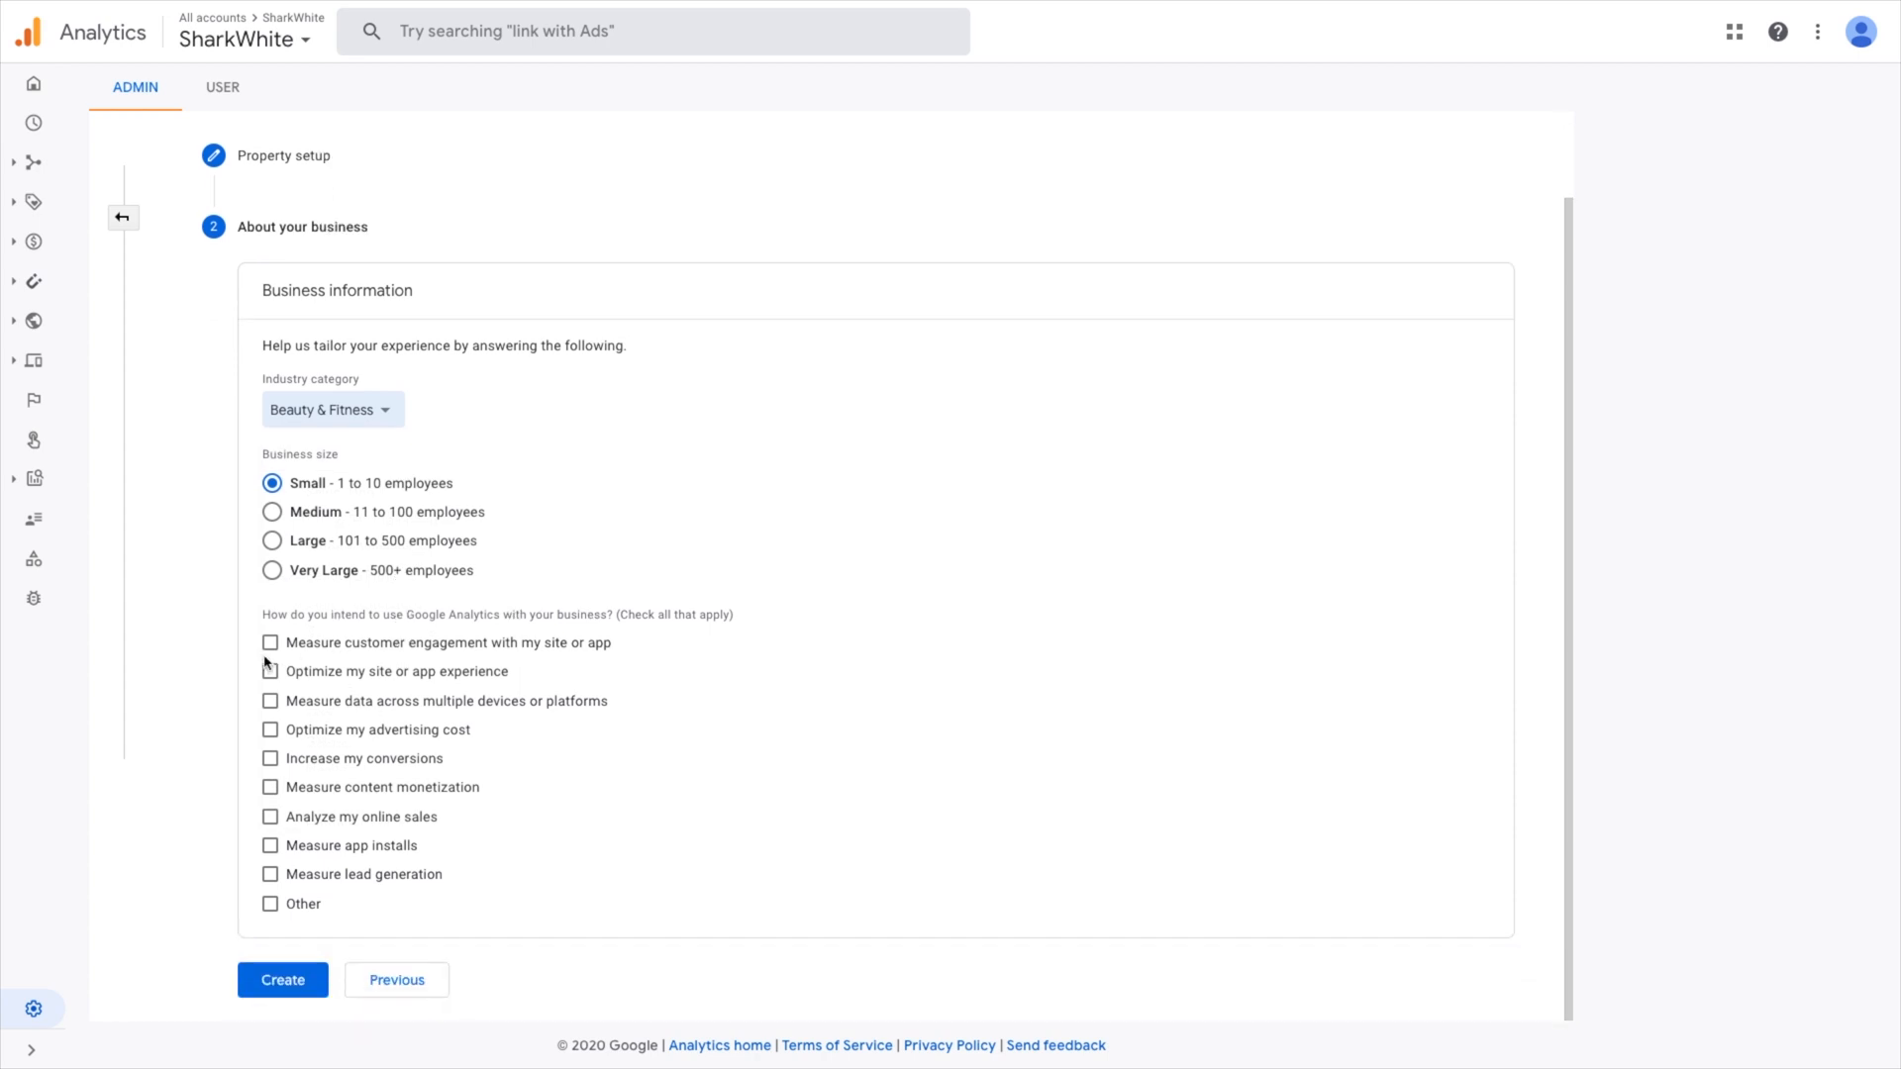
mouse_move(271, 772)
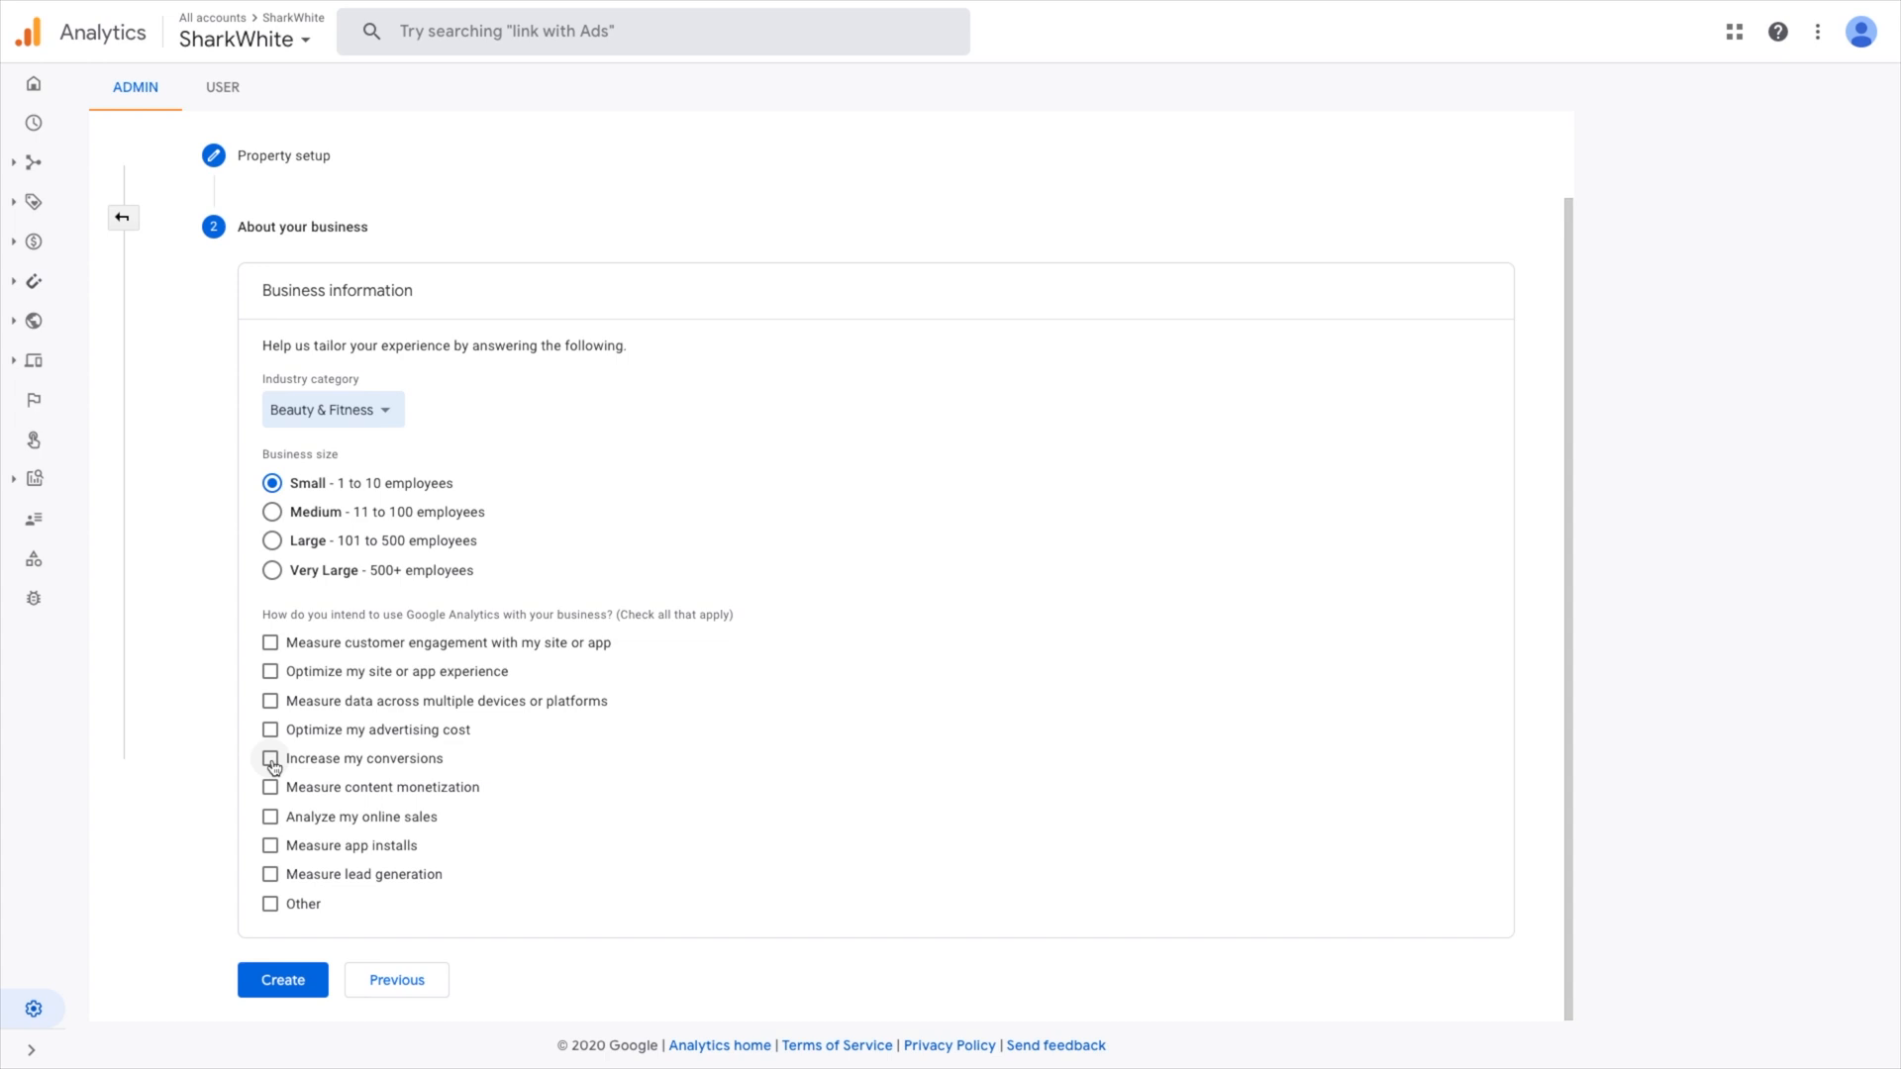
left_click(270, 758)
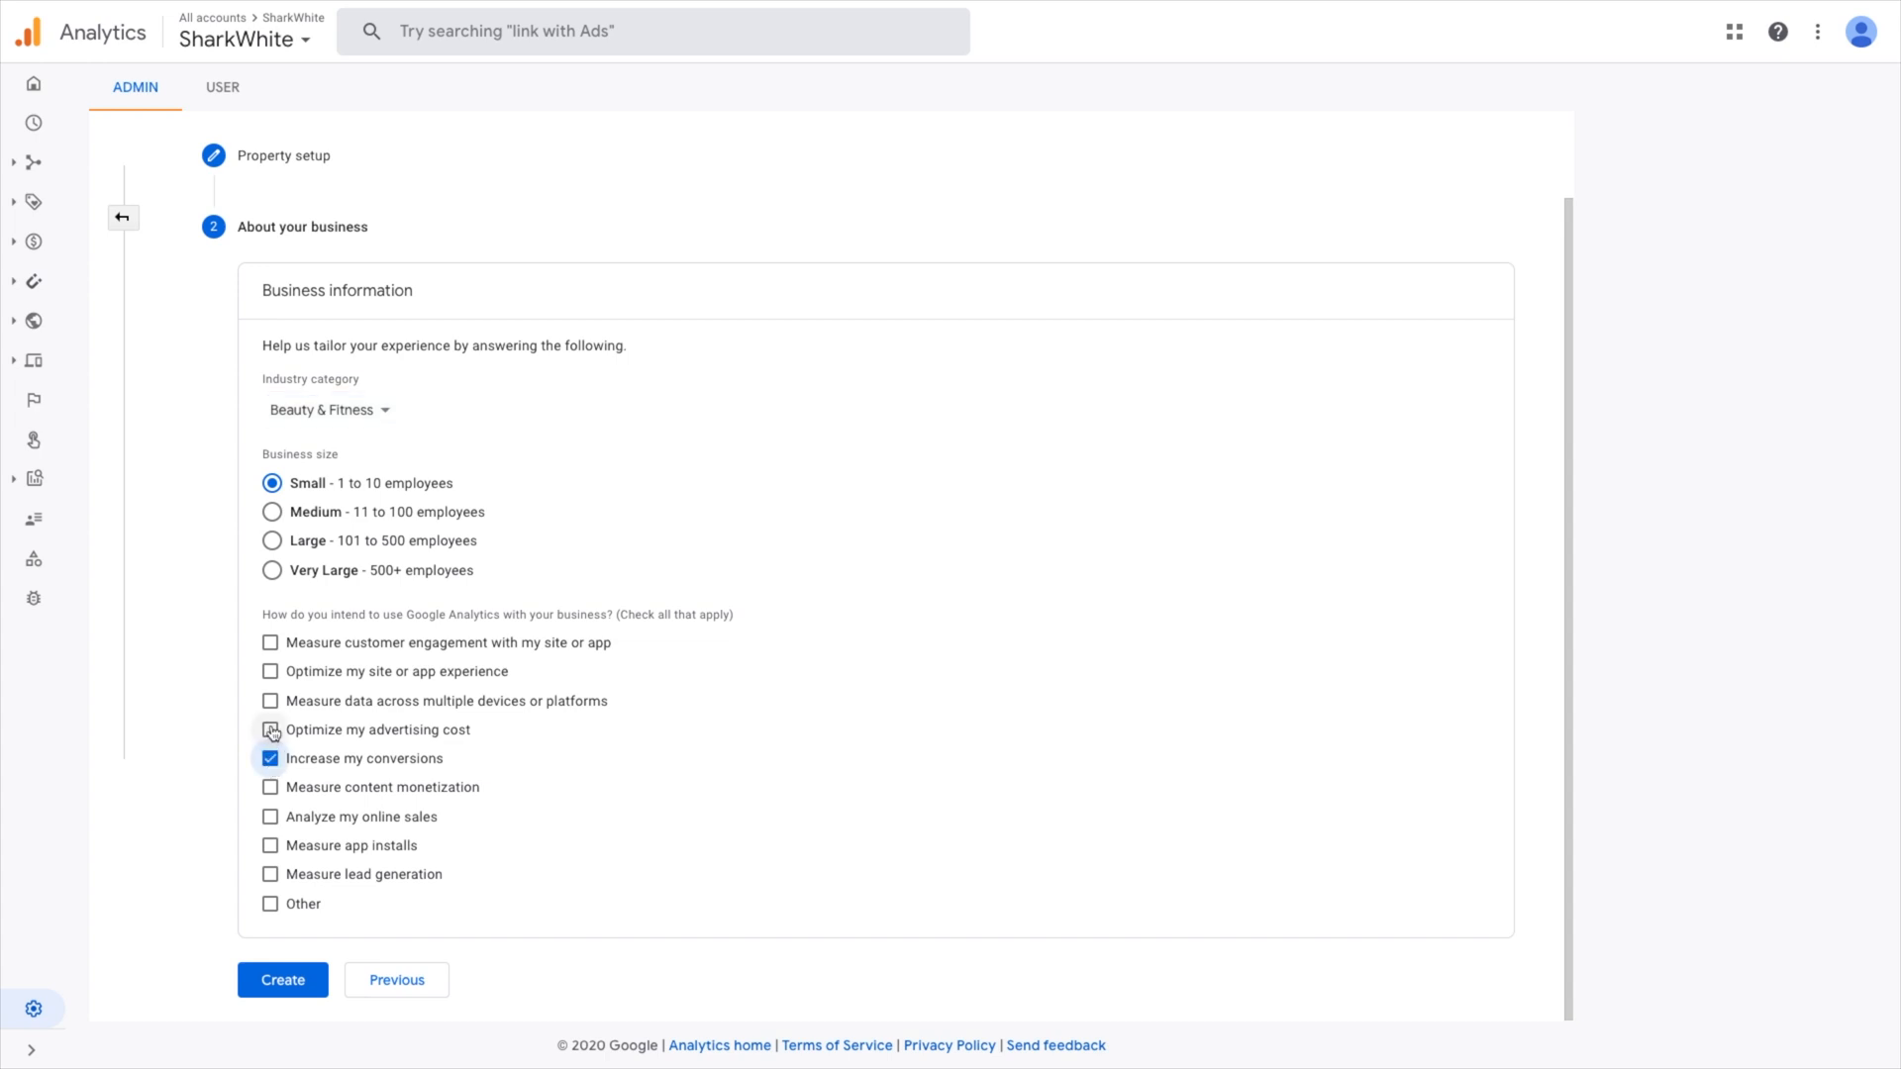
left_click(271, 728)
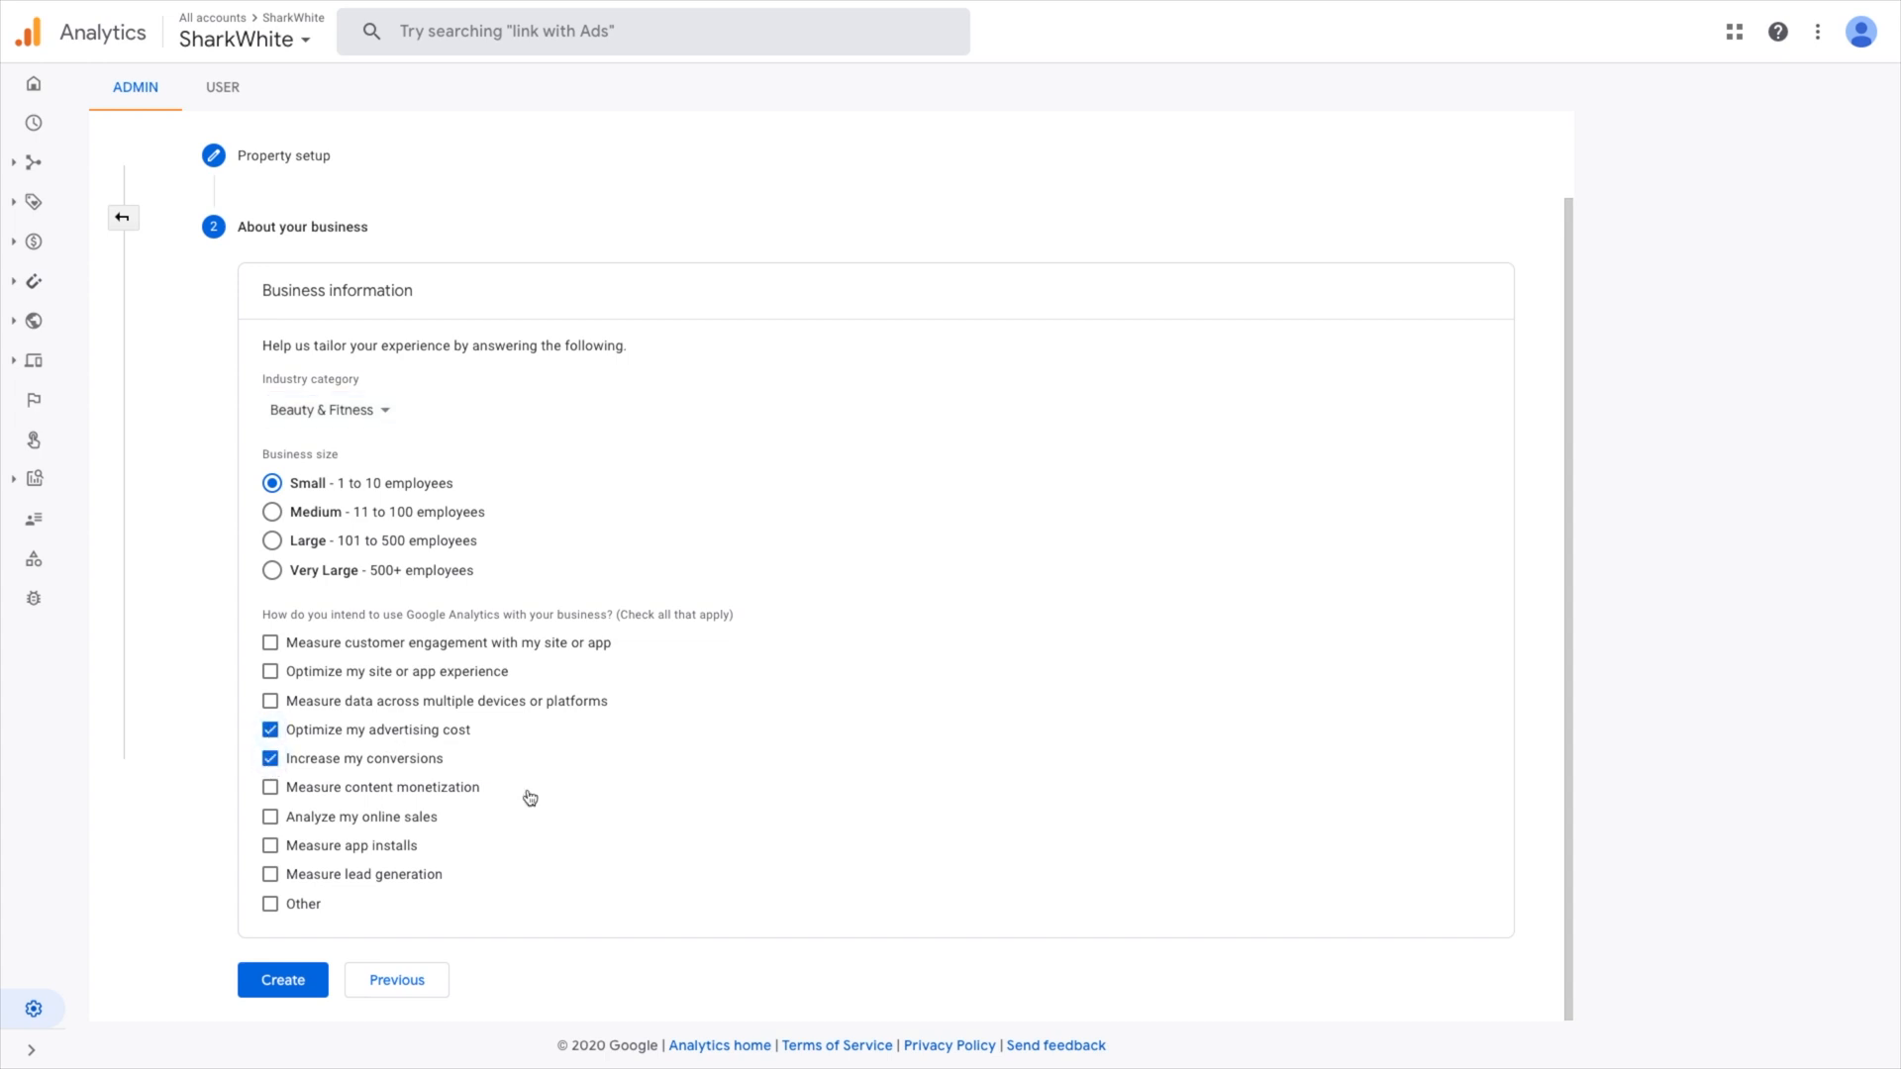
mouse_move(302, 876)
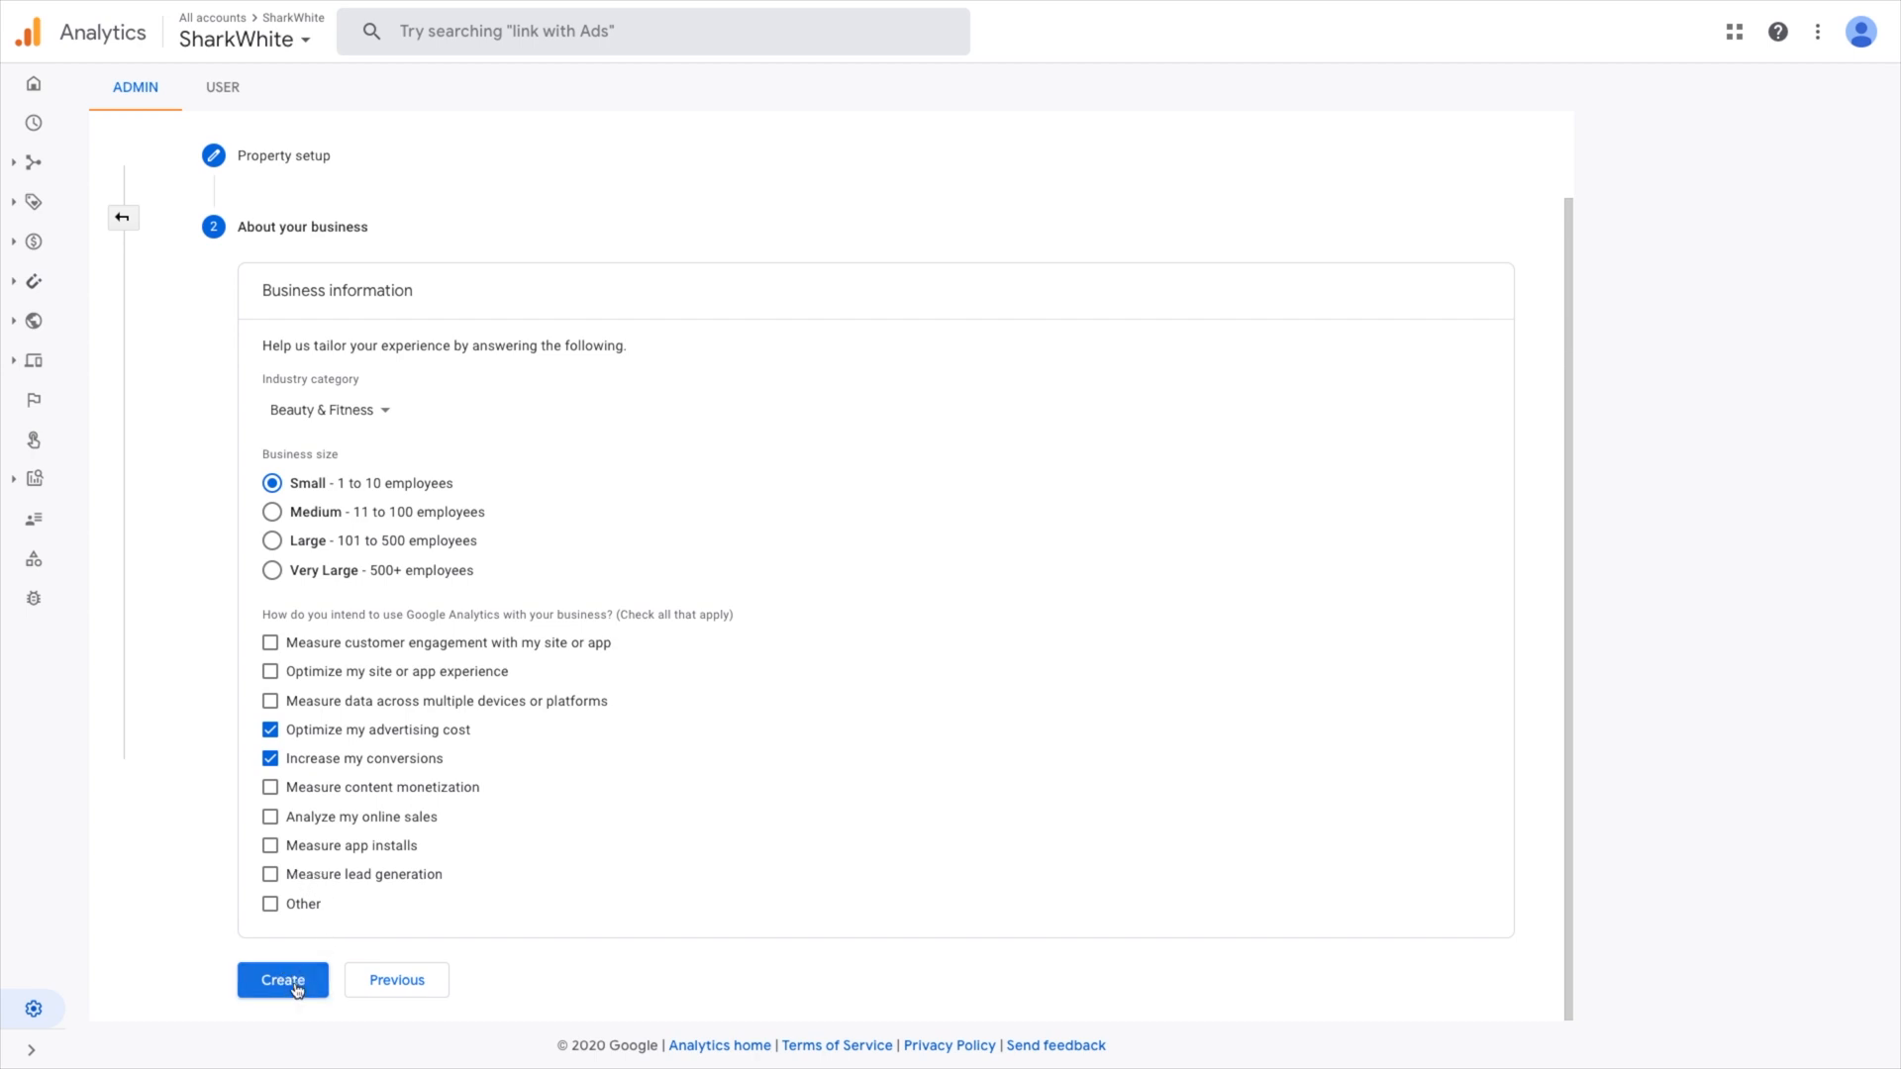
left_click(282, 979)
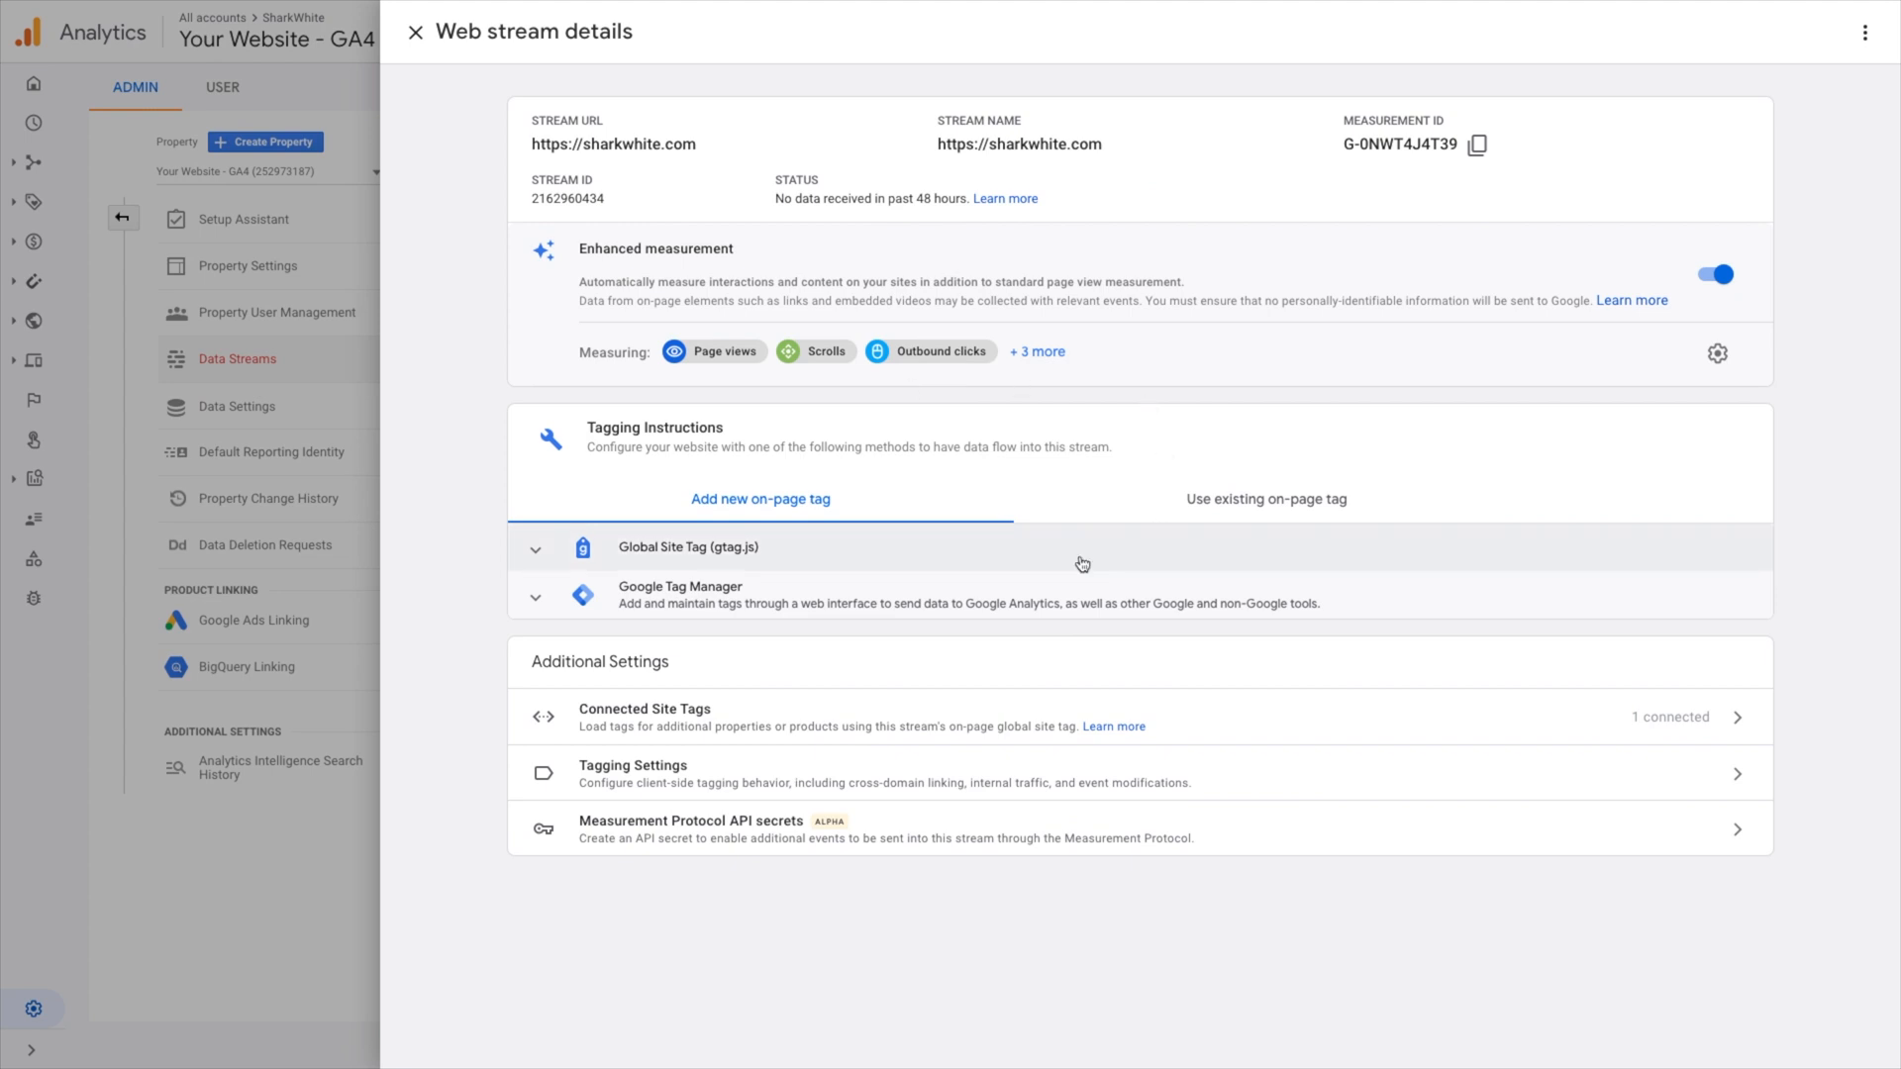
mouse_move(789, 562)
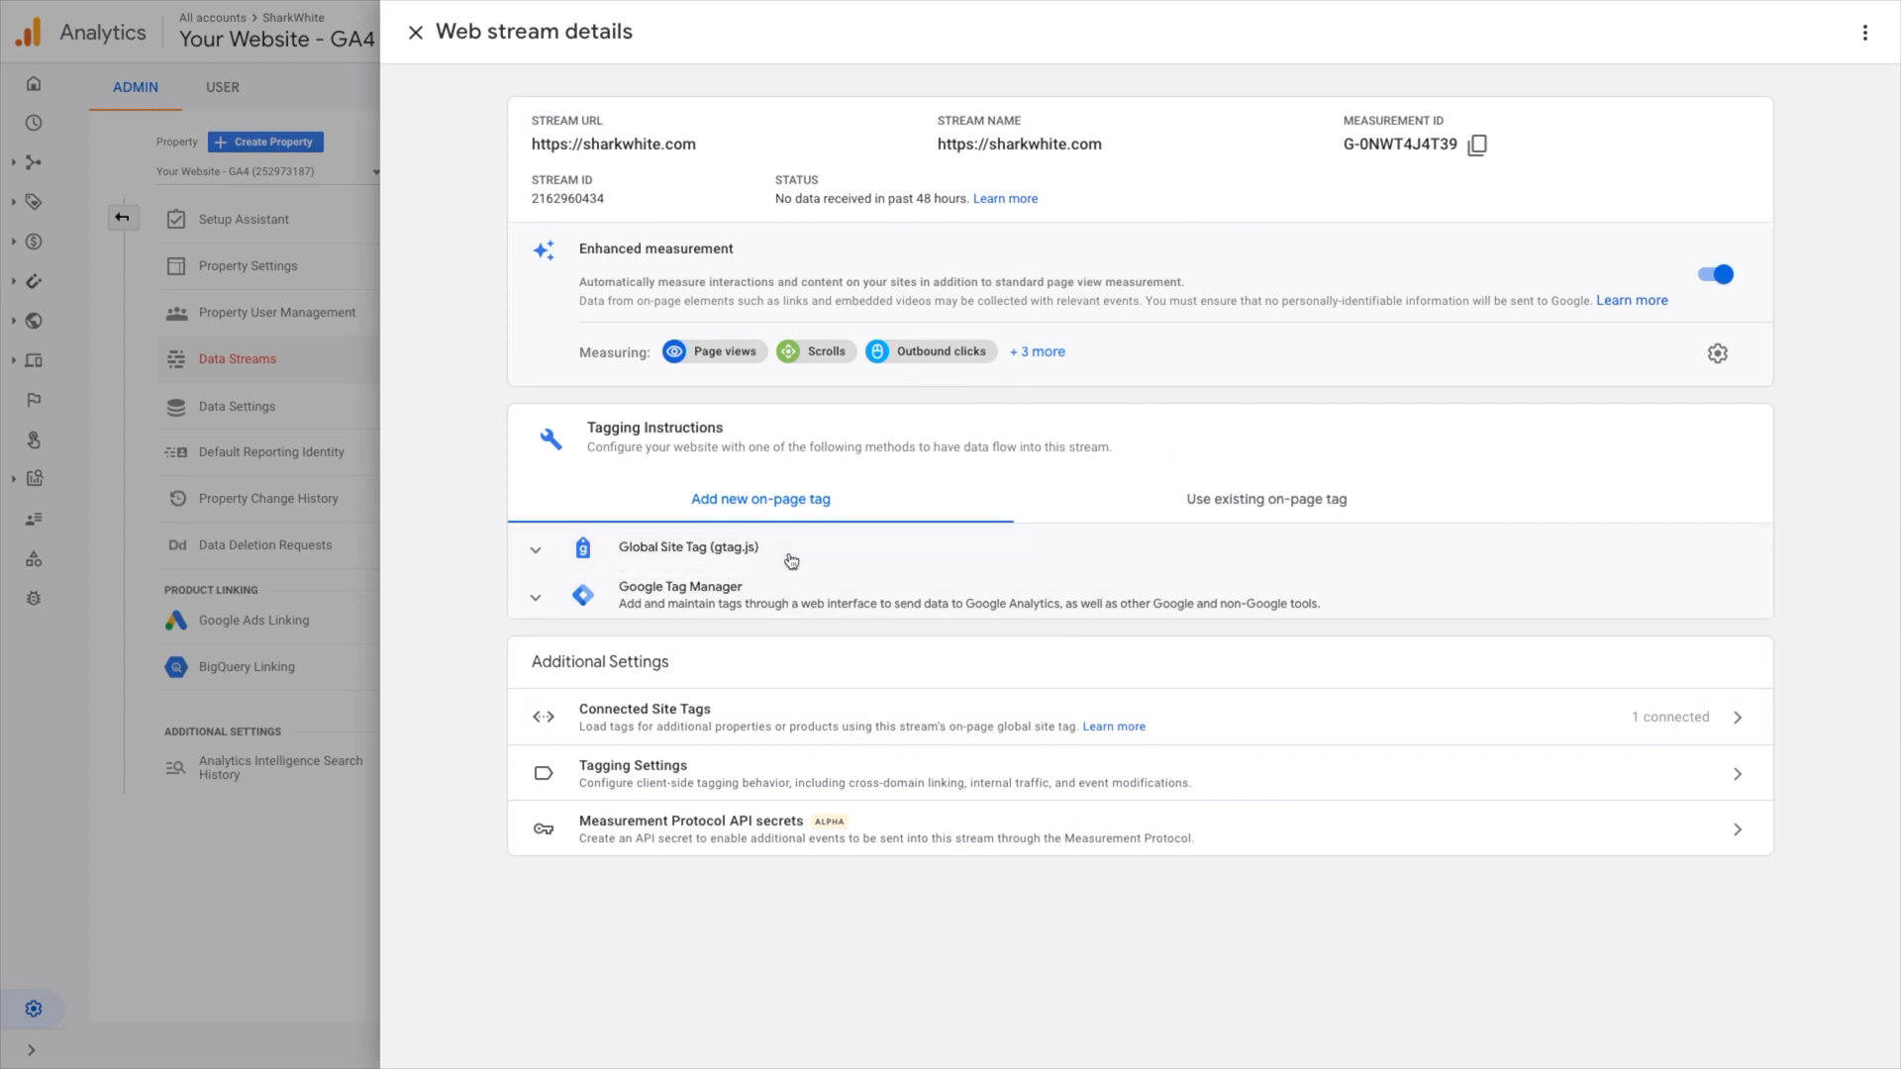
View the stream's Global Site Tag (gtag.js) code, then close the web stream details
left_click(534, 548)
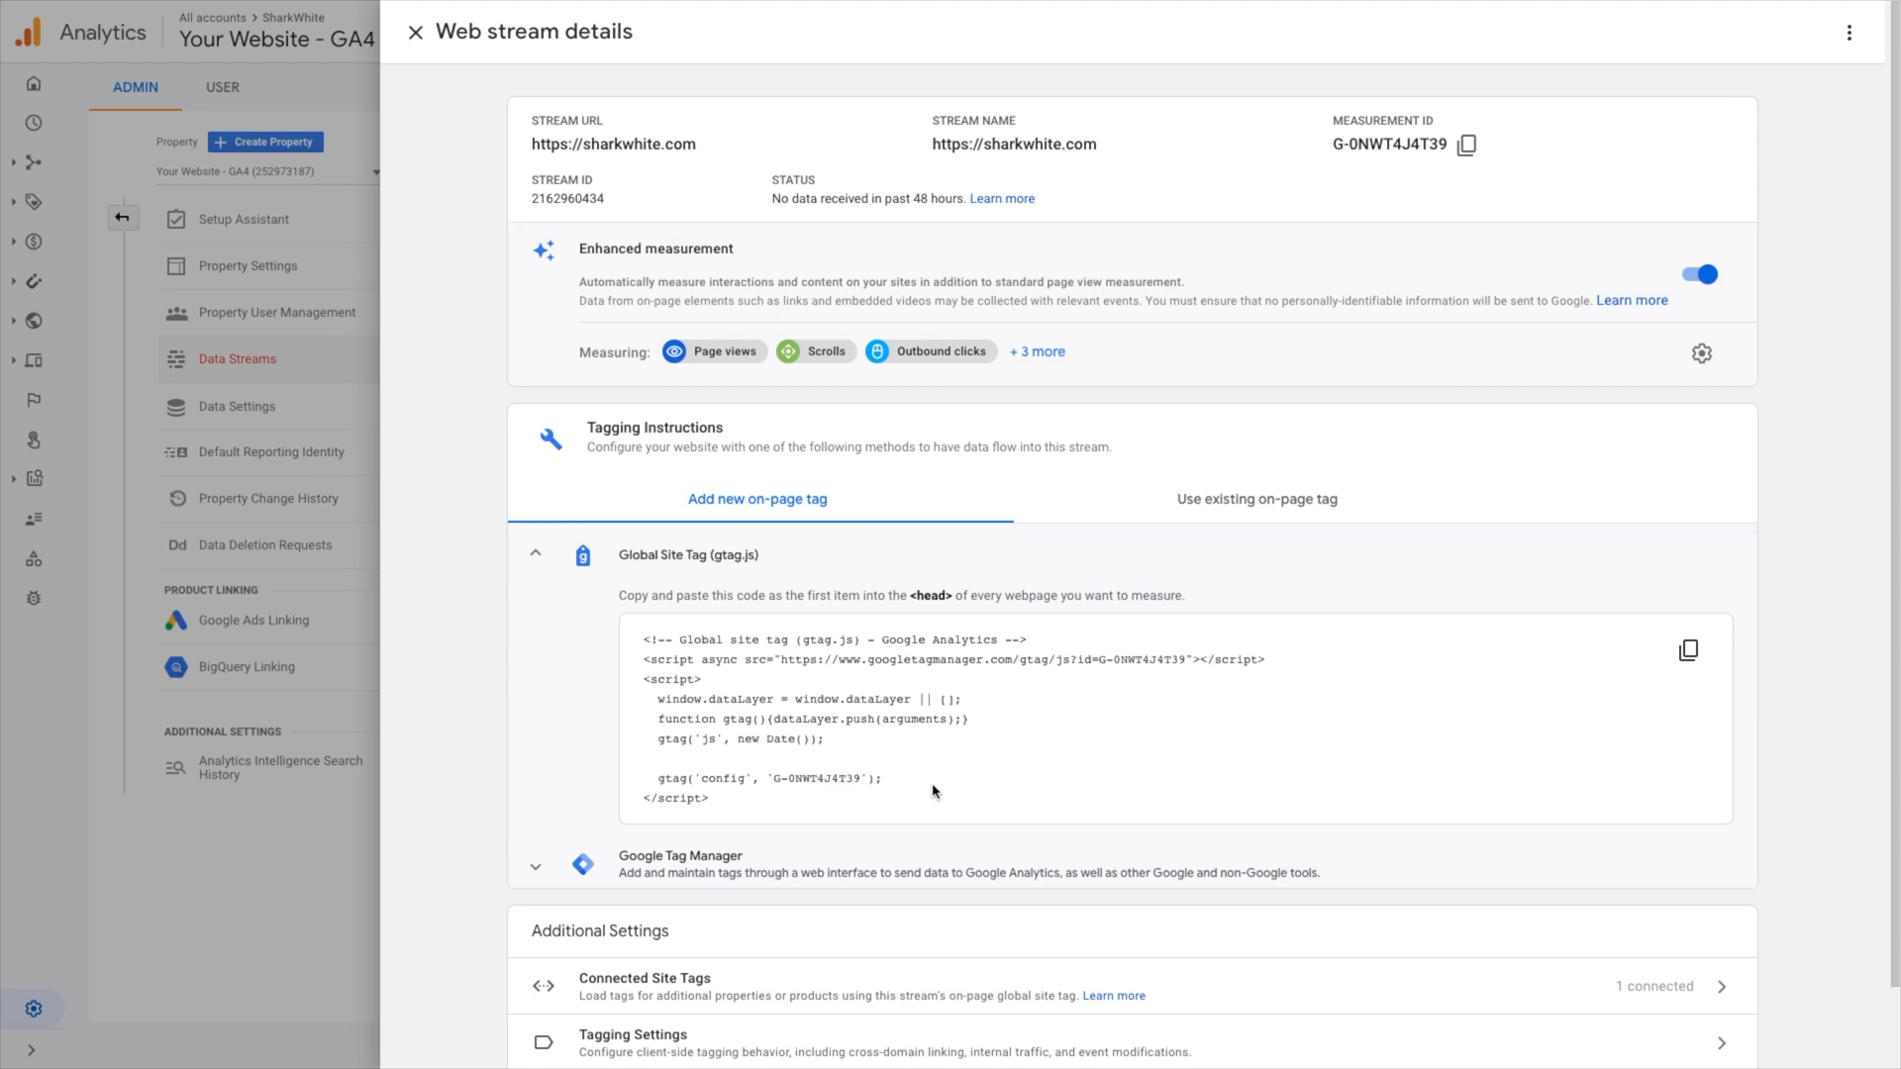
mouse_move(340, 150)
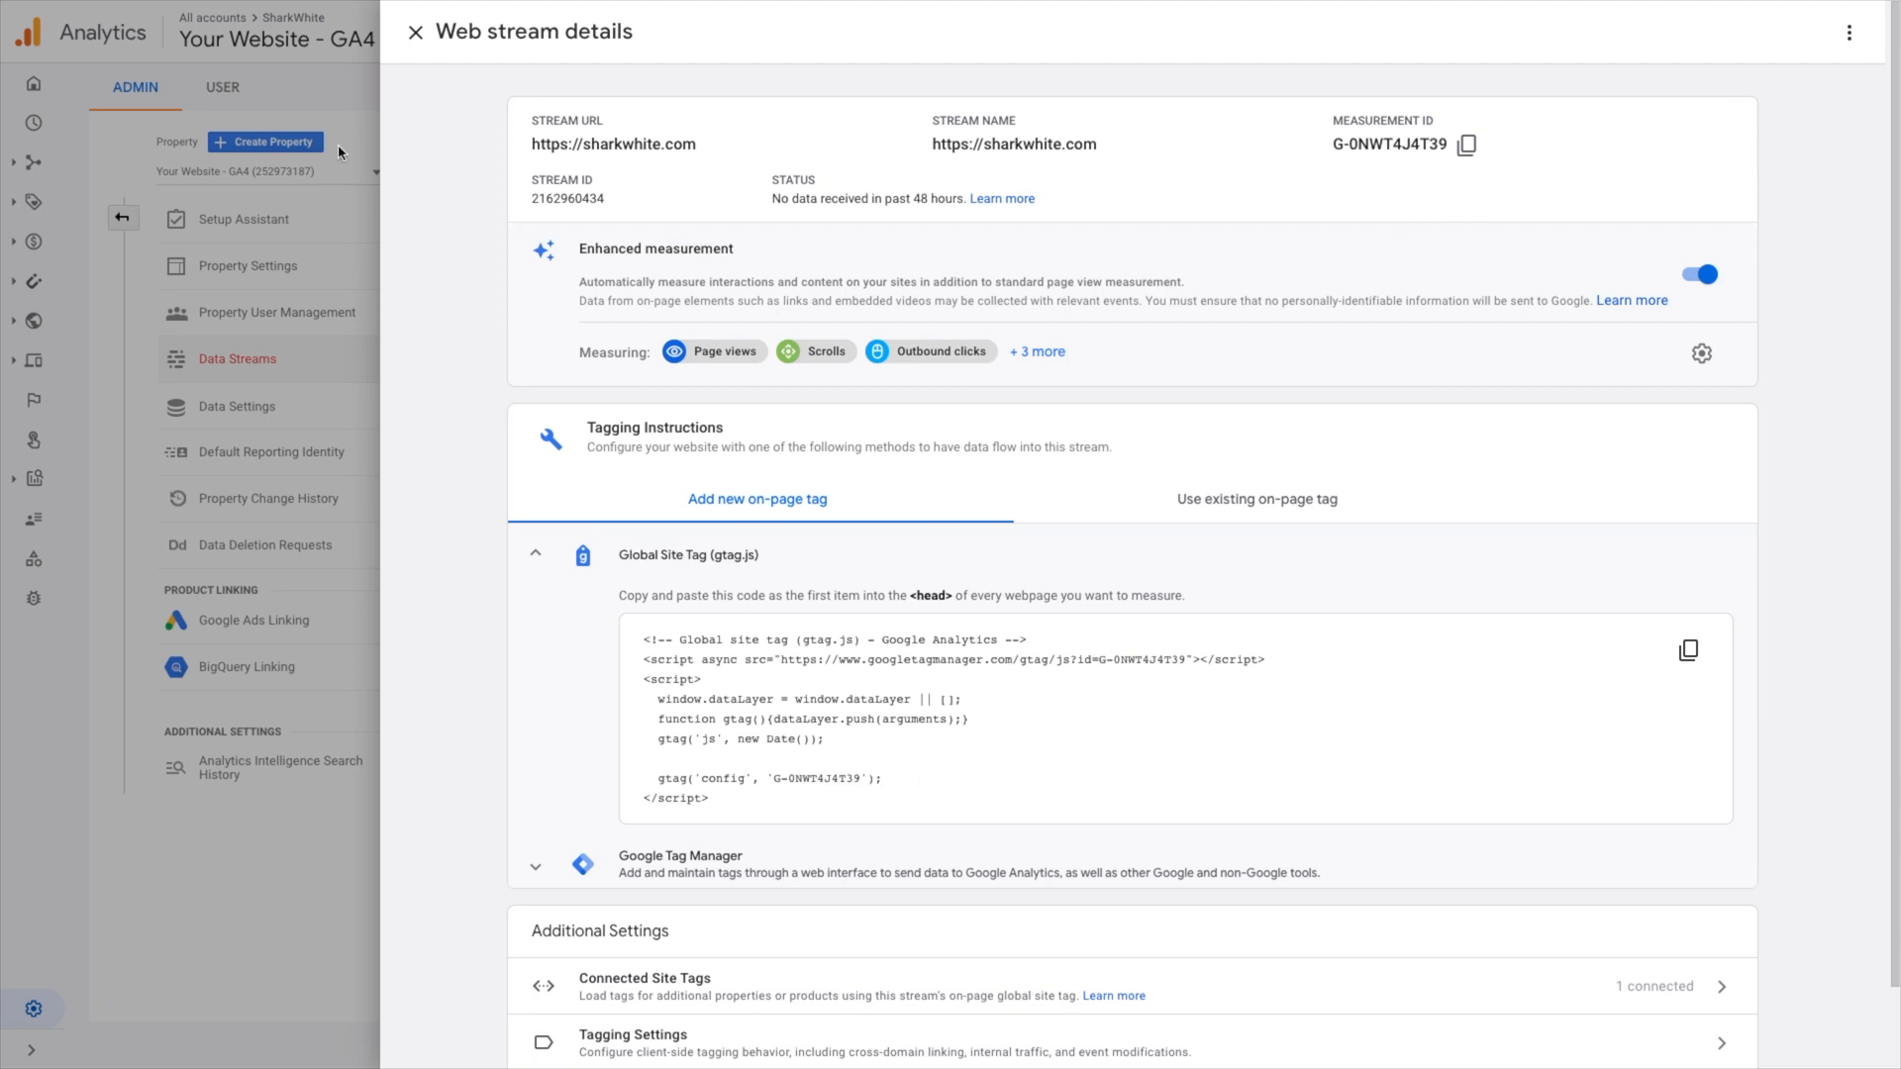
left_click(414, 32)
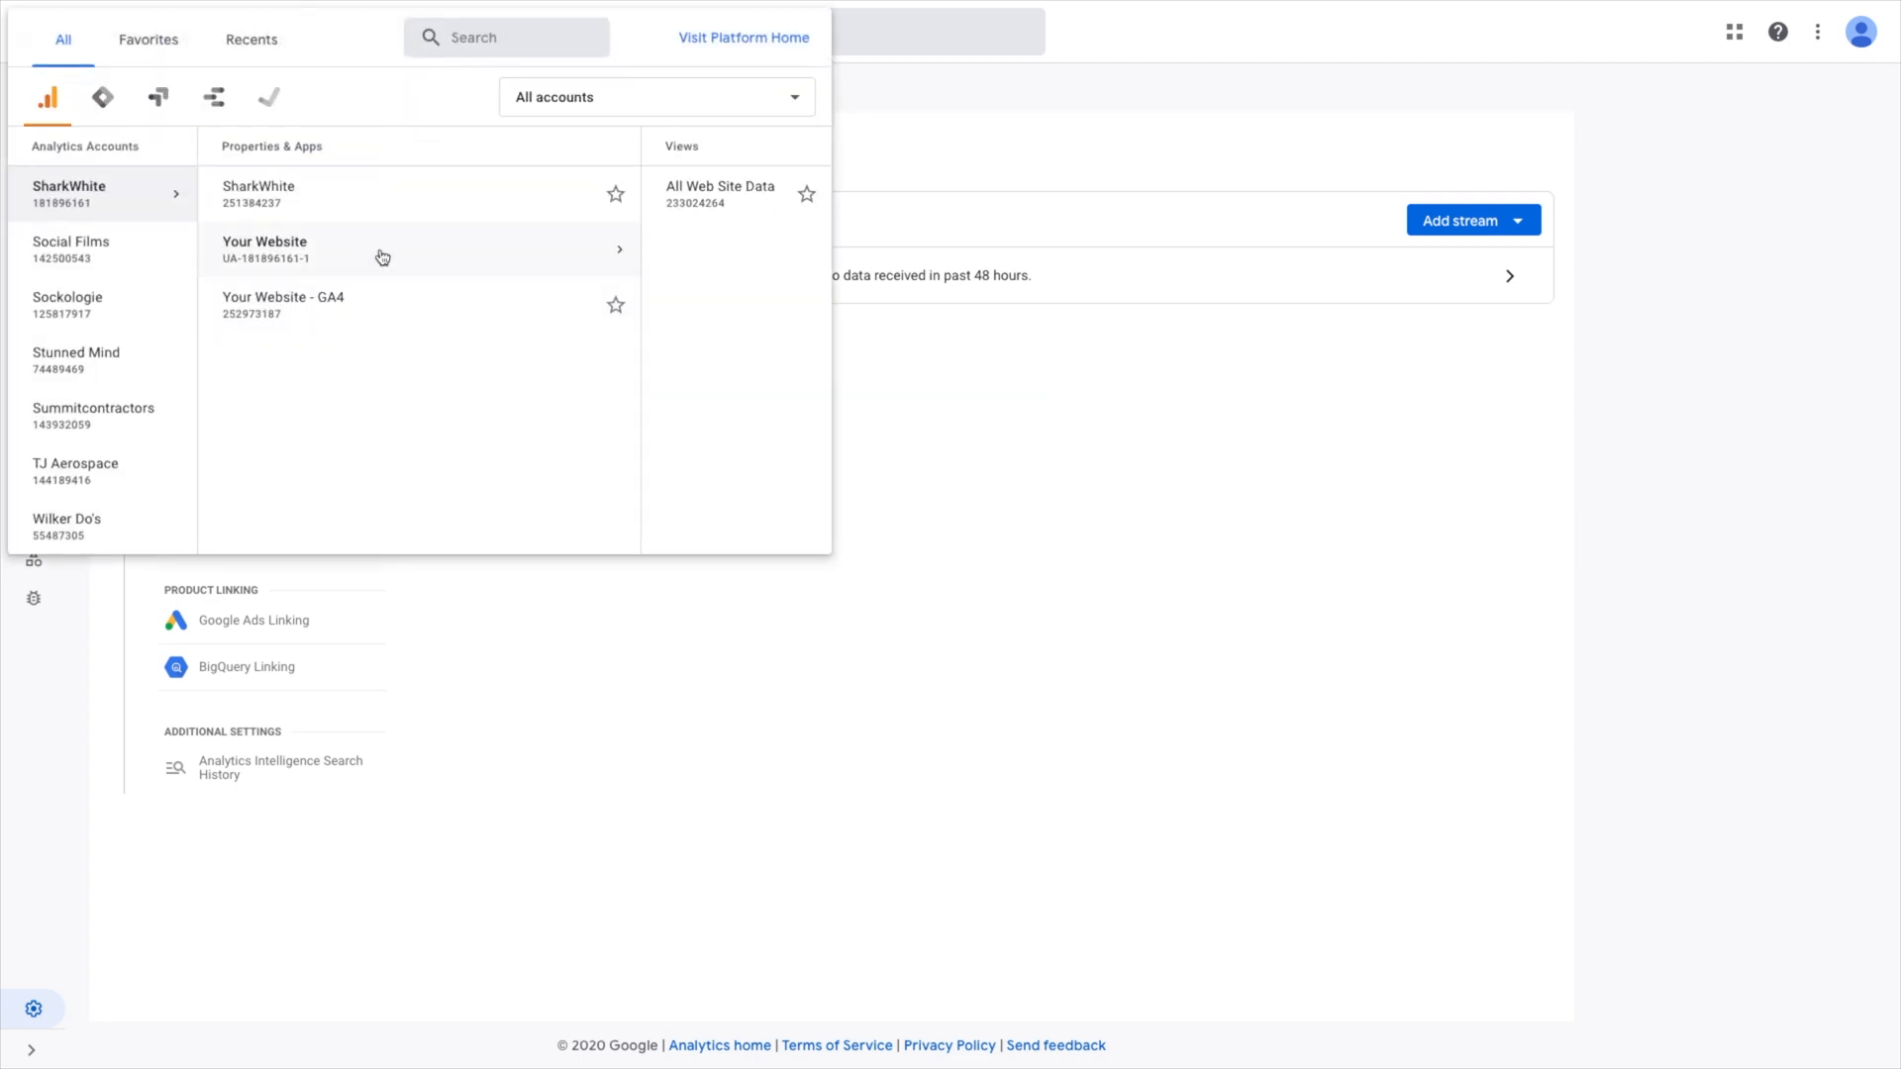
Select the Universal Analytics 'Your Website' property's All Web Site Data view
left_click(283, 304)
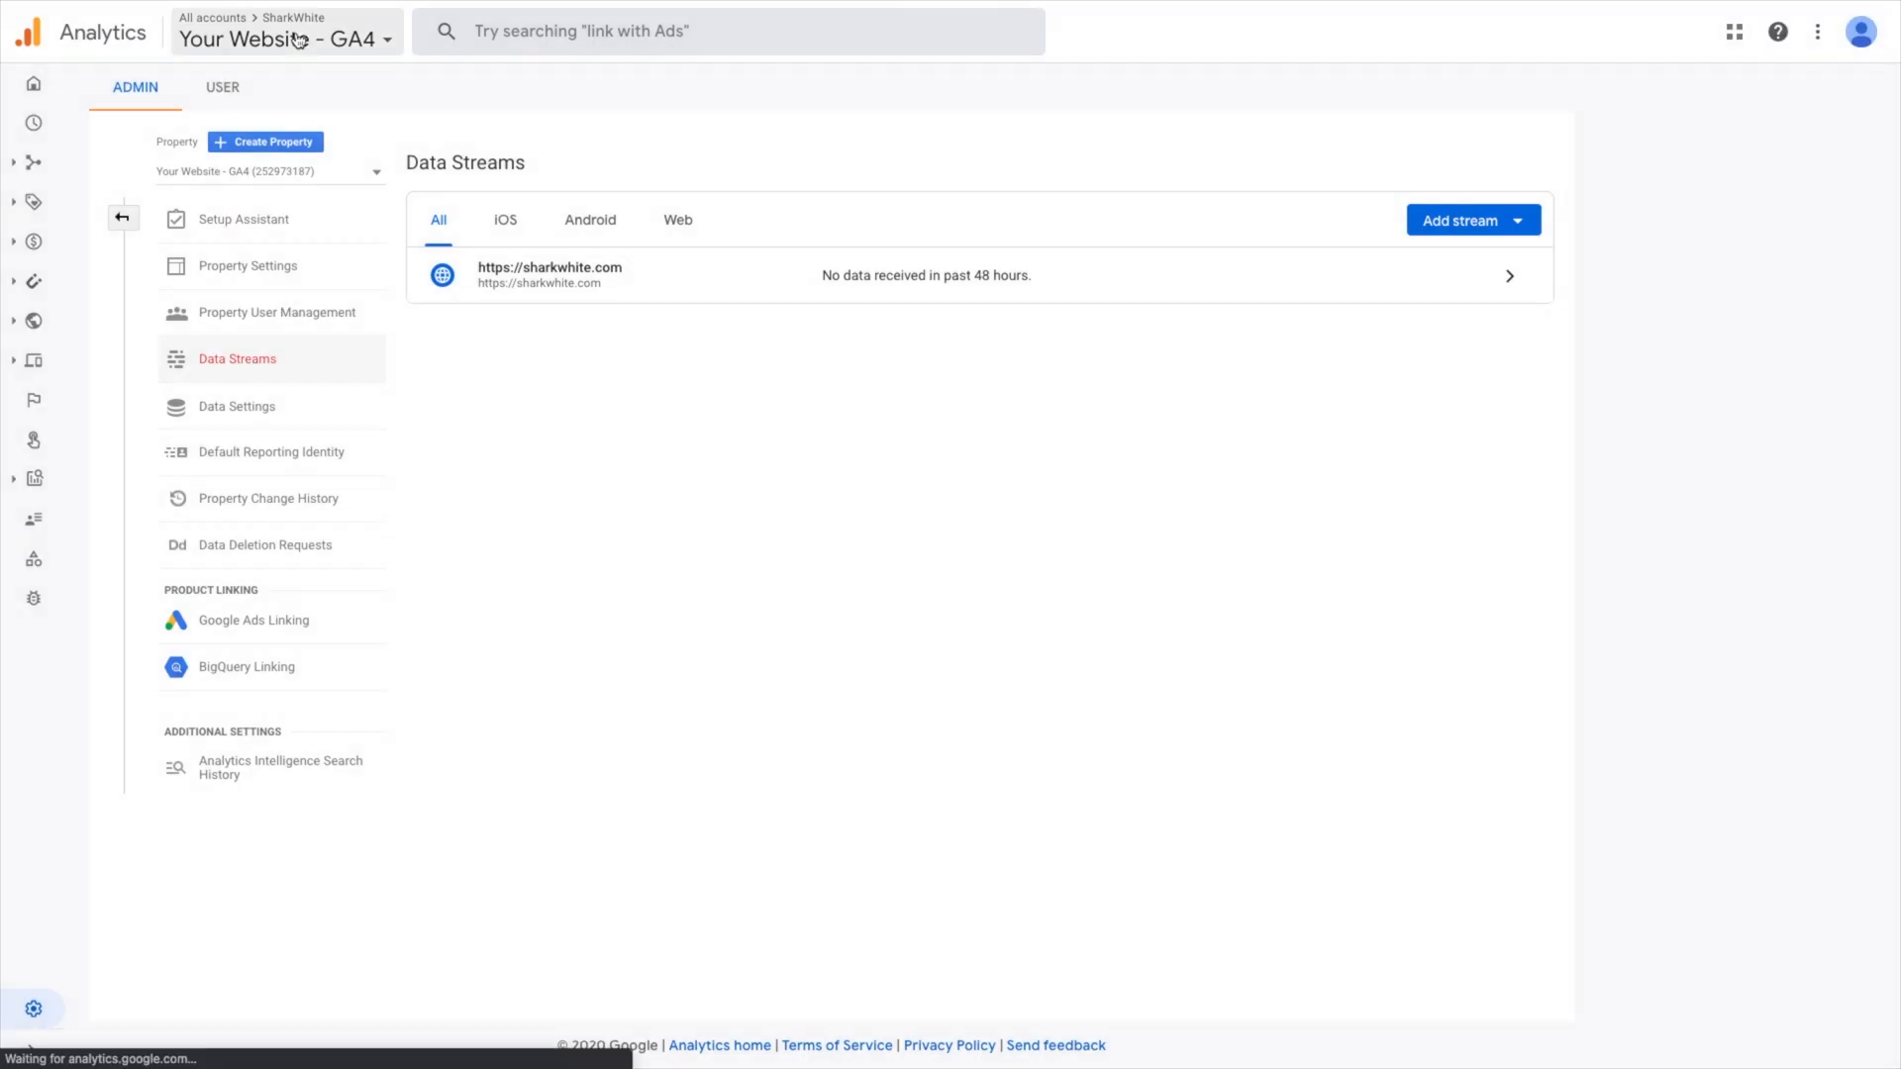
left_click(287, 38)
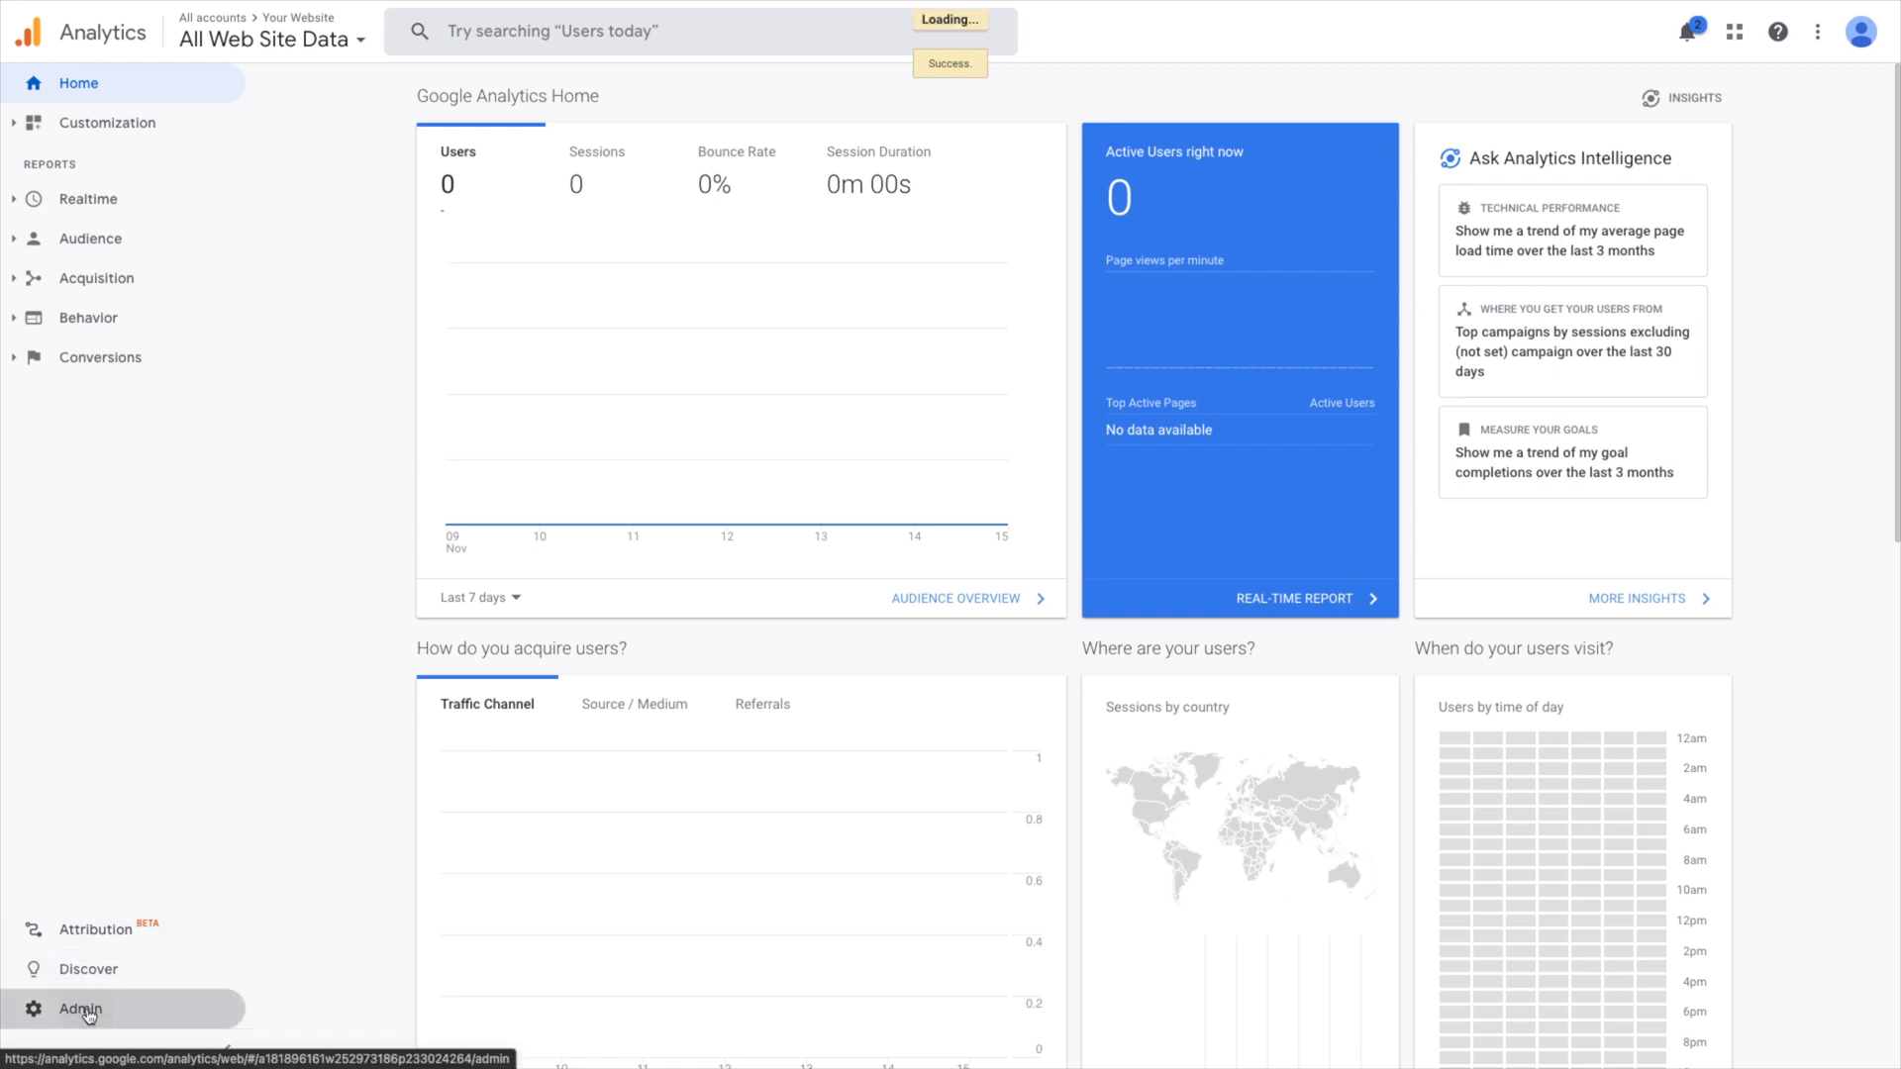
Go to Admin > Tracking Info > Tracking Code for the UA property
left_click(80, 1008)
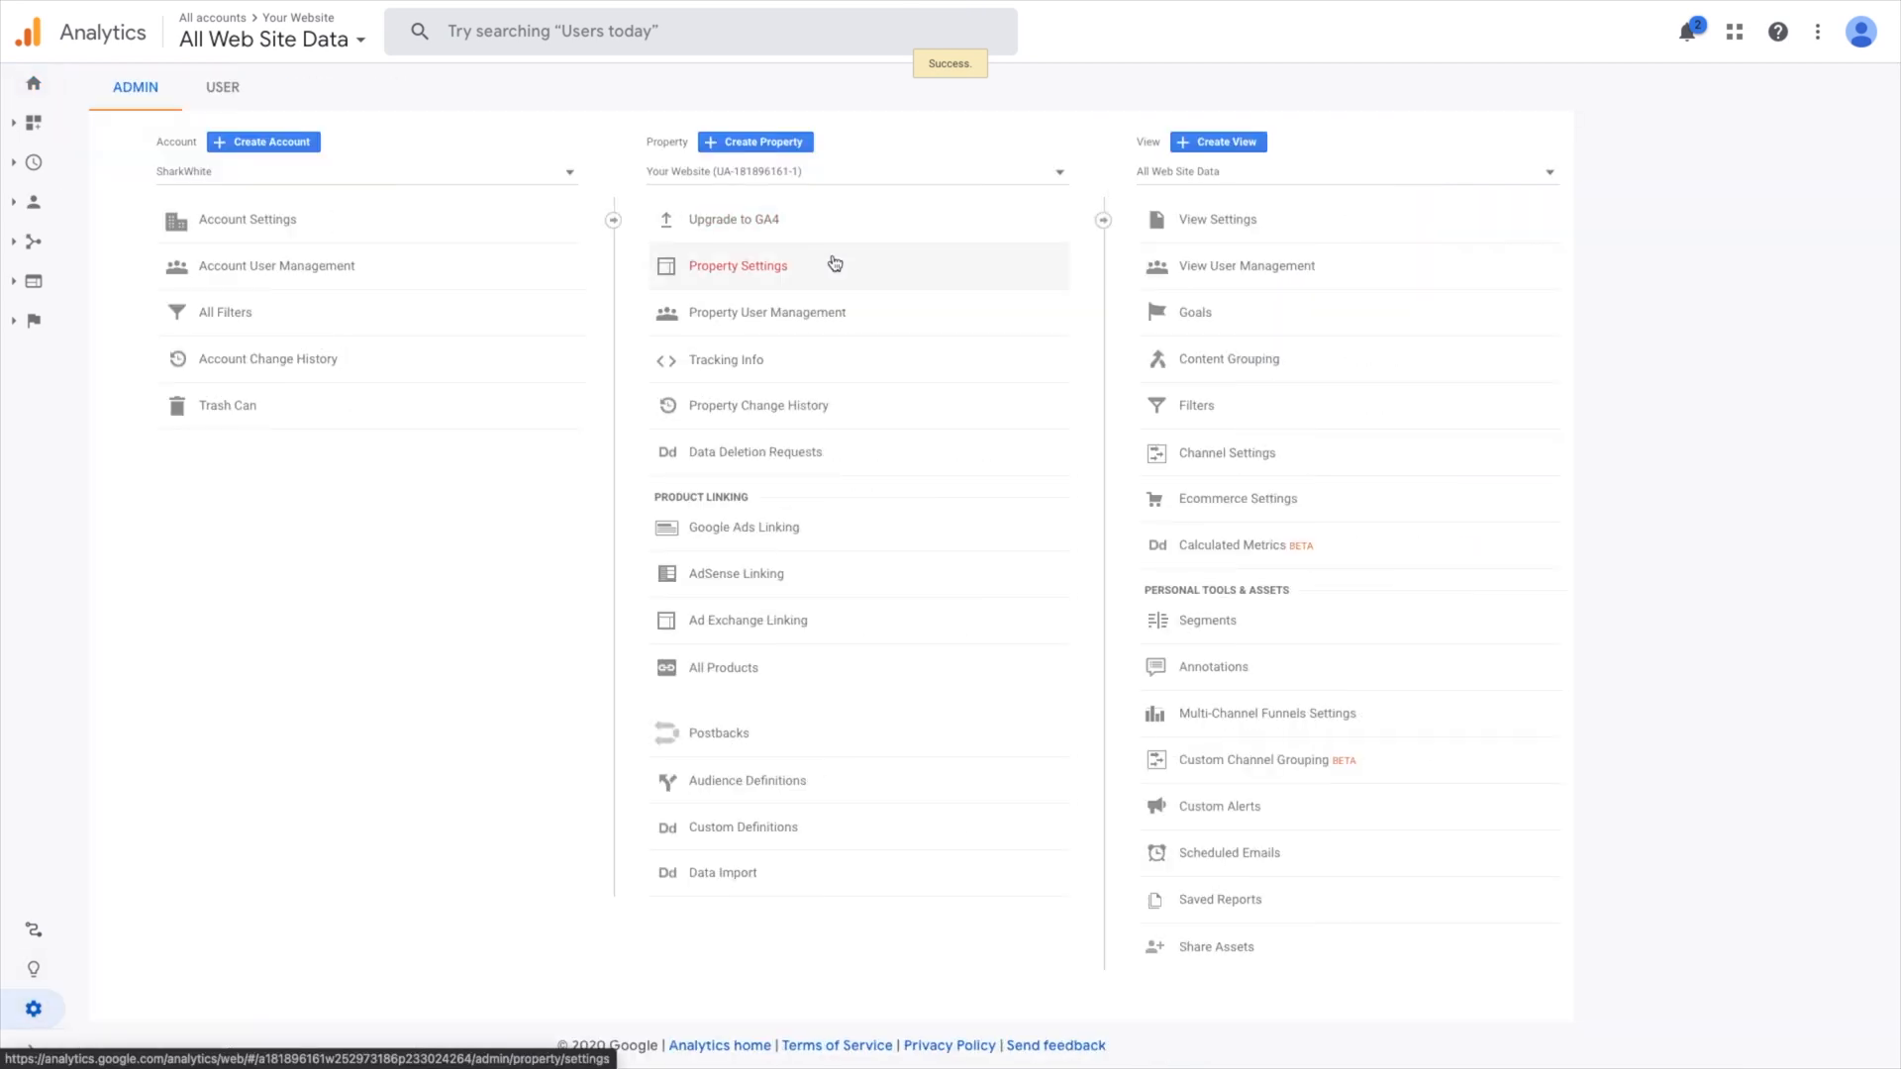
left_click(724, 358)
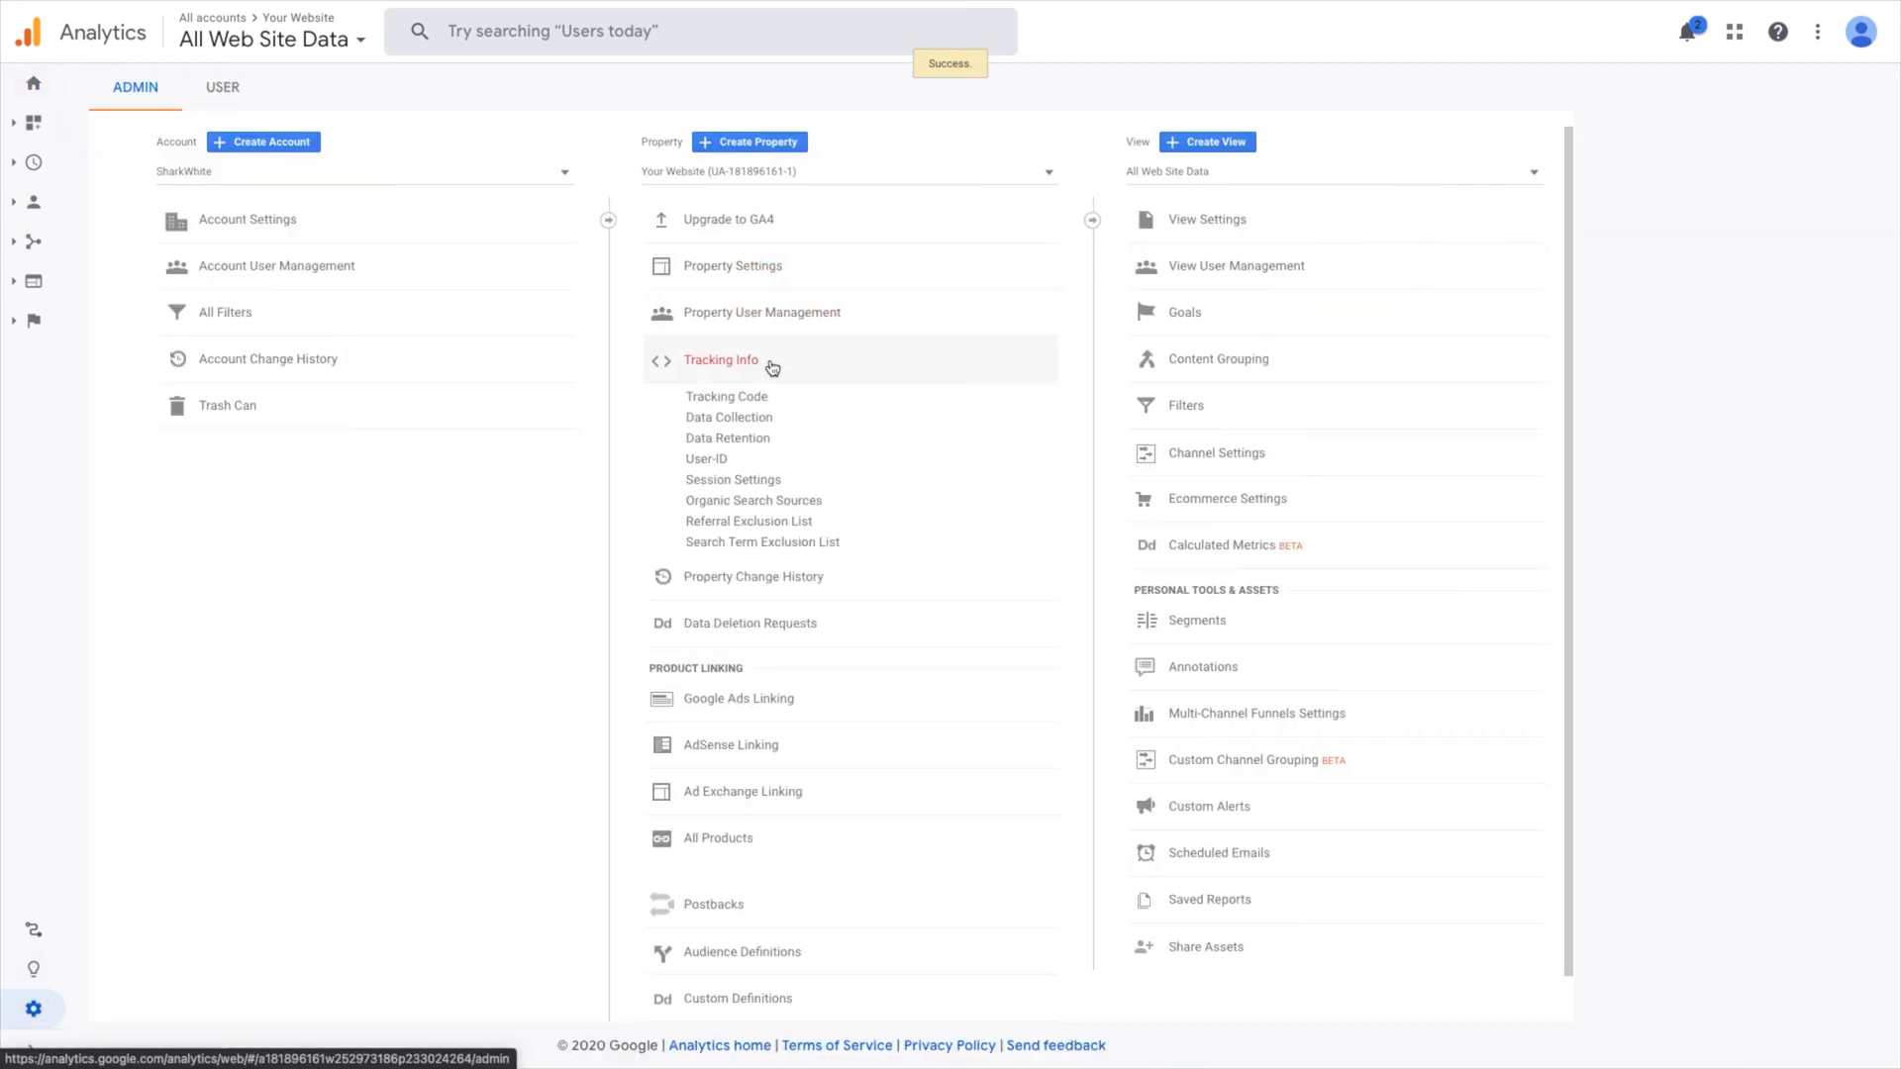
left_click(725, 396)
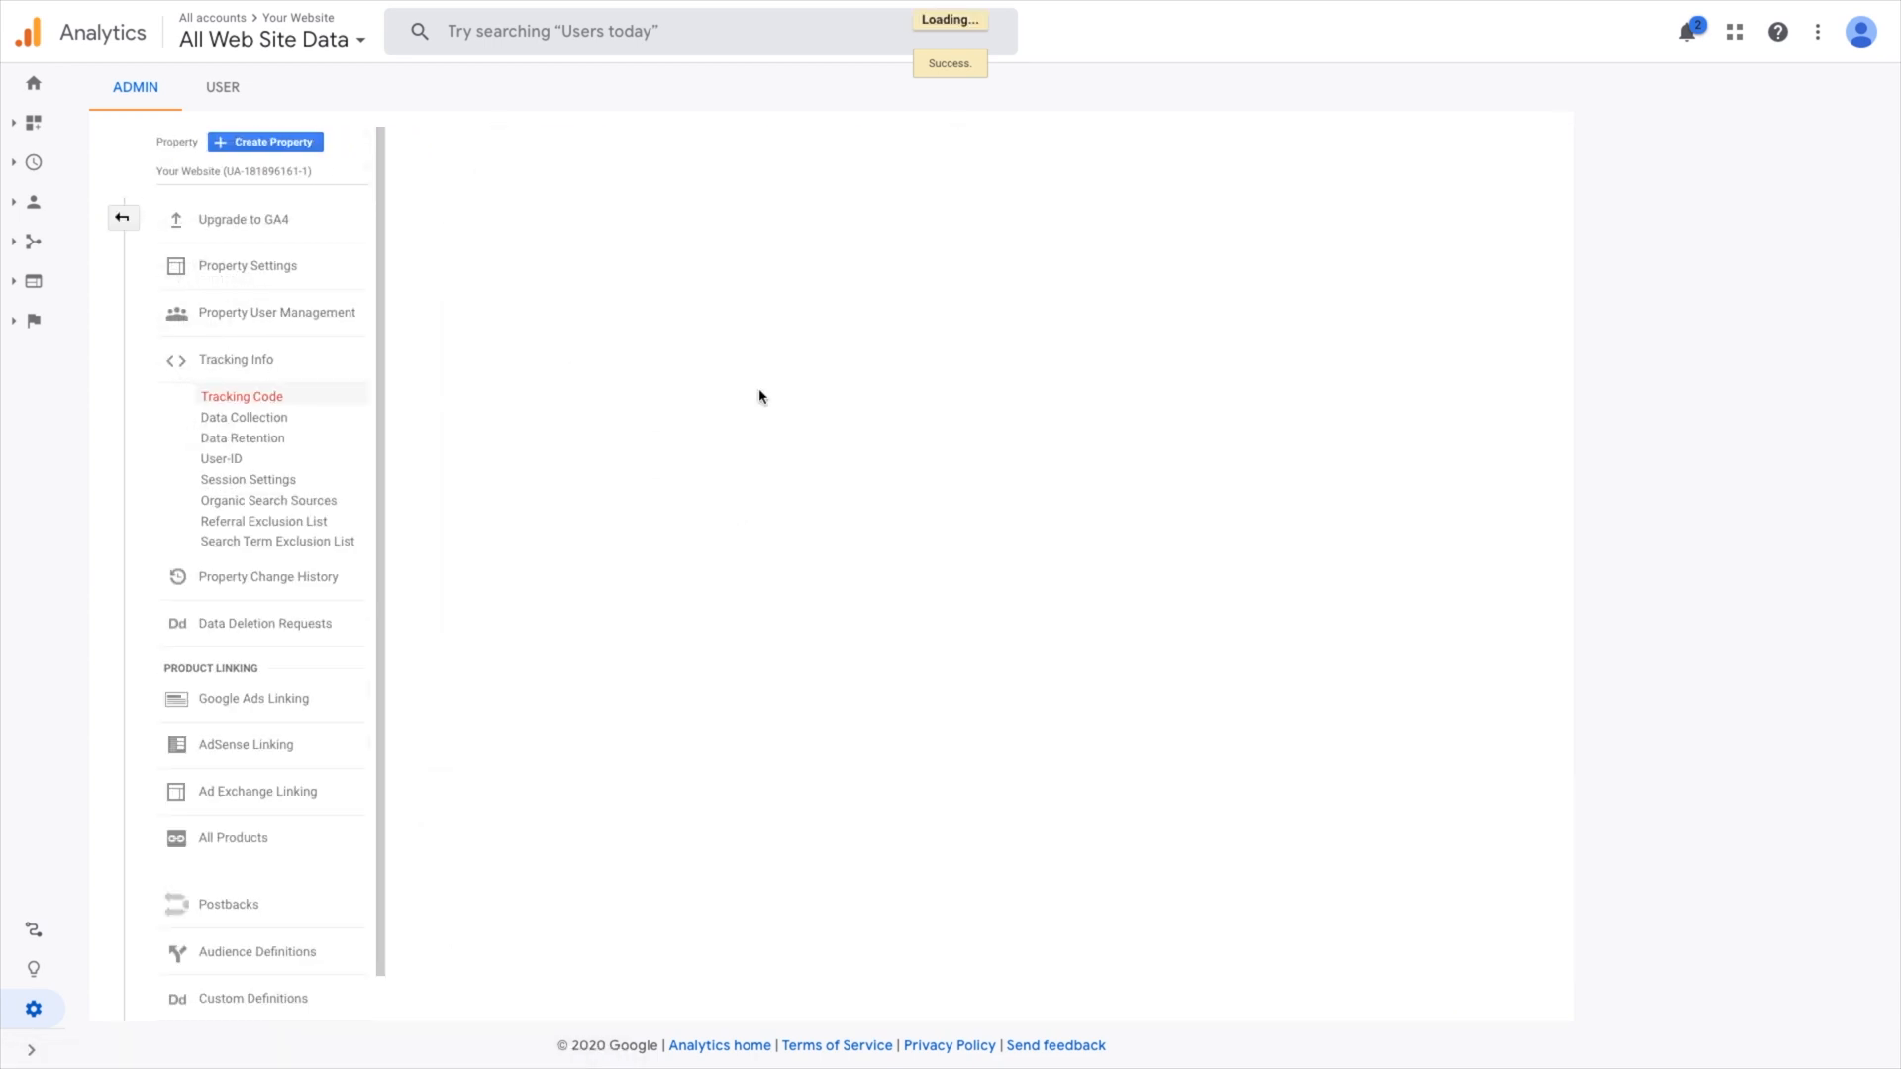